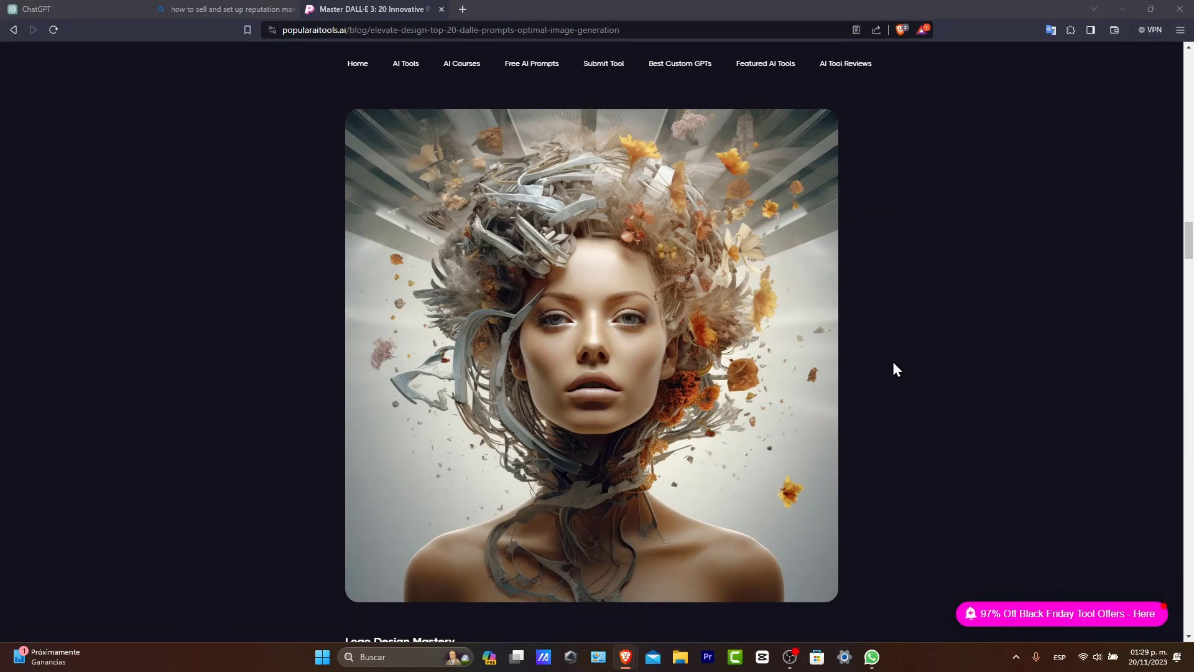
# Step: Scroll the DALL·E 3 prompts article until the Free ChatGPT Prompts pop-up appears
pyautogui.scroll(-3)
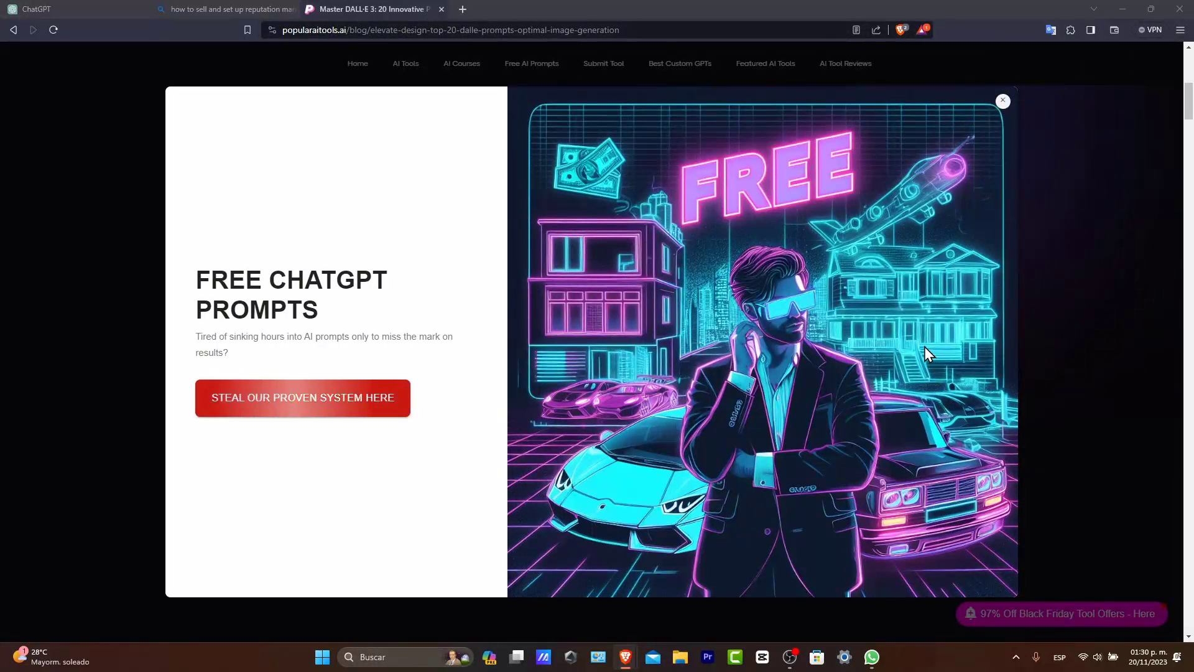
pyautogui.moveTo(816, 619)
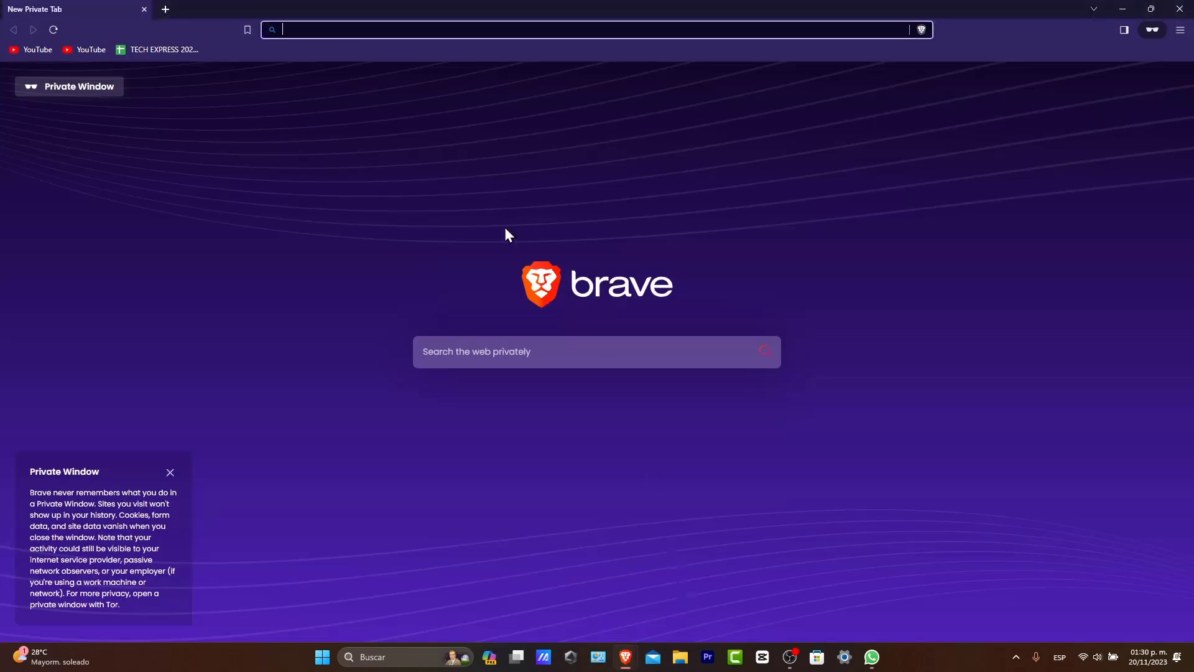
# Step: Enter 'chat' in the Brave address bar to reach ChatGPT's Get started page
pyautogui.write('chat')
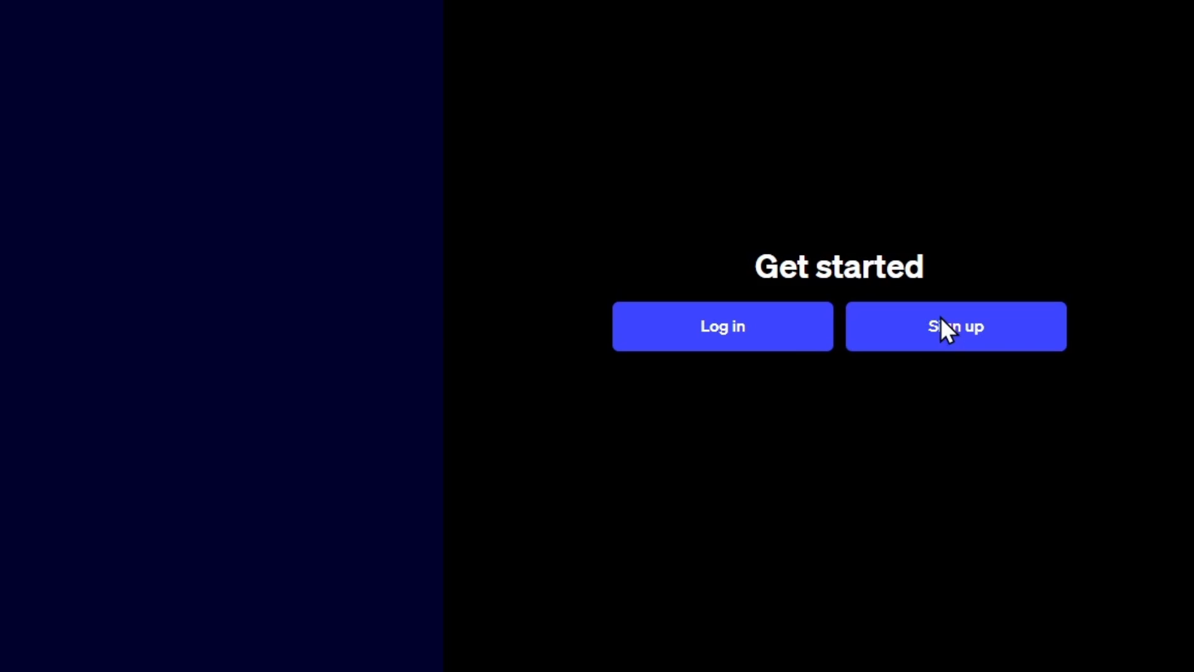
# Step: Log in, accept the terms and tips notices, and view the GPT-3.5 and GPT-4 model choices
pyautogui.click(955, 325)
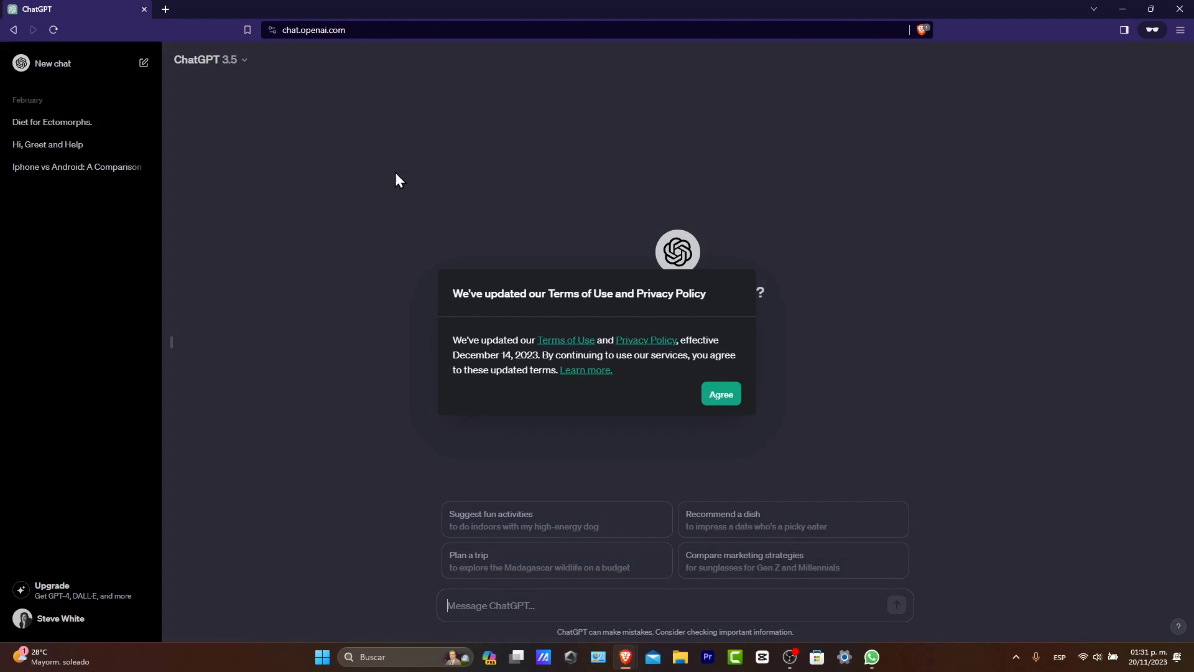
pyautogui.click(721, 393)
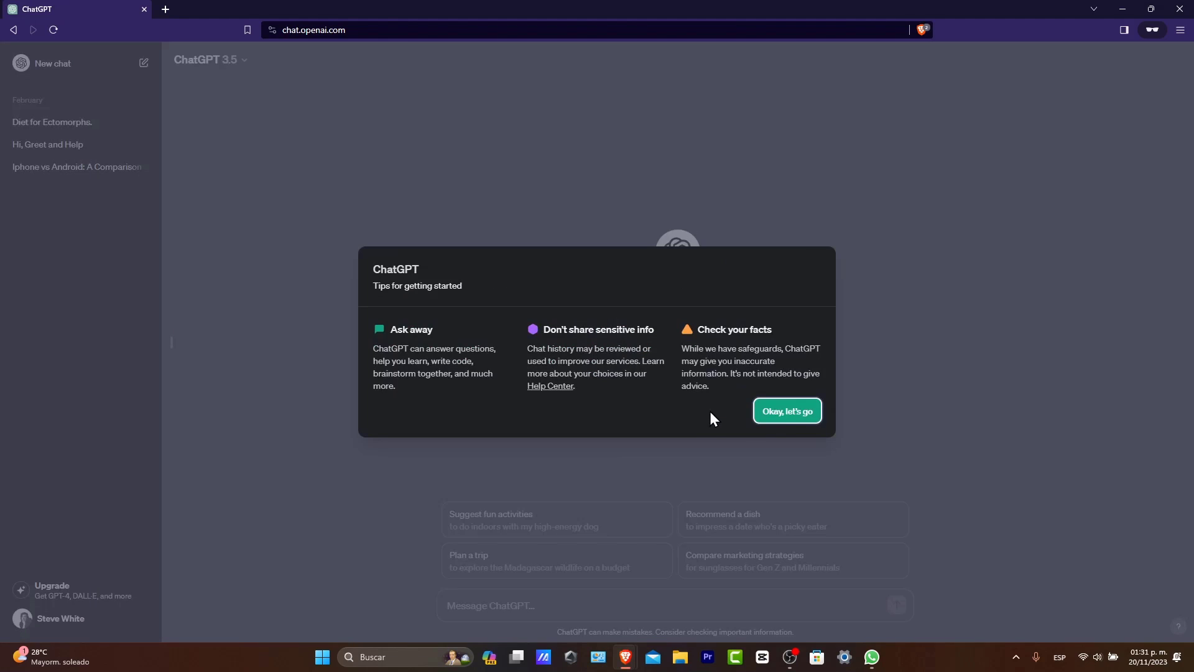
pyautogui.moveTo(448, 307)
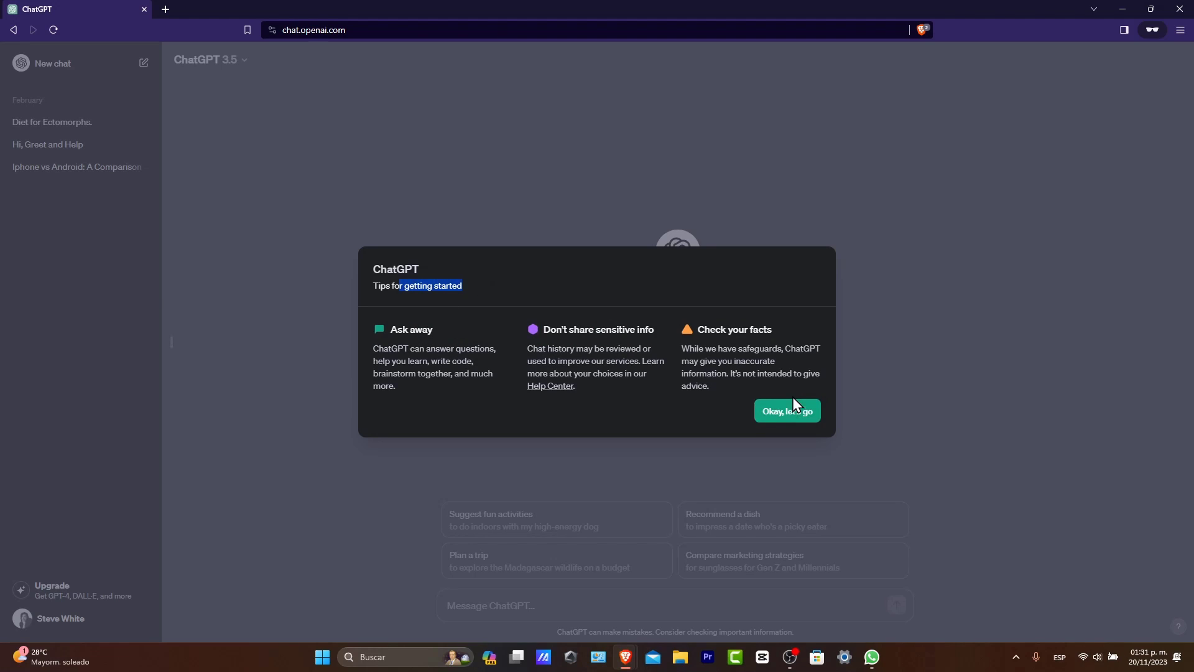
pyautogui.click(787, 411)
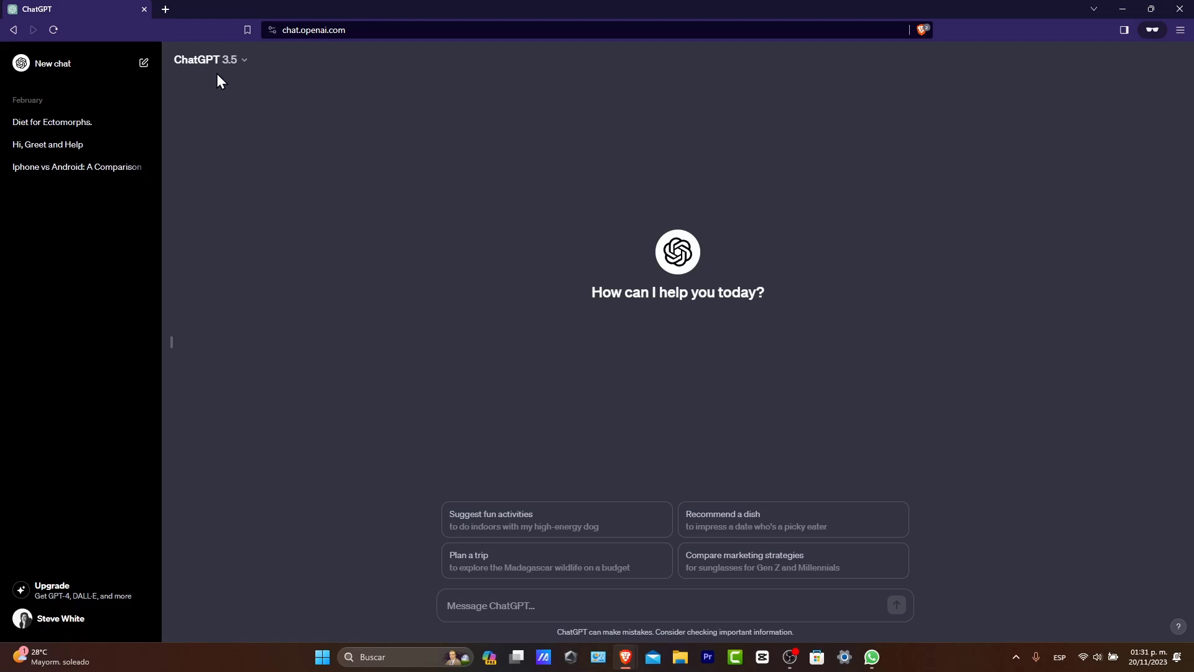
pyautogui.click(211, 59)
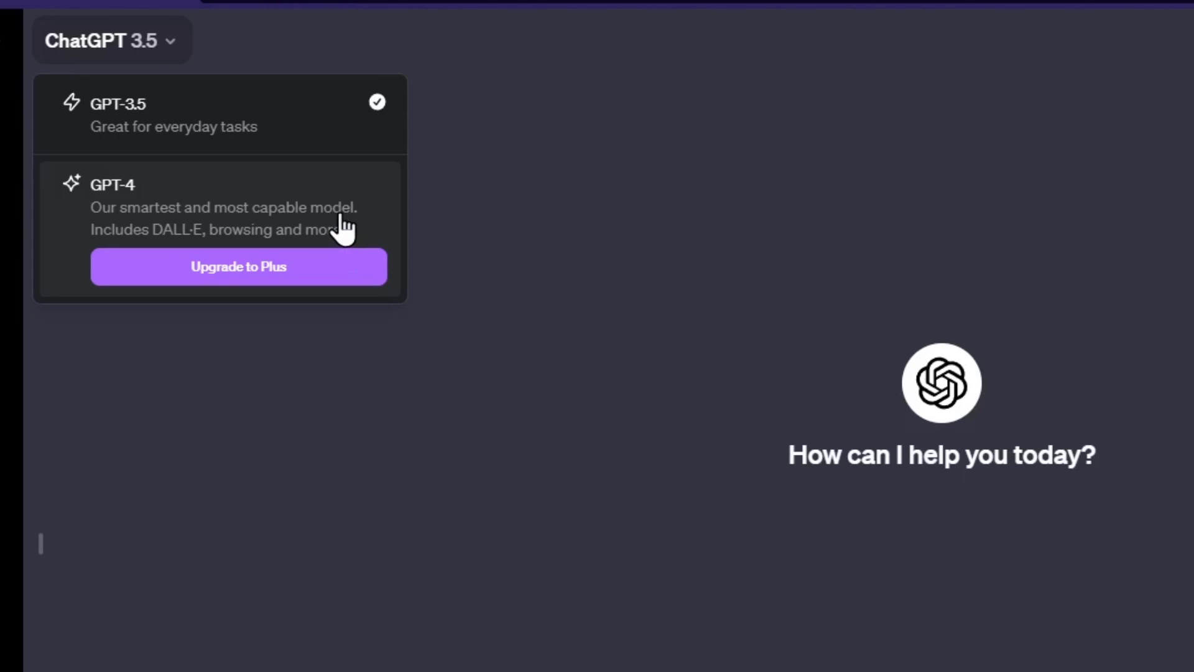
pyautogui.moveTo(315, 354)
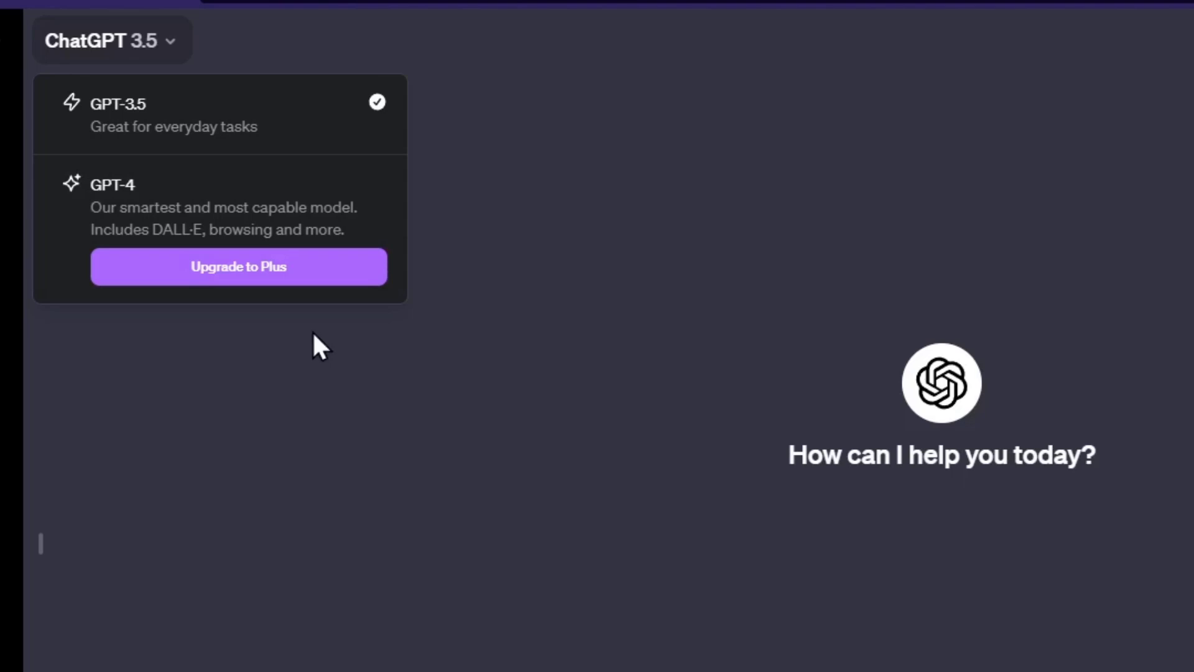
# Step: Compare the Free and Plus plans, see Plus upgrades paused, and close the offer
pyautogui.click(238, 266)
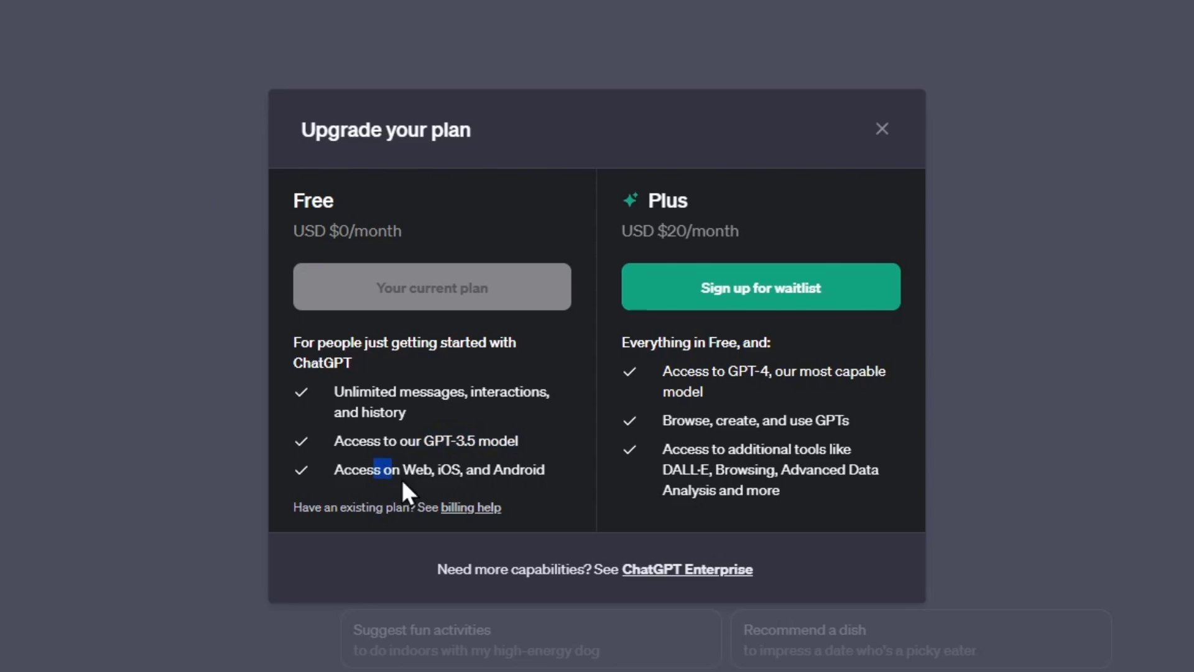
pyautogui.moveTo(384, 468); pyautogui.dragTo(536, 468)
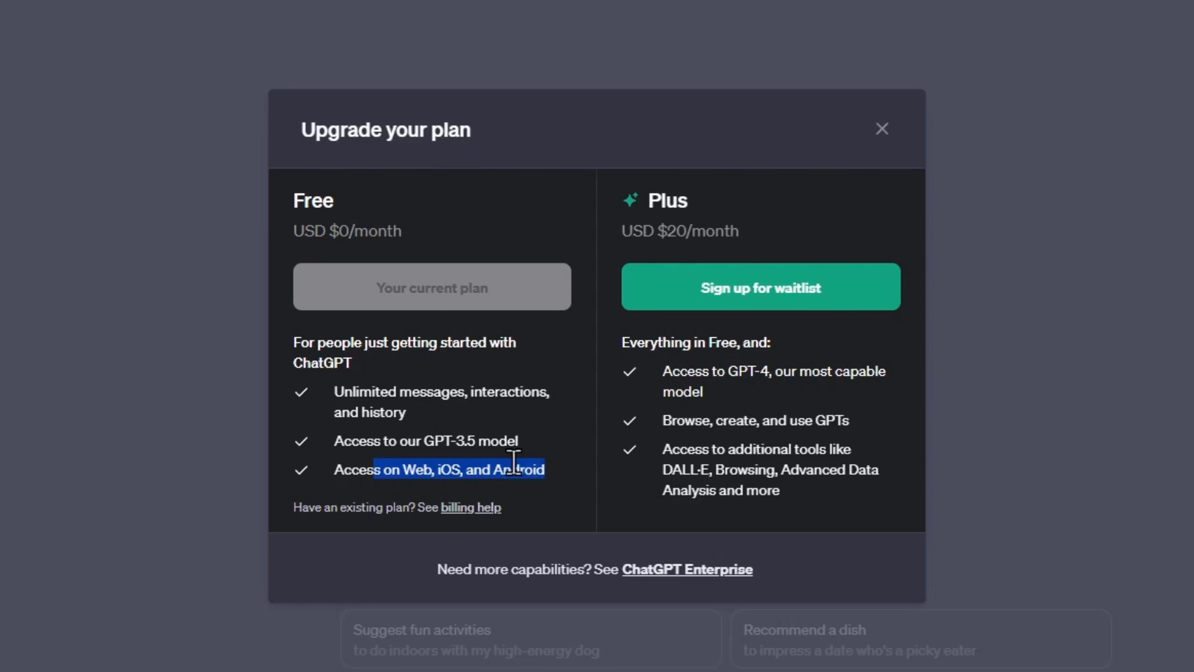
pyautogui.moveTo(696, 350)
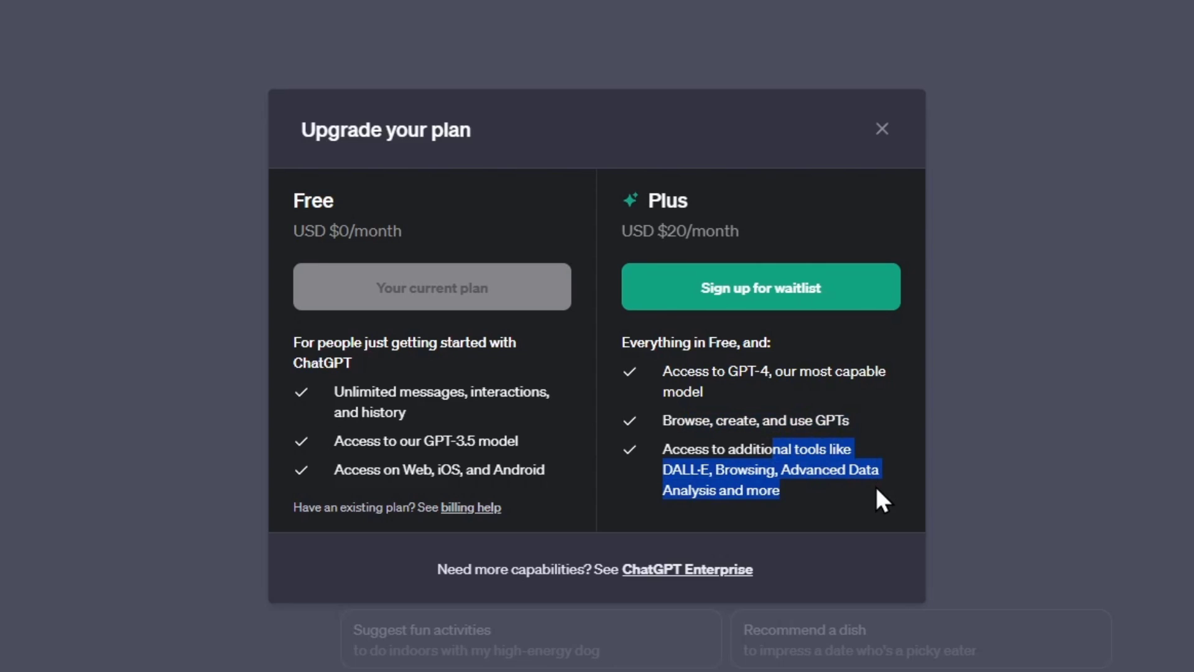
pyautogui.moveTo(1024, 439)
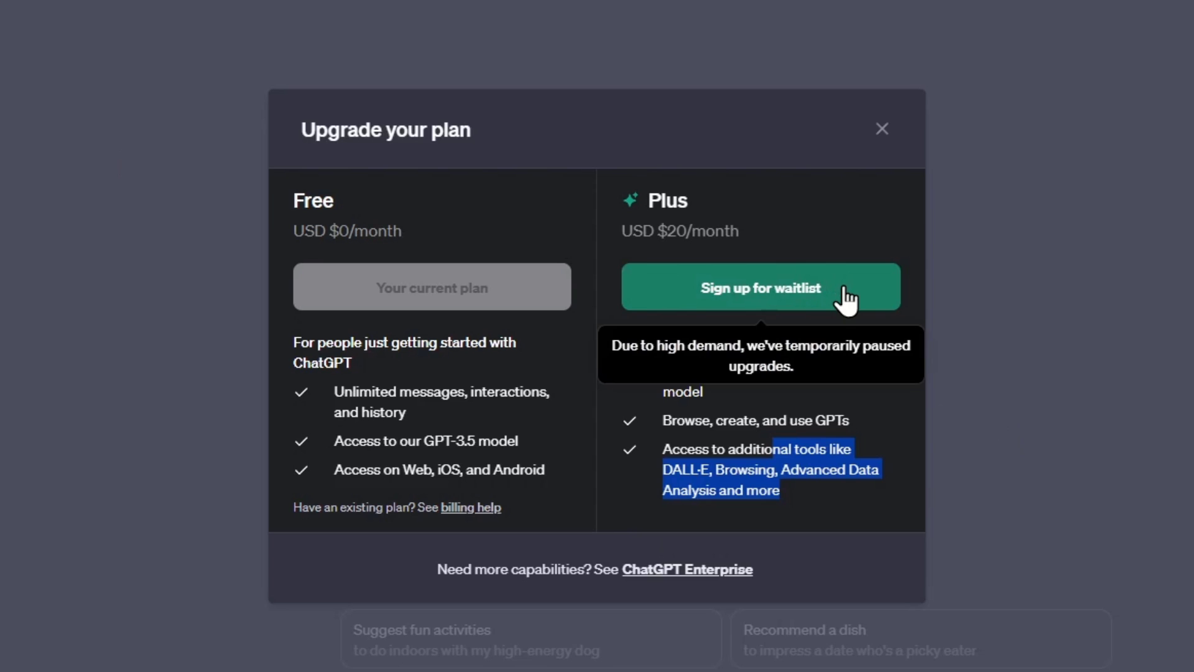
pyautogui.moveTo(889, 153)
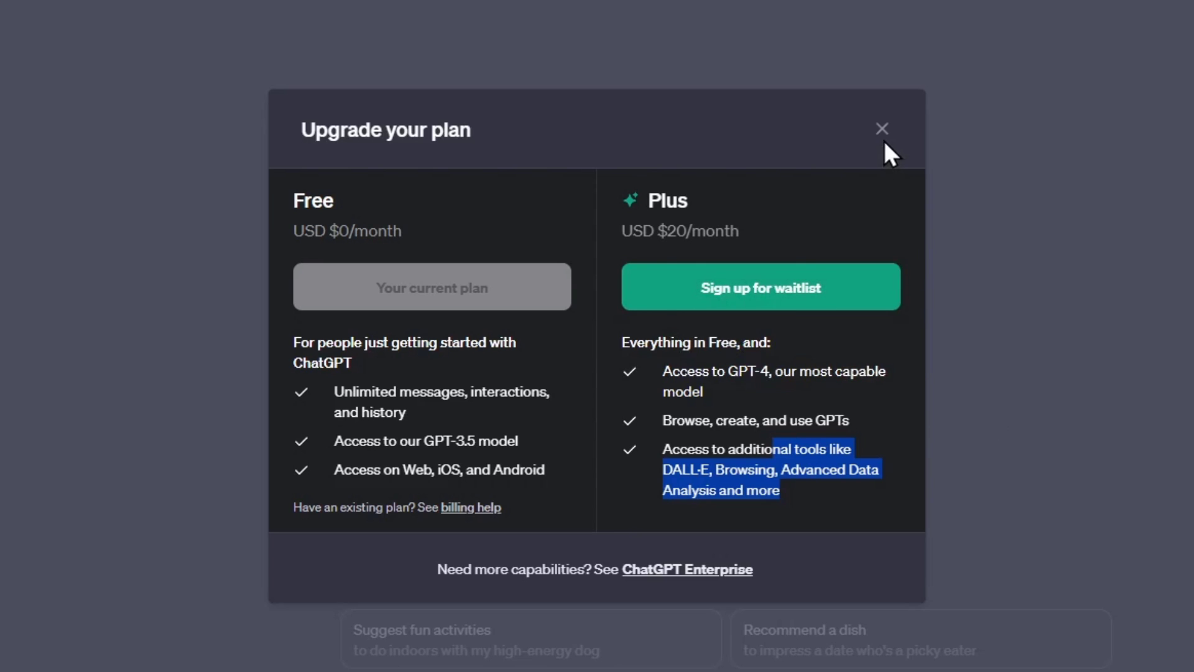
pyautogui.click(882, 129)
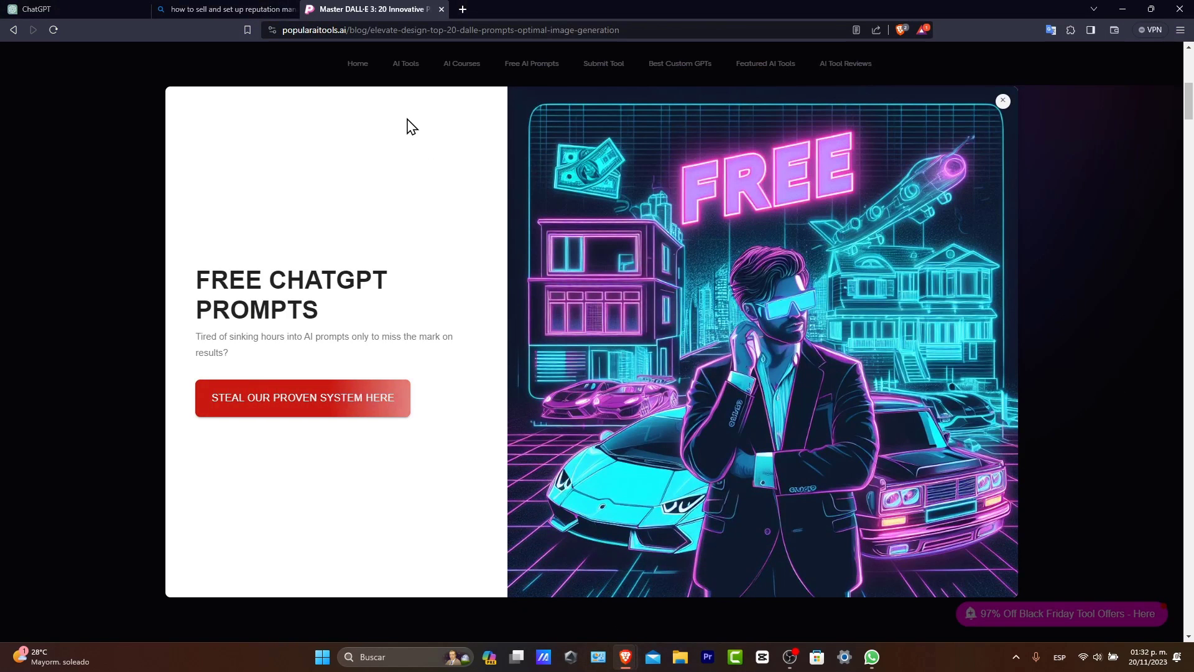
# Step: Browse the GPT-4 image chat, view the green Earth-eye image full size, and show model options
pyautogui.click(43, 9)
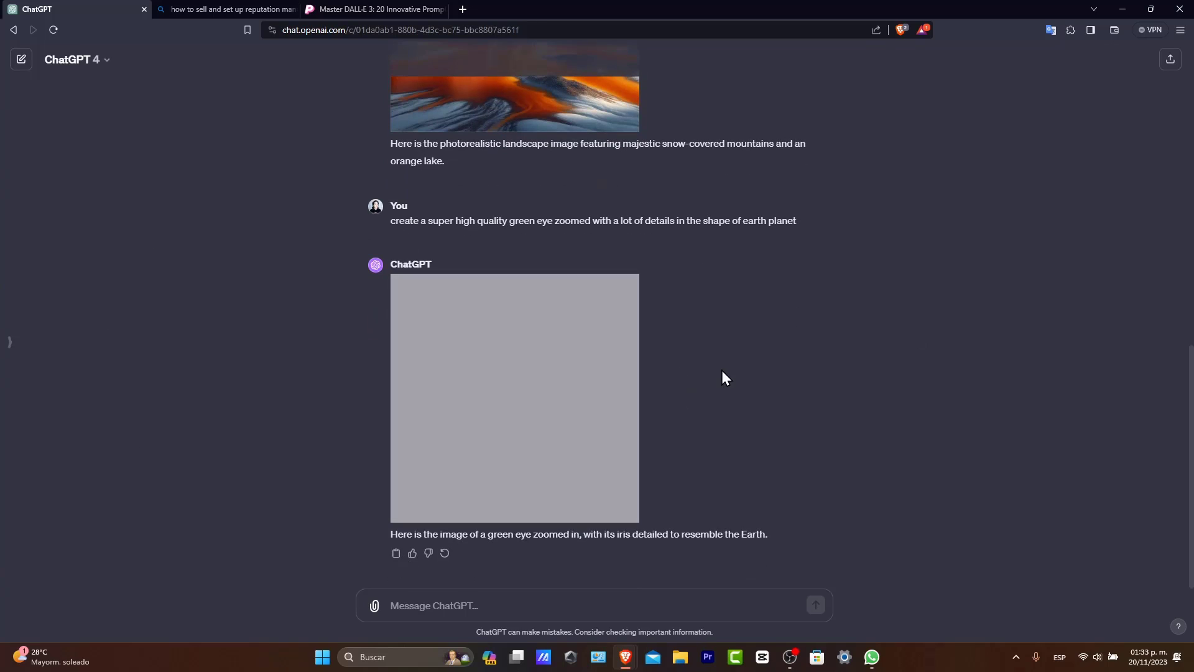
pyautogui.scroll(3)
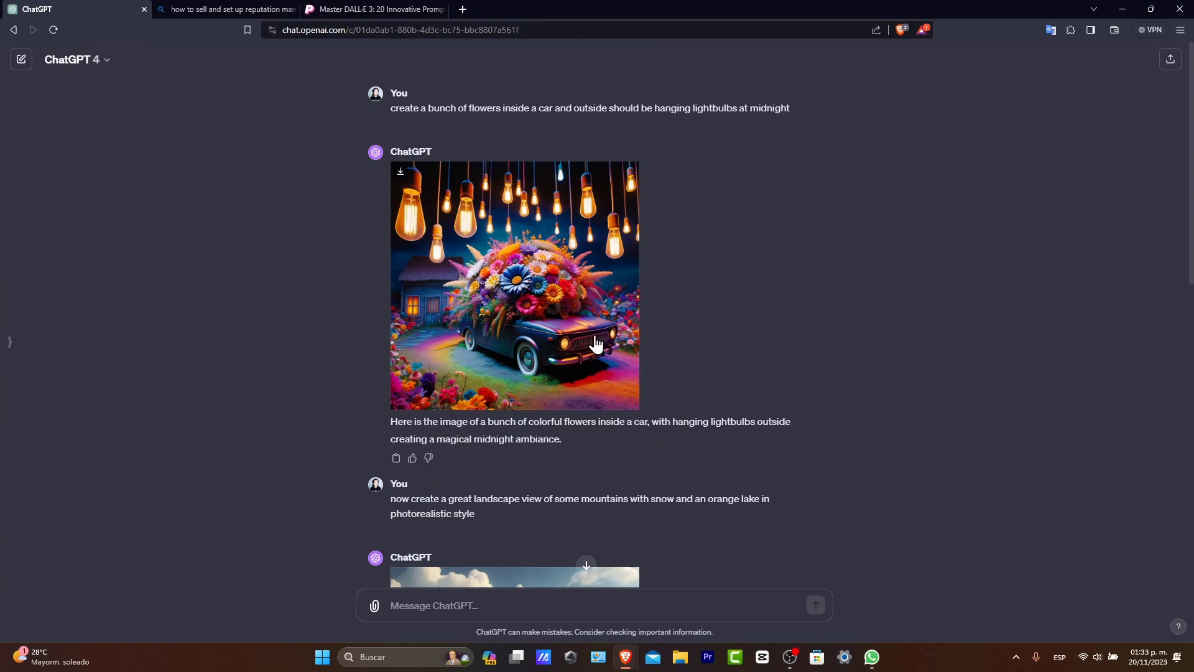
pyautogui.scroll(-3)
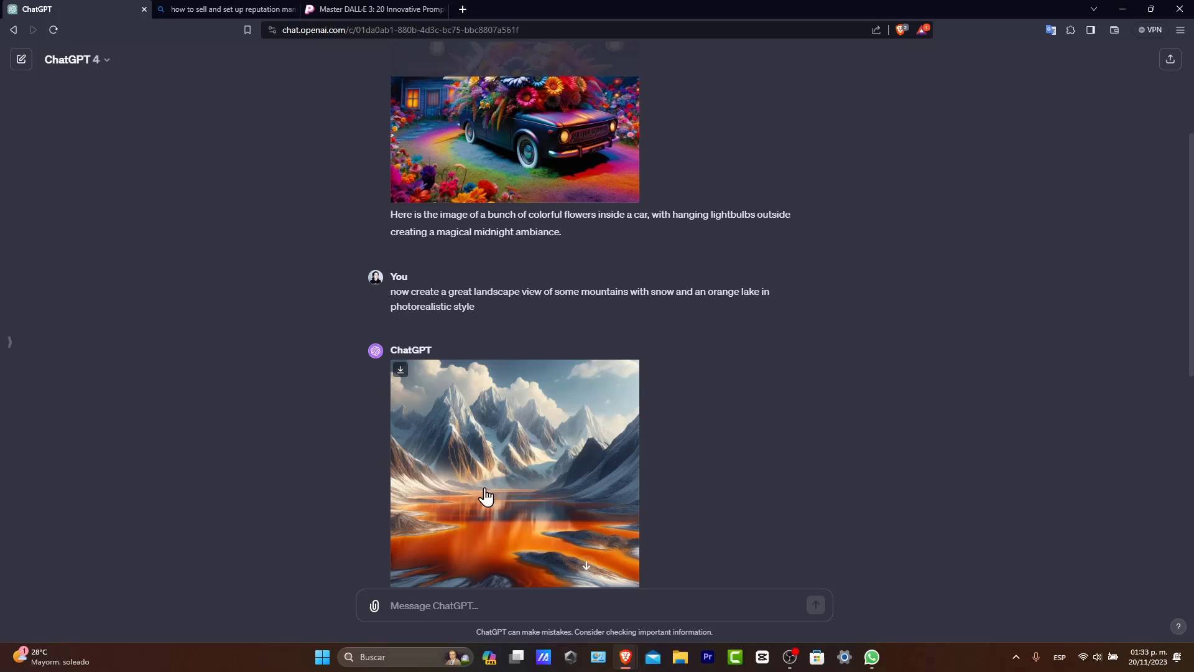
pyautogui.scroll(-3)
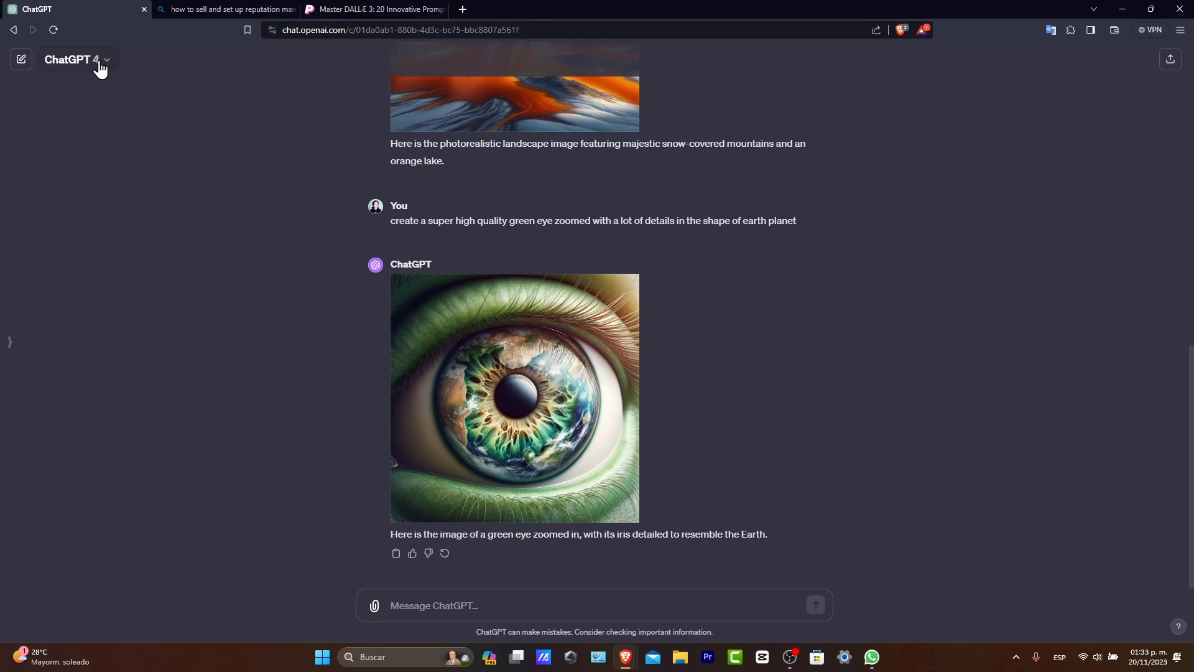
pyautogui.click(84, 60)
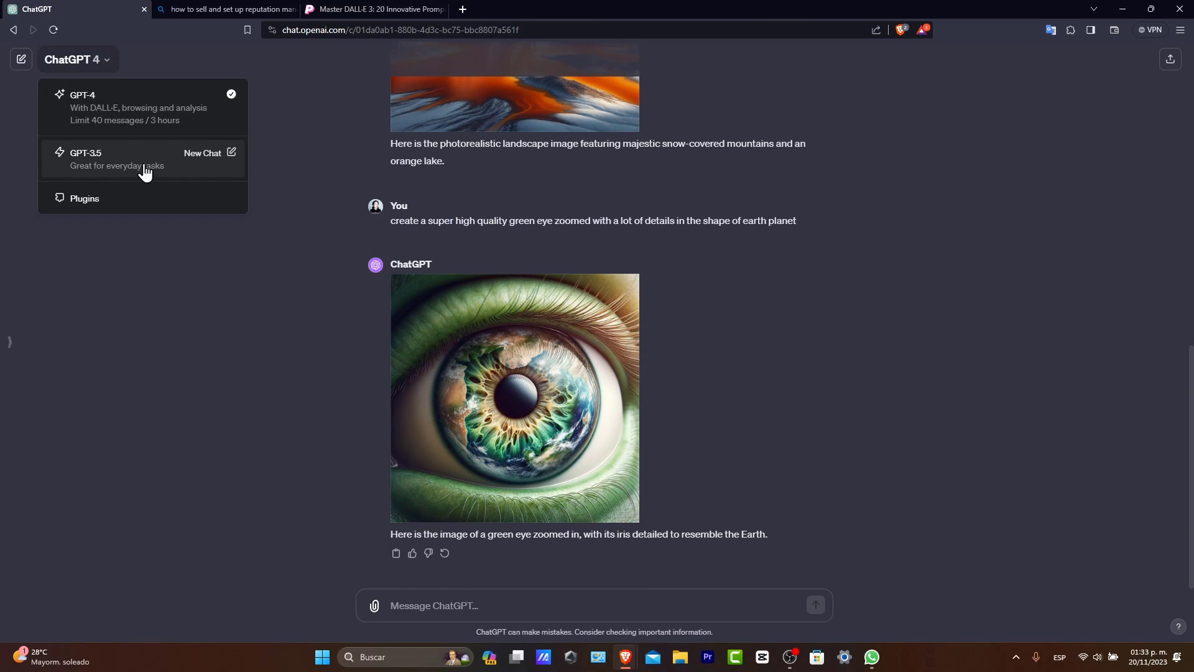
pyautogui.moveTo(117, 167)
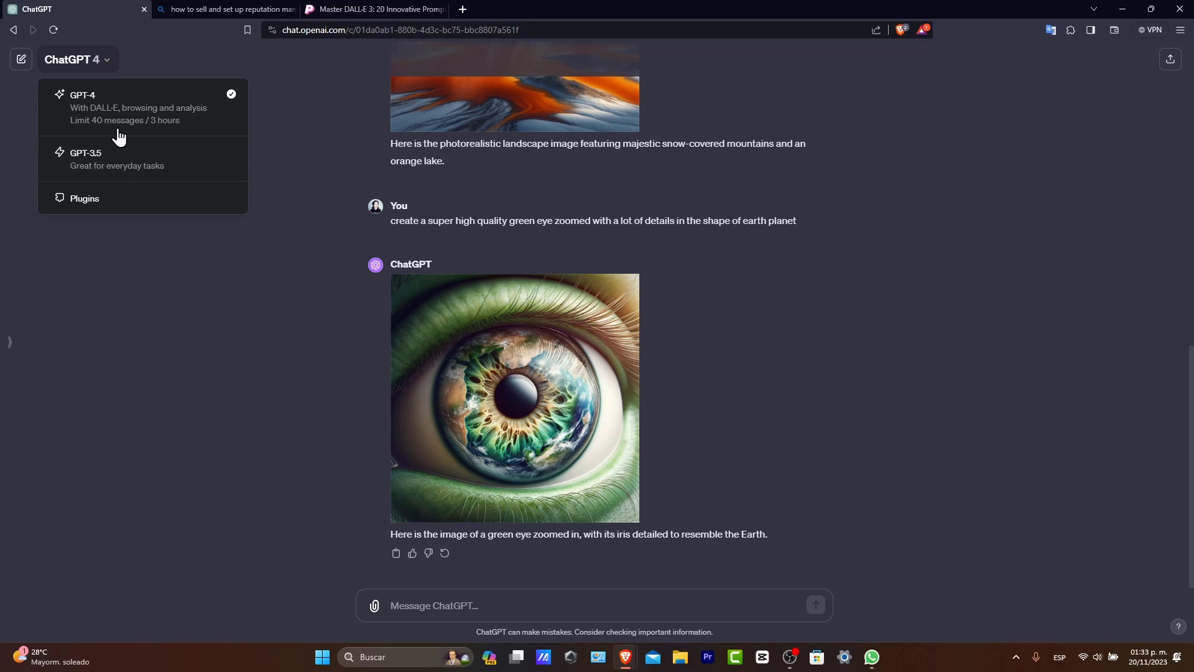
pyautogui.moveTo(191, 131)
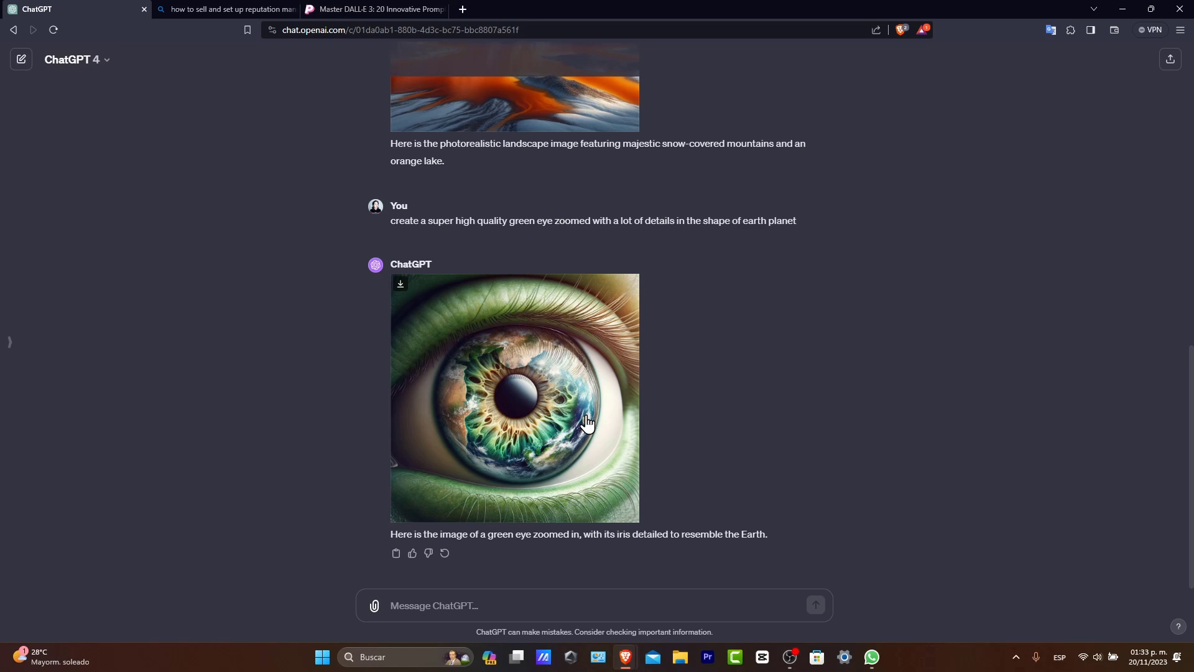
pyautogui.moveTo(585, 361)
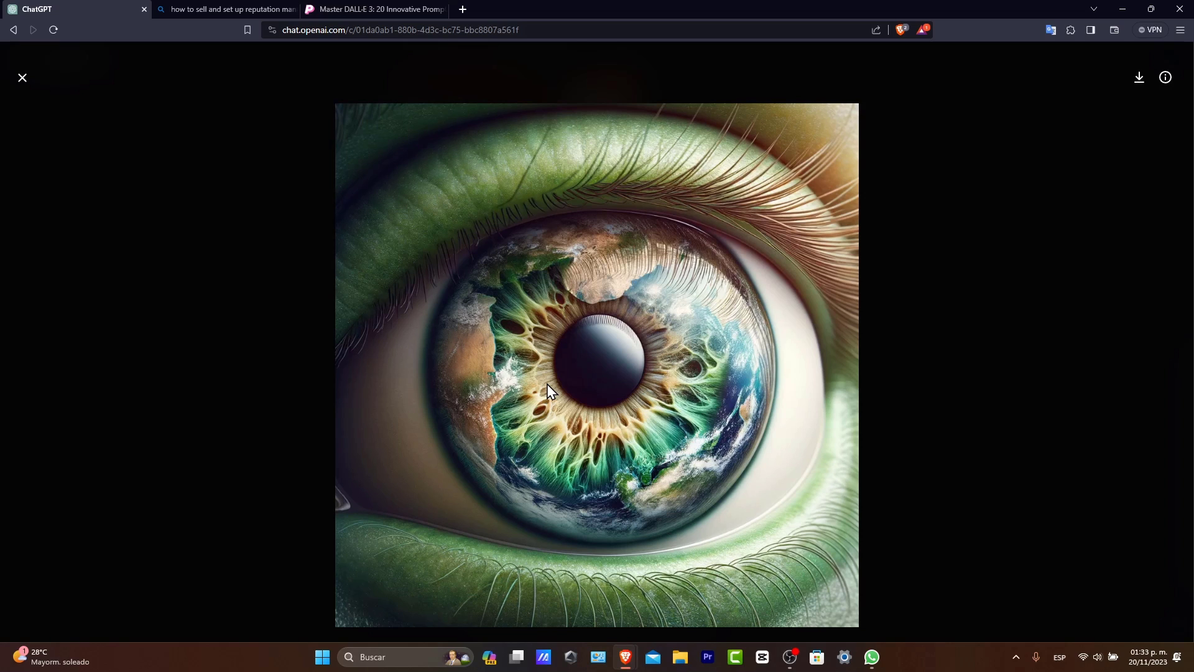
pyautogui.moveTo(984, 235)
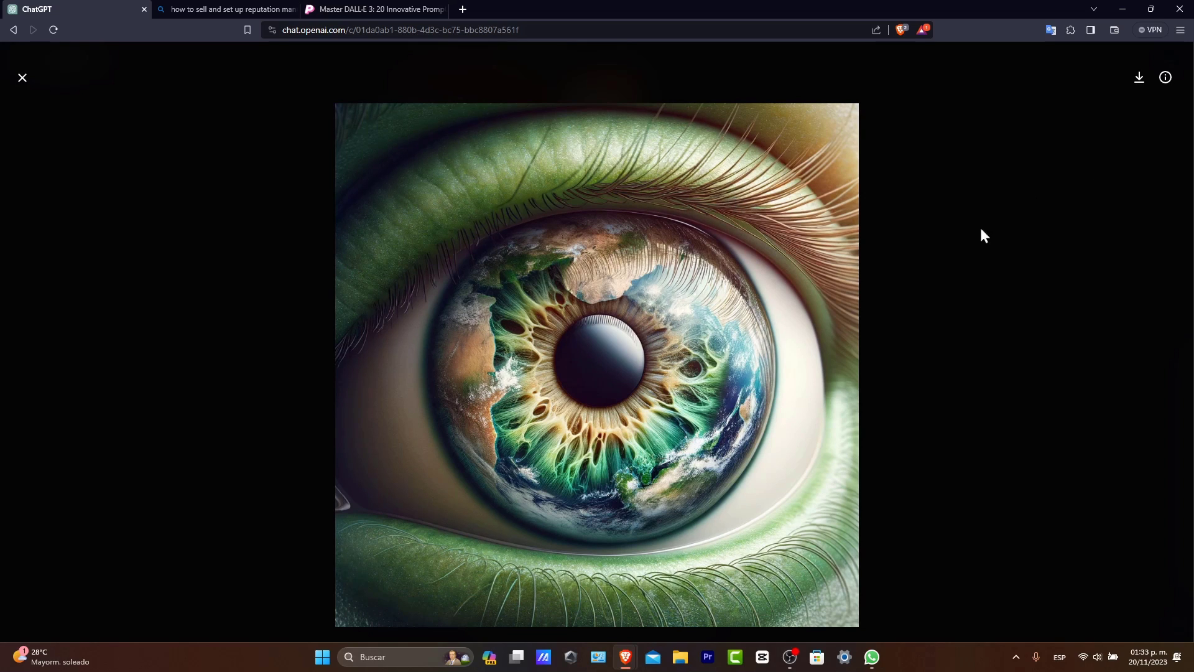
pyautogui.click(23, 77)
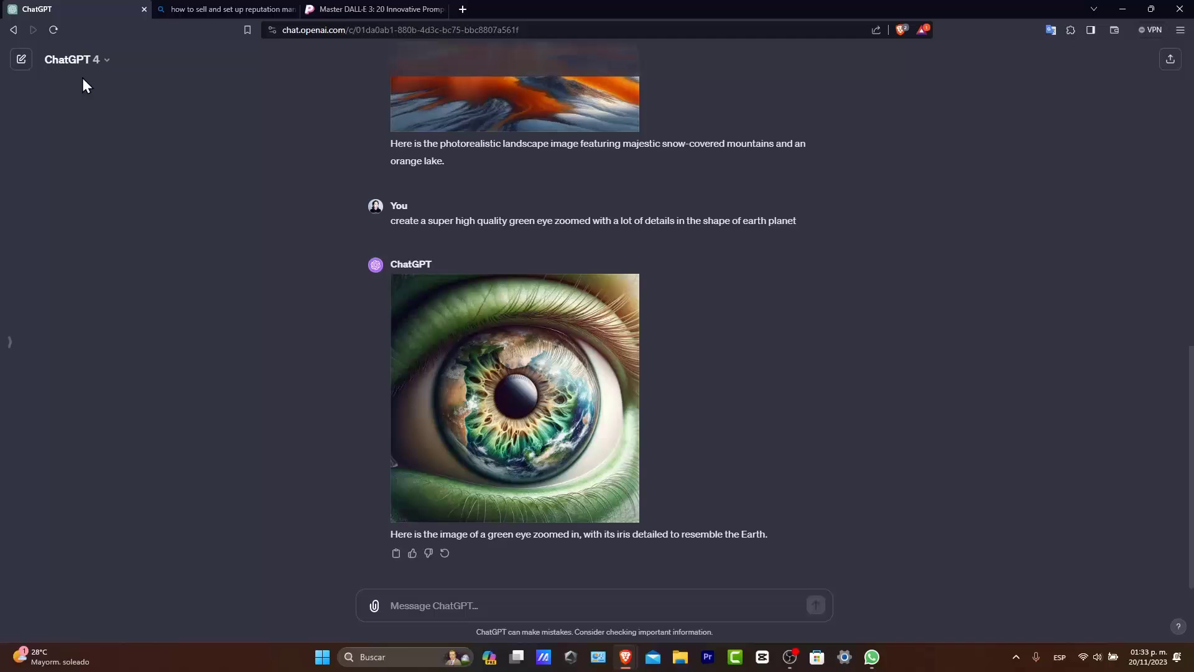
pyautogui.click(77, 59)
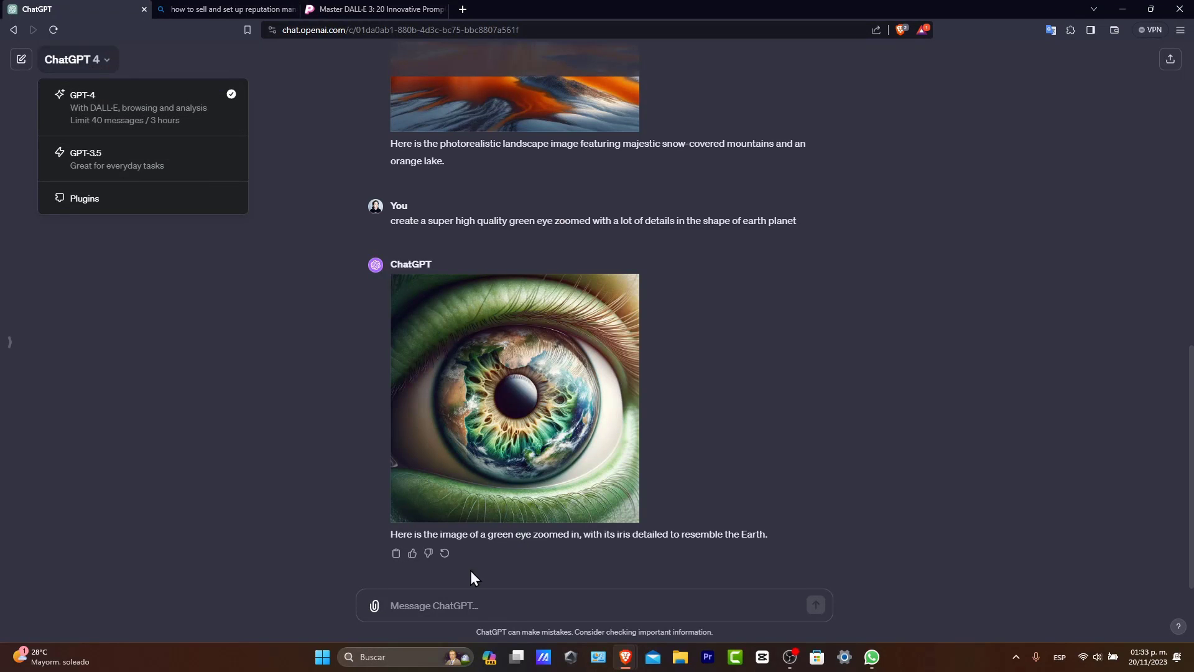
# Step: Type a prompt requesting a lion-shaped, black-ink tattoo-style logo for a YouTube profile picture
pyautogui.click(434, 605)
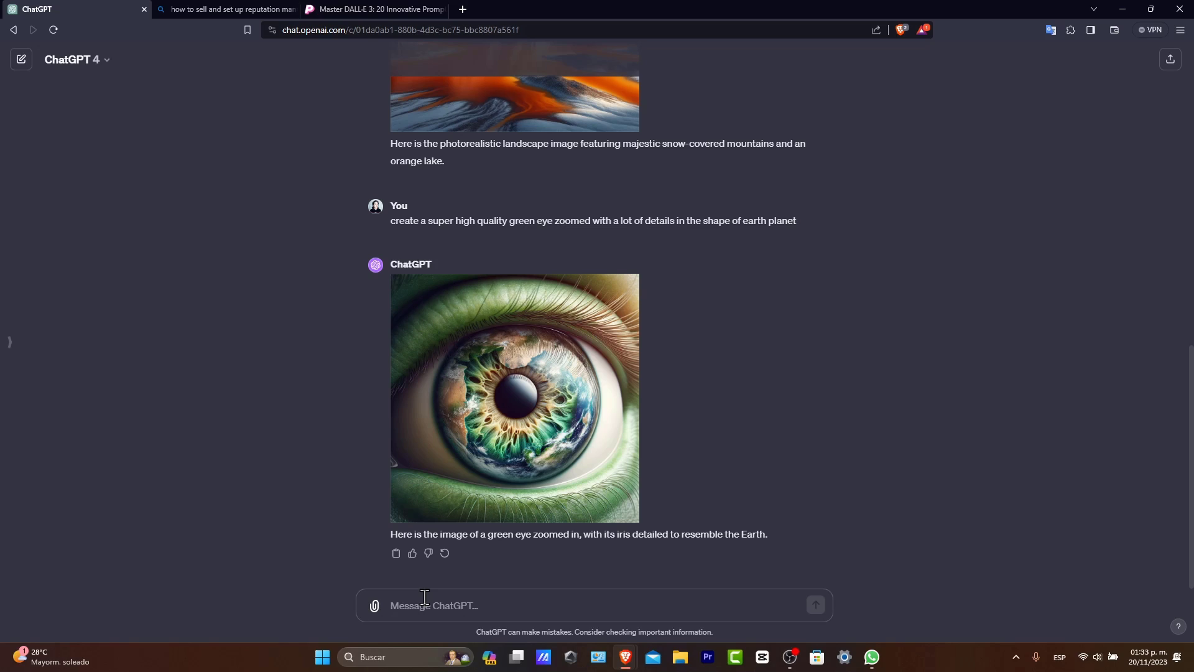
pyautogui.write('e')
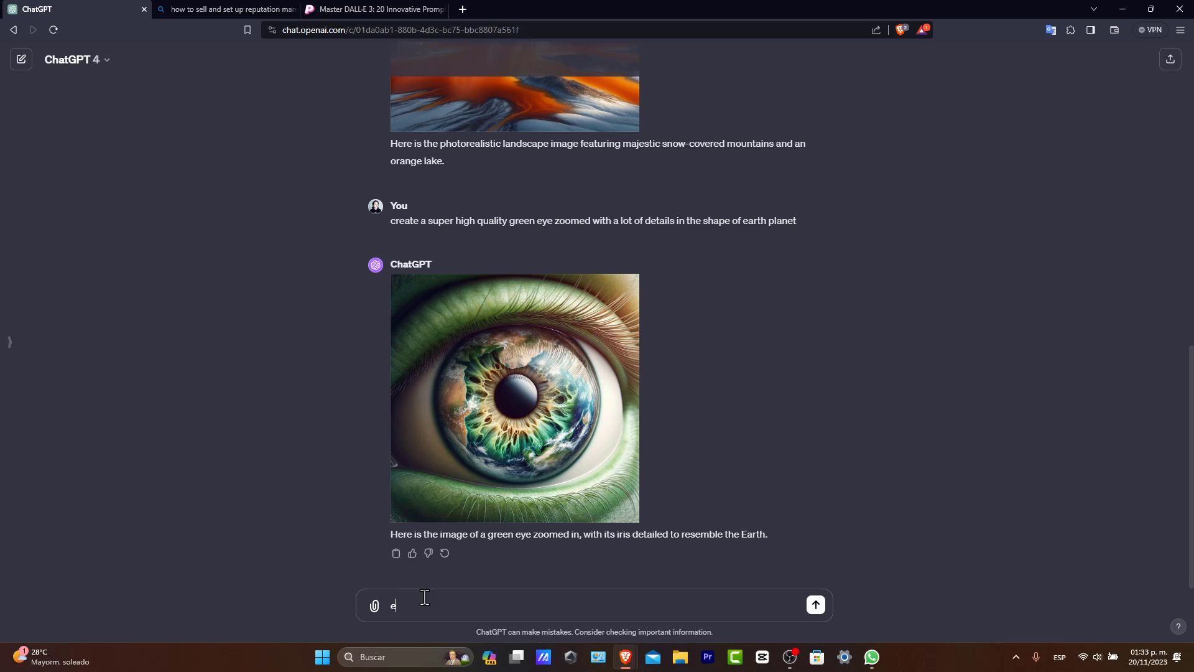
pyautogui.press('Backspace')
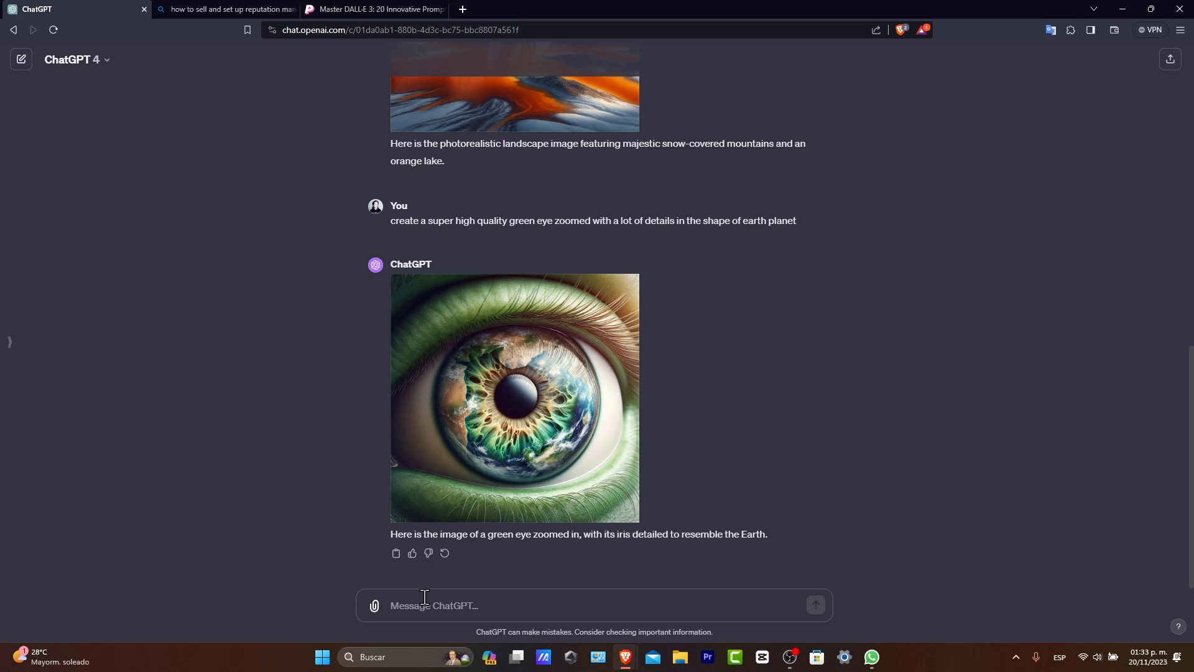
pyautogui.write('i want to make')
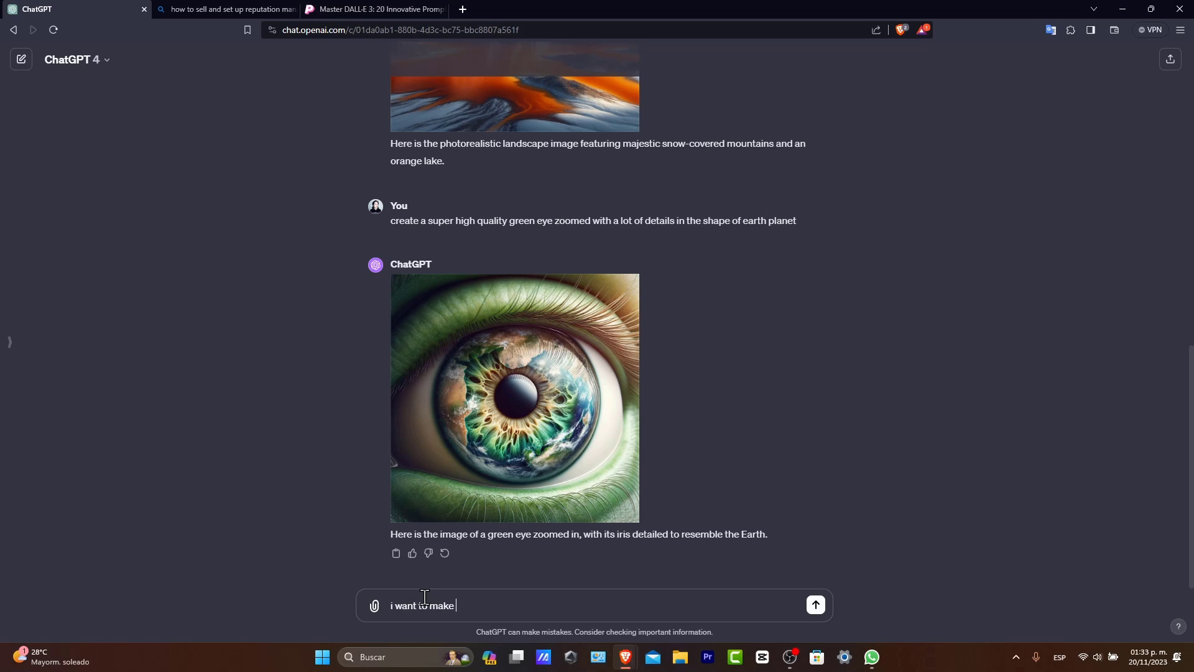
pyautogui.write('my first')
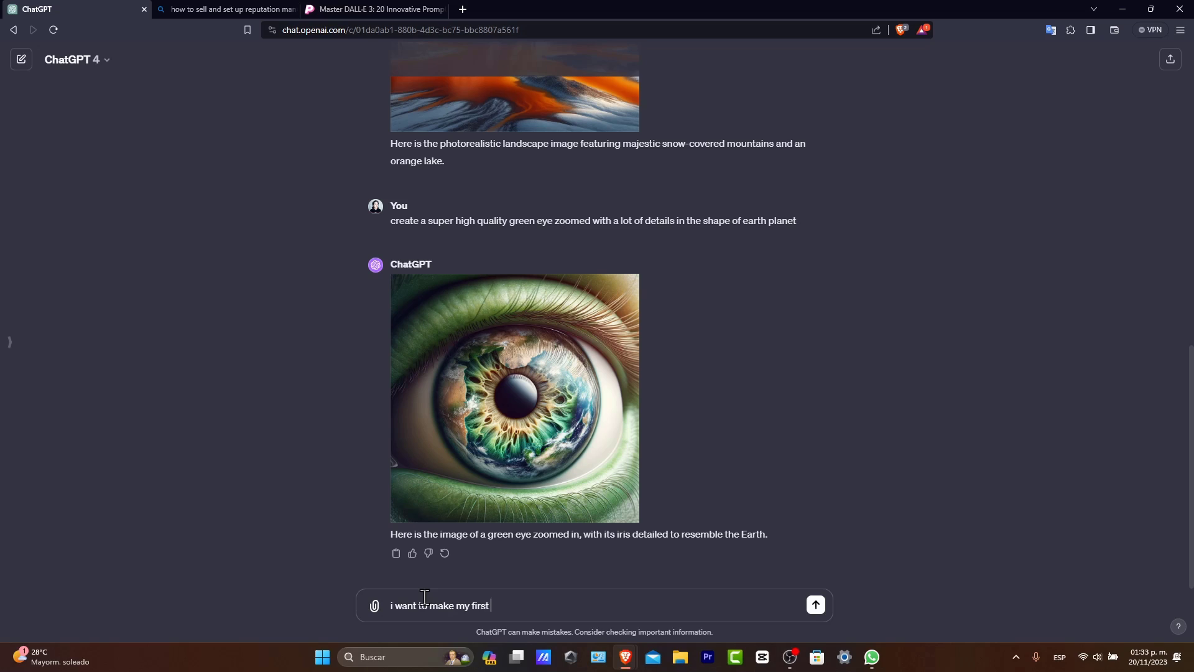
pyautogui.write('logo')
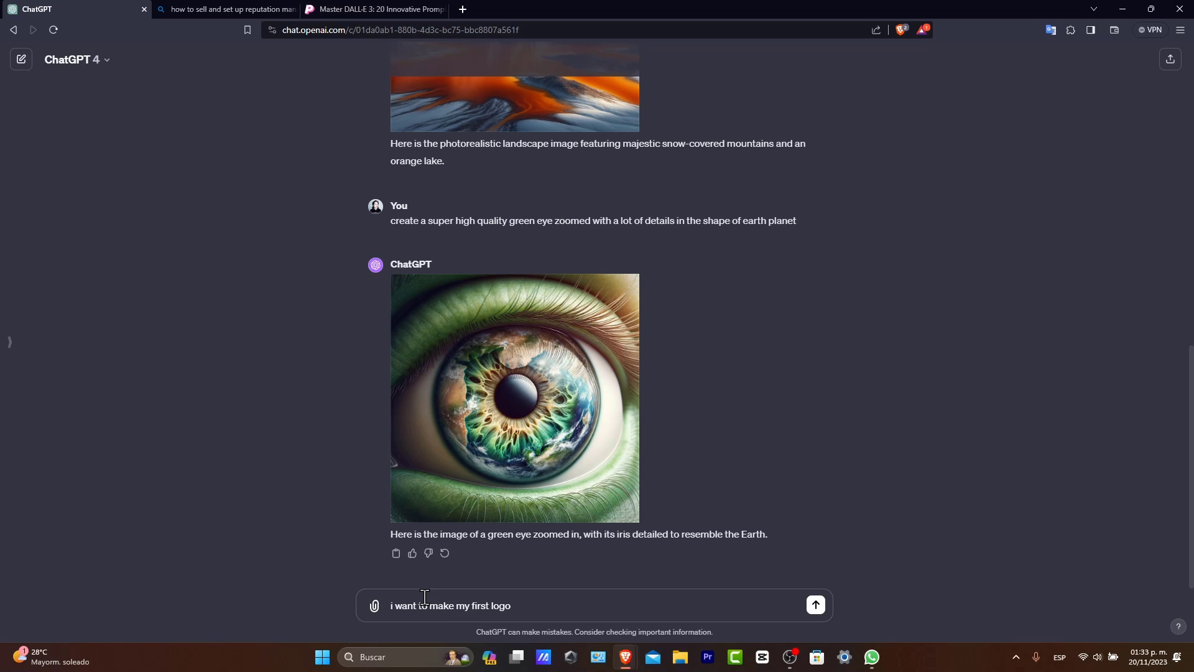
pyautogui.write('youtube p')
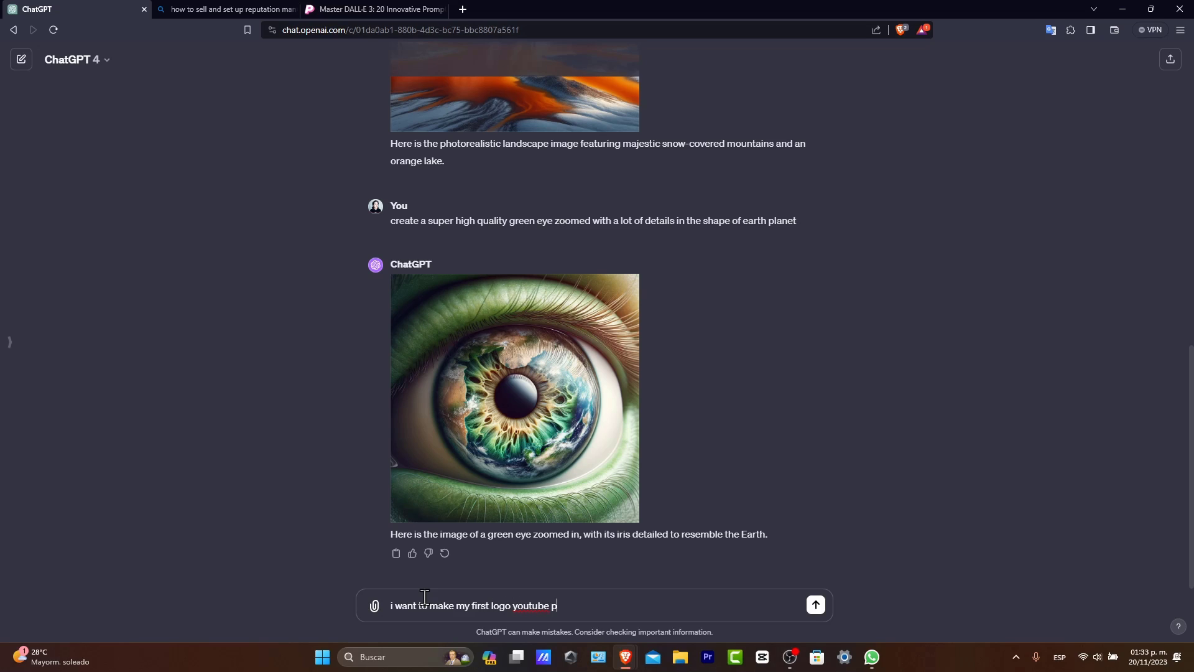
pyautogui.write('rofile pic')
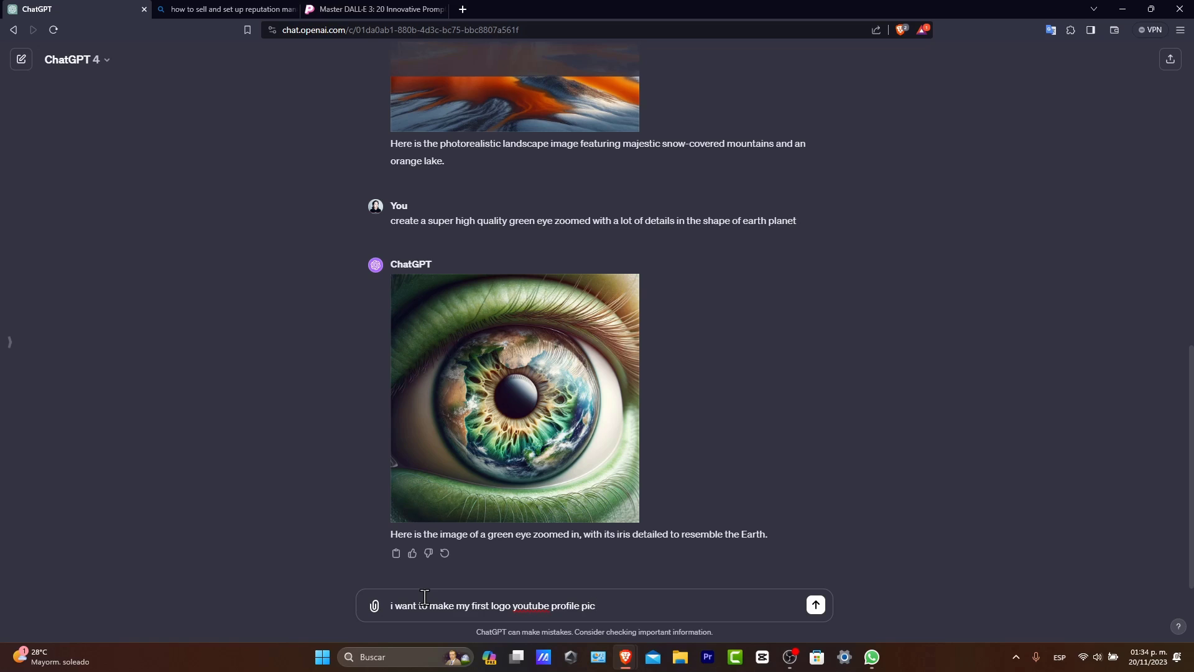
pyautogui.write('based on tattoos in the s')
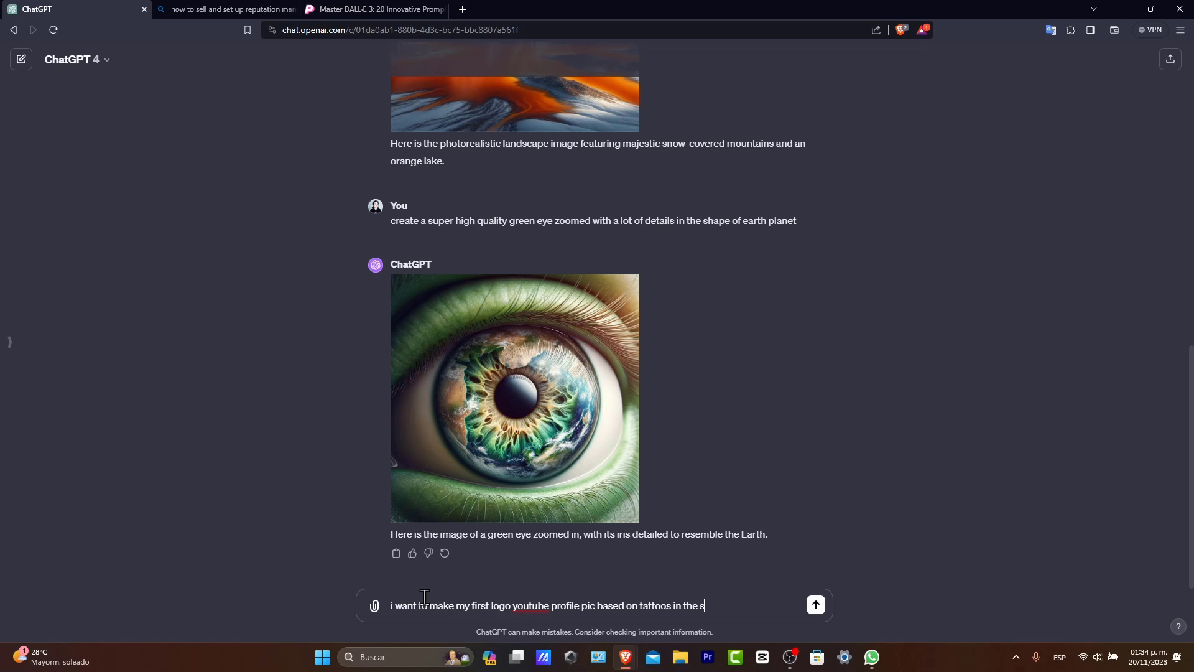
pyautogui.write('hape of')
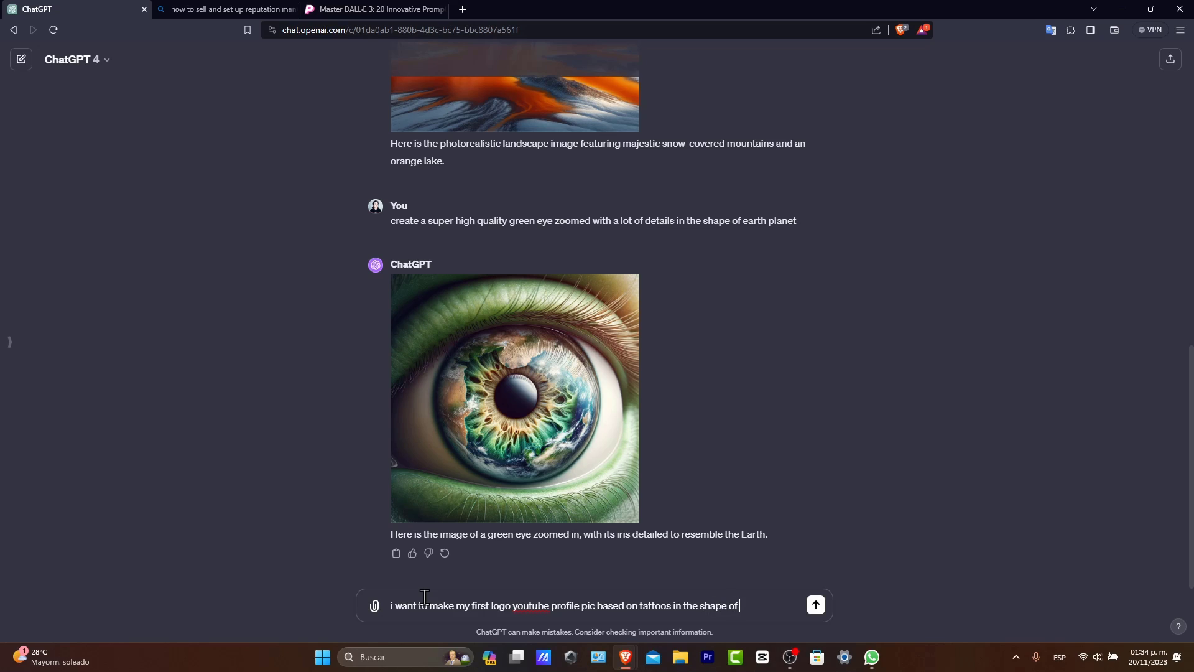
pyautogui.write('a cow')
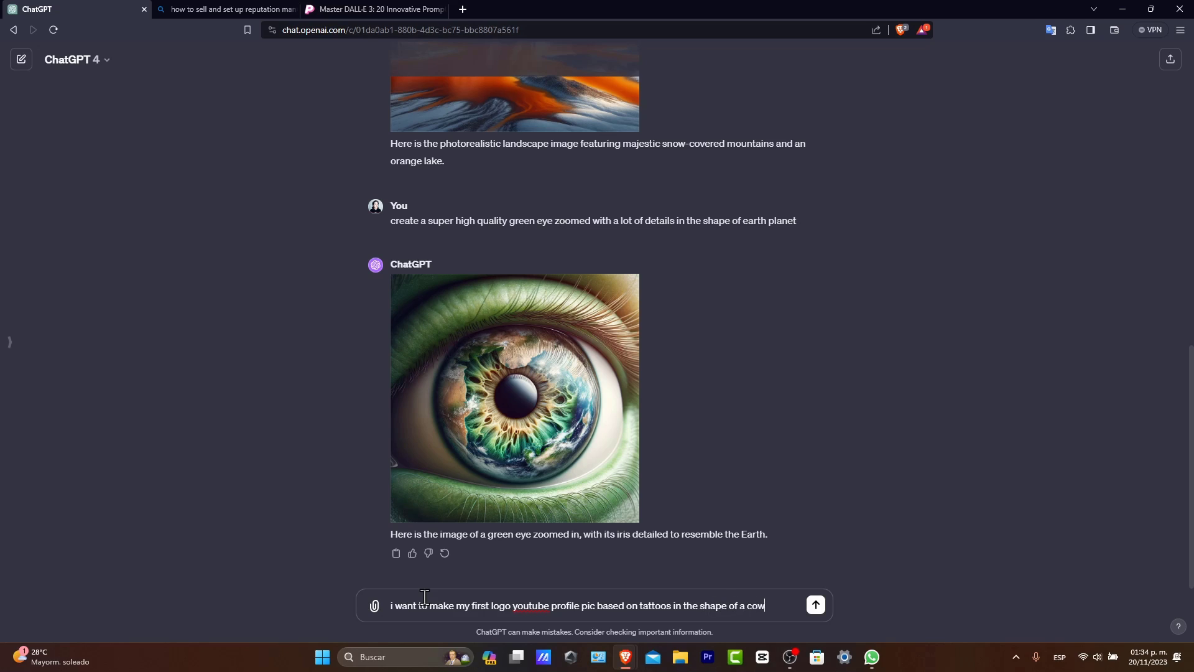
pyautogui.write('lion')
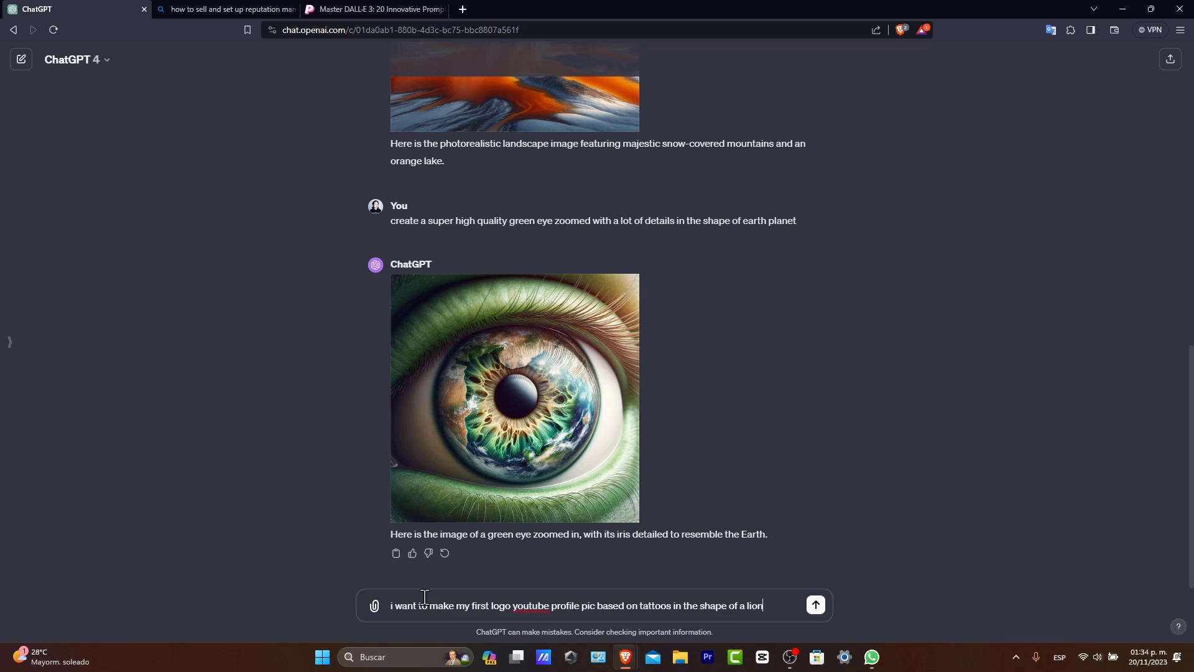
pyautogui.write('with black')
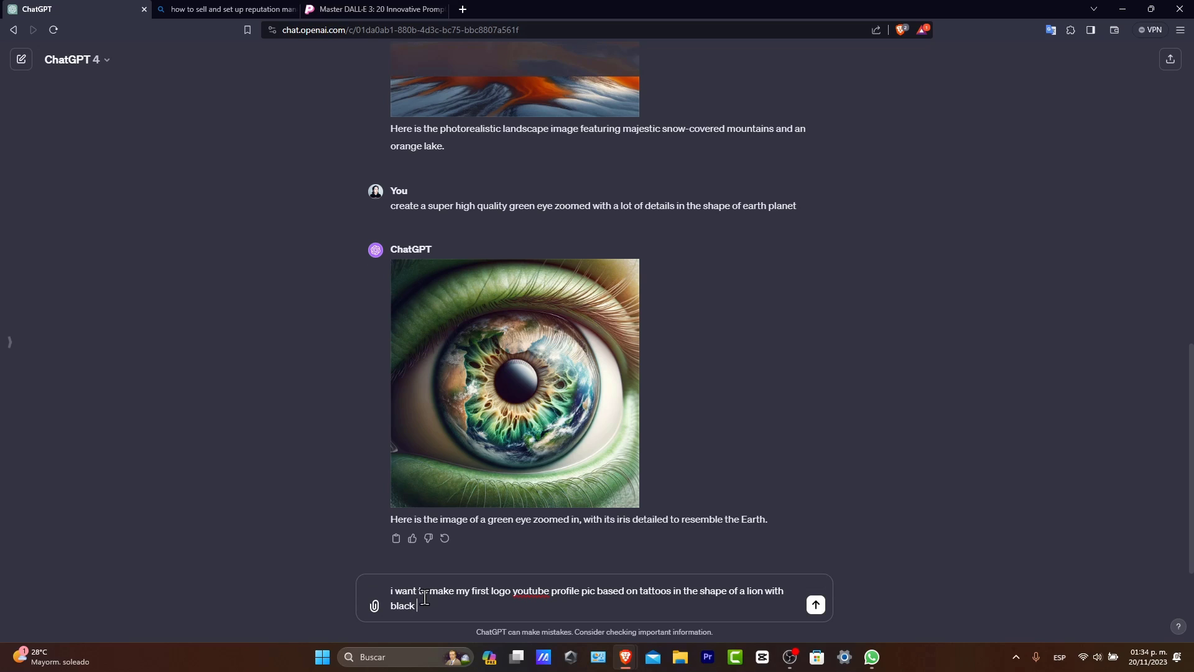
pyautogui.write('ink colors')
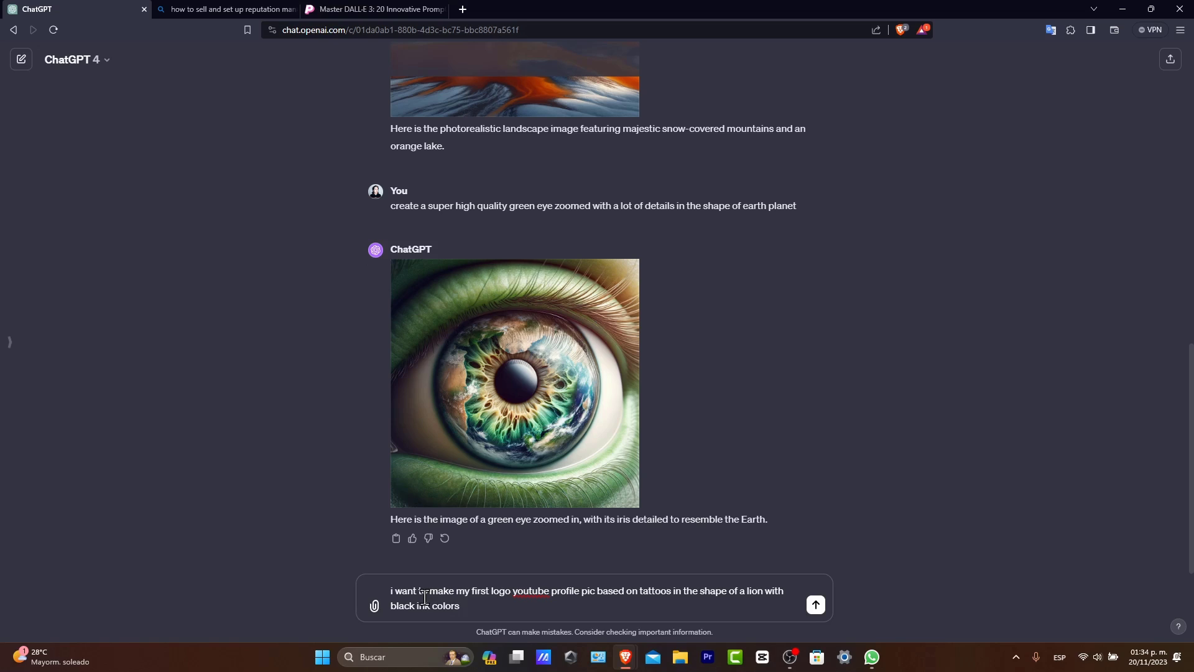
pyautogui.write('and')
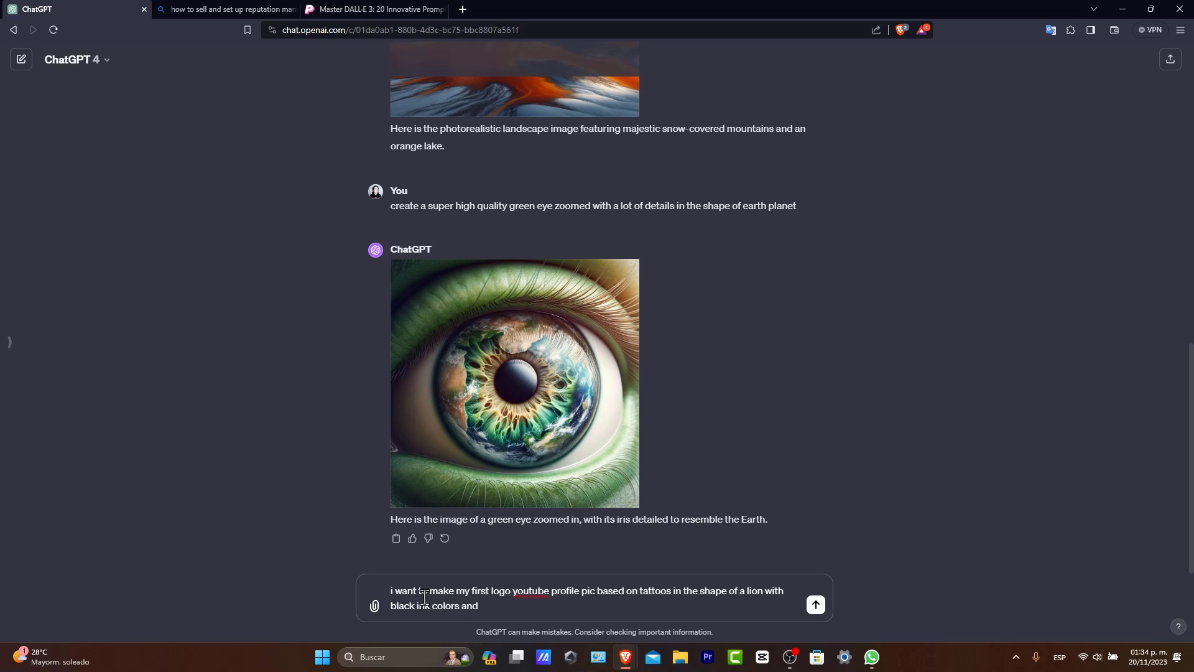
pyautogui.write('tattoo style, generate that image for me')
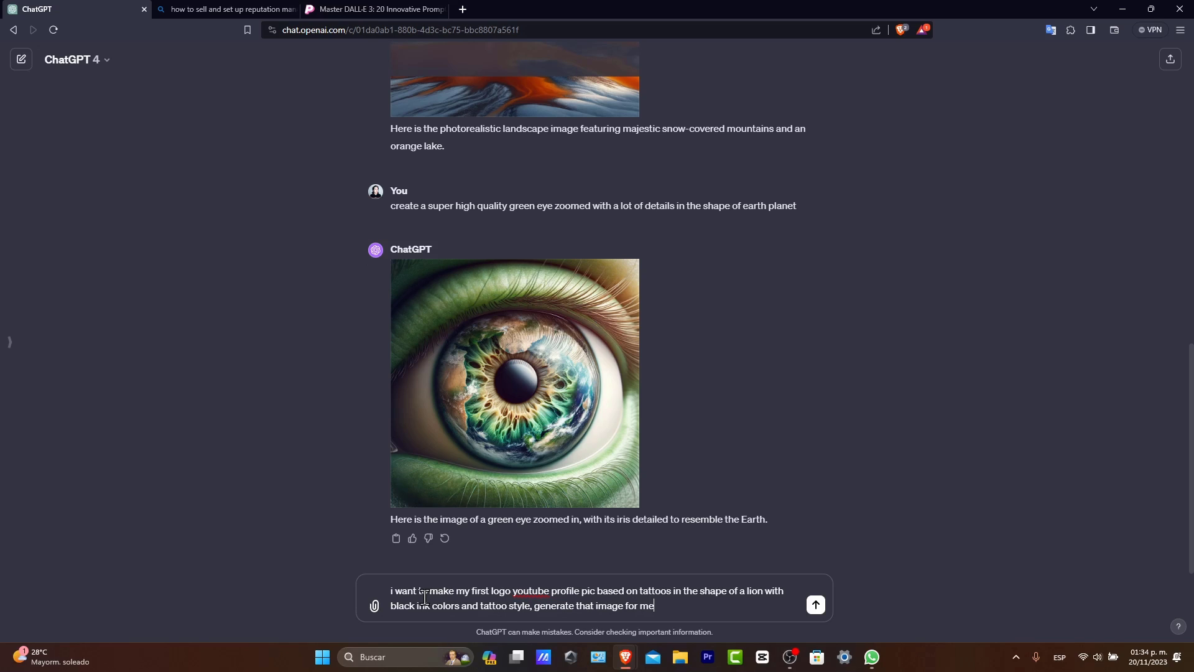
# Step: Send the lion logo prompt and receive ChatGPT's black-ink tattoo-style lion image
pyautogui.click(815, 604)
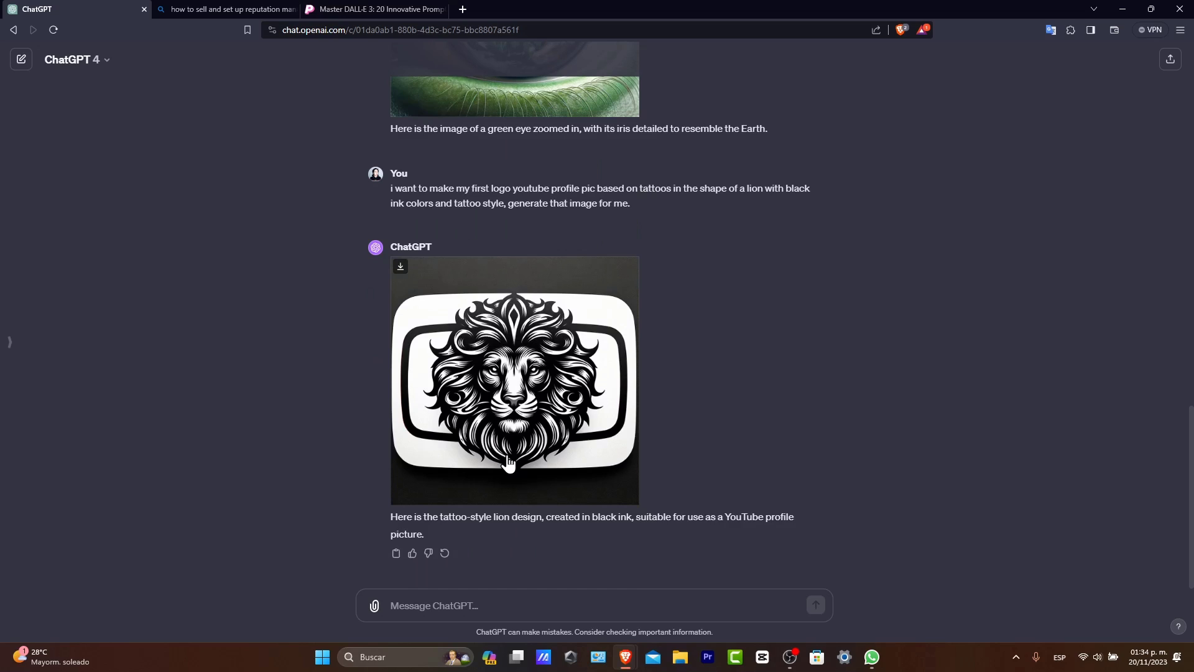
pyautogui.moveTo(476, 435)
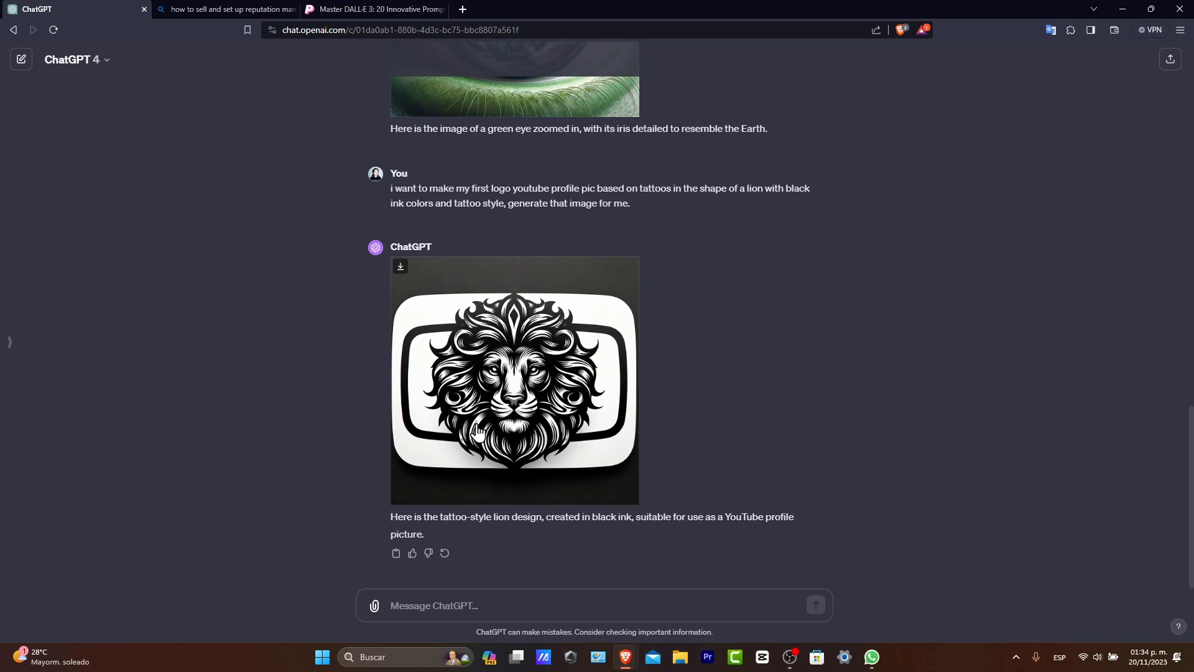
pyautogui.moveTo(536, 384)
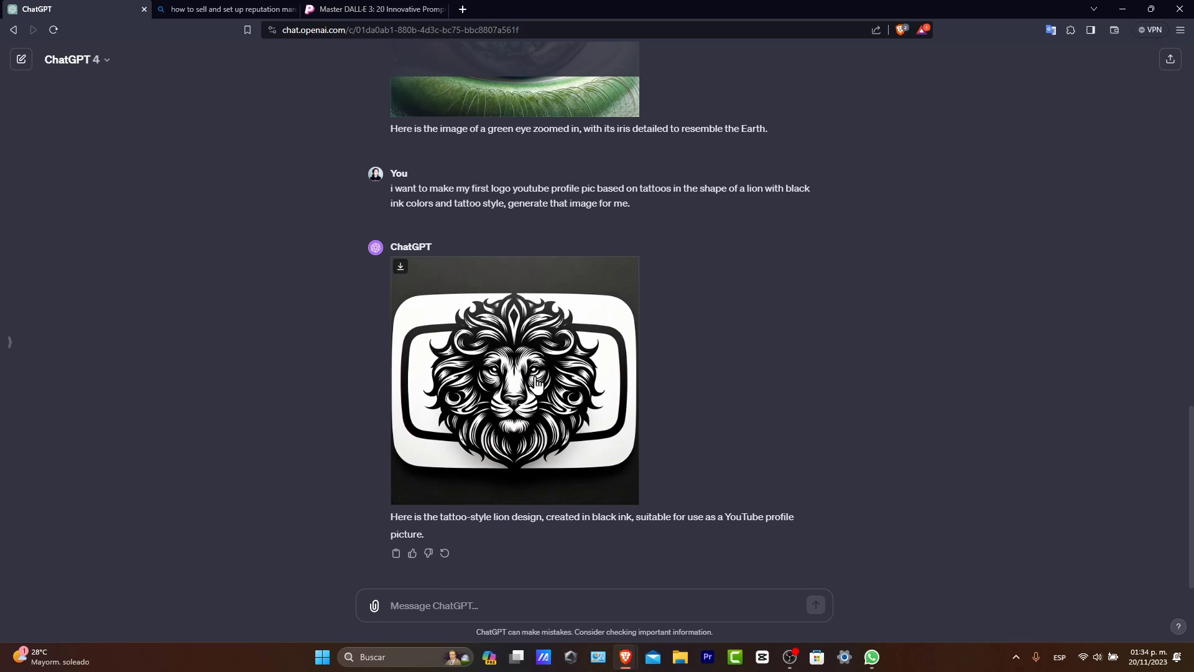
pyautogui.moveTo(616, 403)
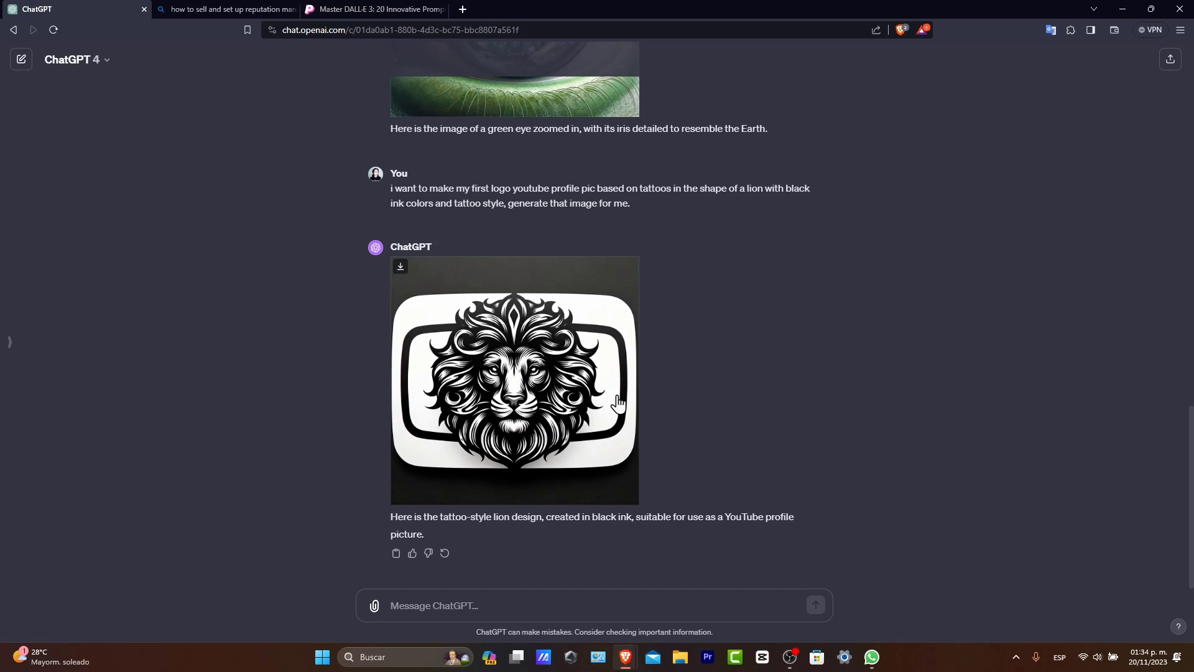
pyautogui.moveTo(640, 451)
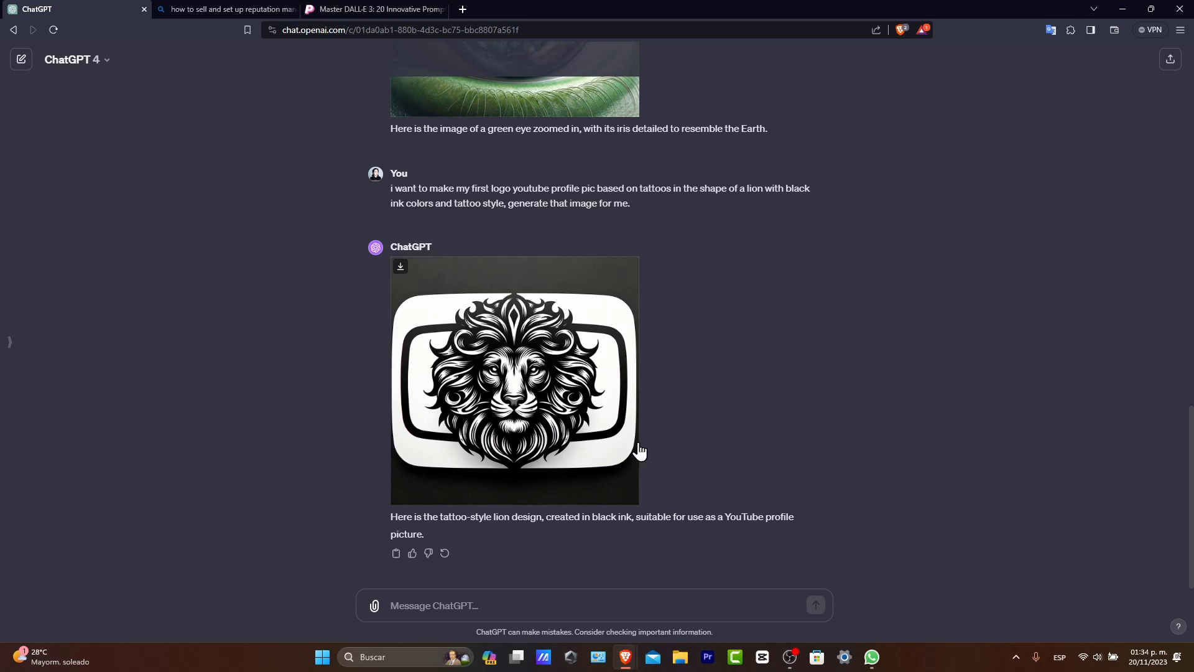
# Step: Type a follow-up prompt beginning 'do ... without the rec' asking for another lion variation
pyautogui.write('do another variation')
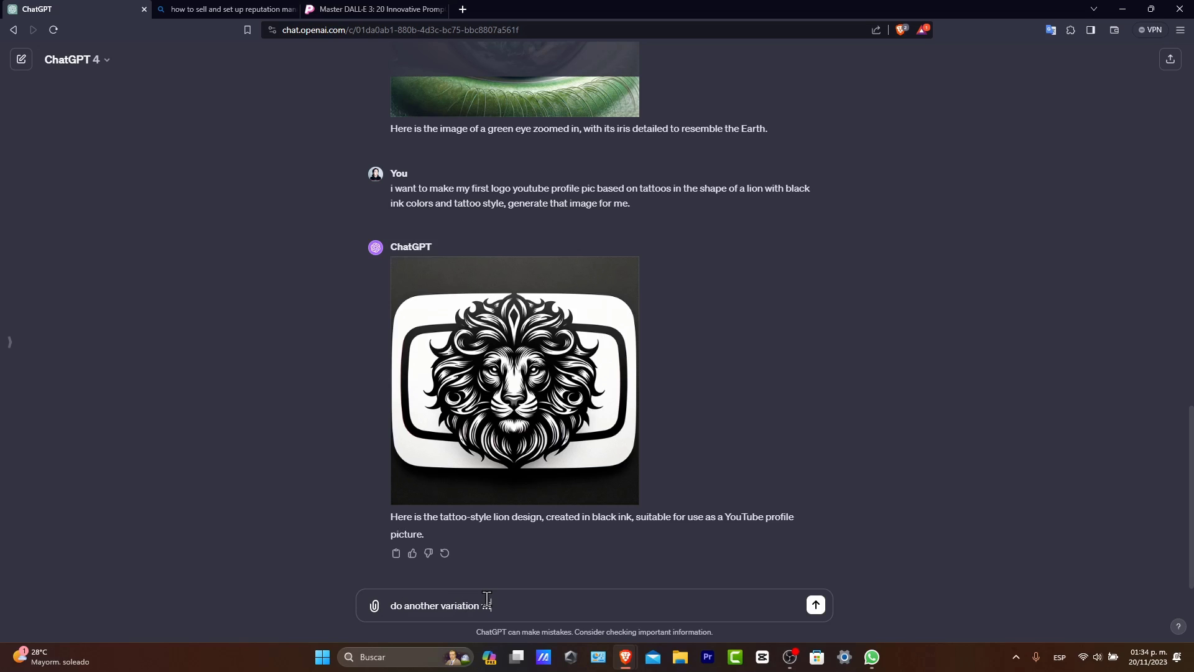
pyautogui.write('without the rec')
pyautogui.write('da')
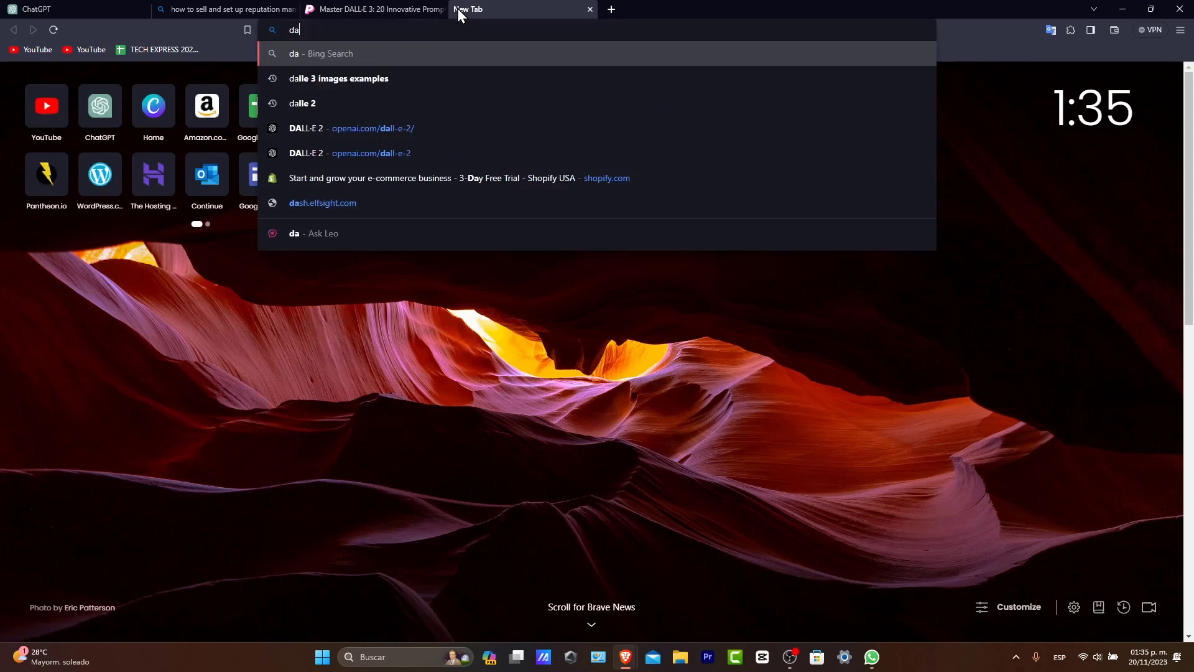
# Step: Search 'dalle 2' and open the DALL·E labs image generator from OpenAI's page
pyautogui.click(302, 104)
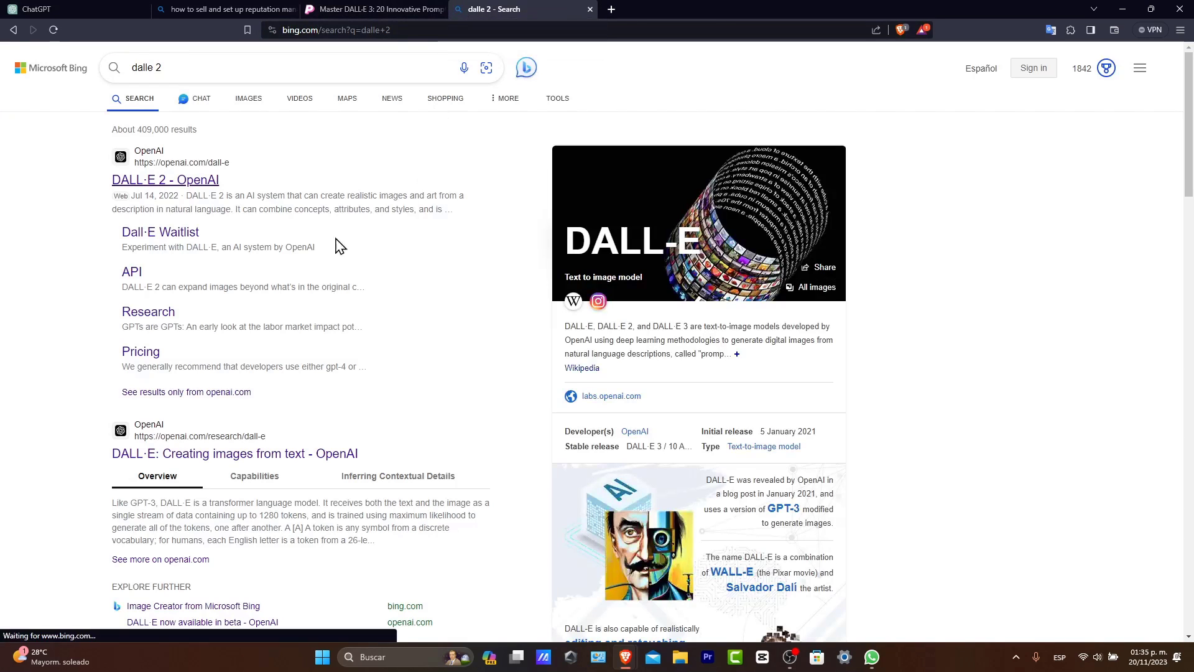
pyautogui.click(165, 180)
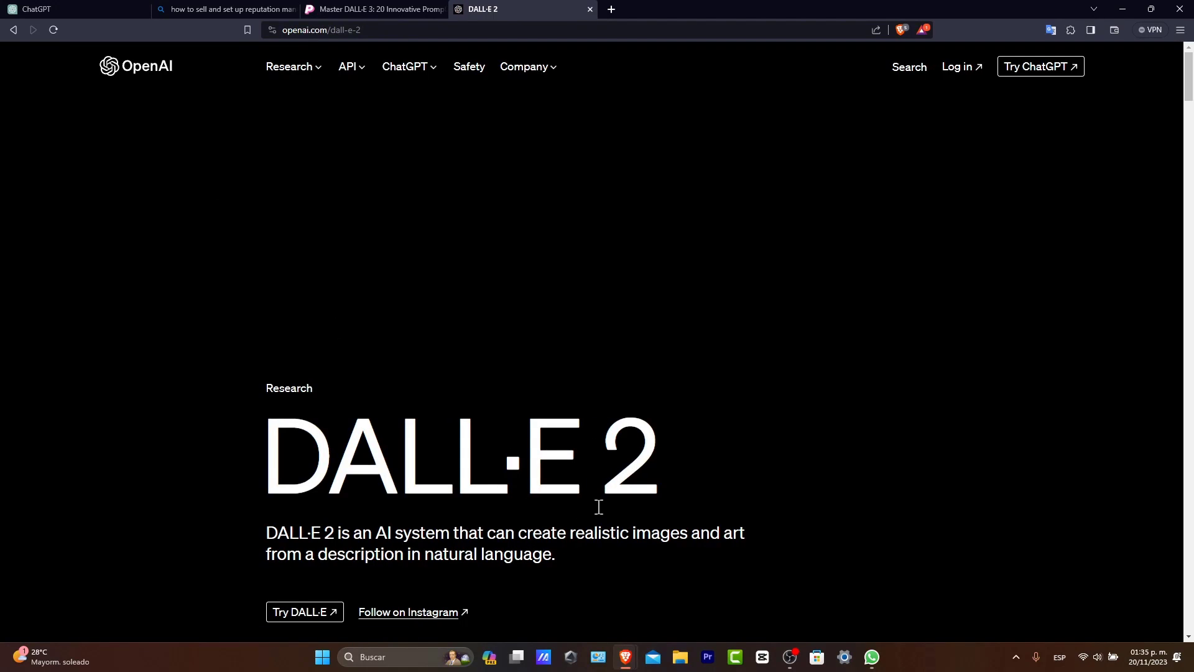
pyautogui.click(304, 611)
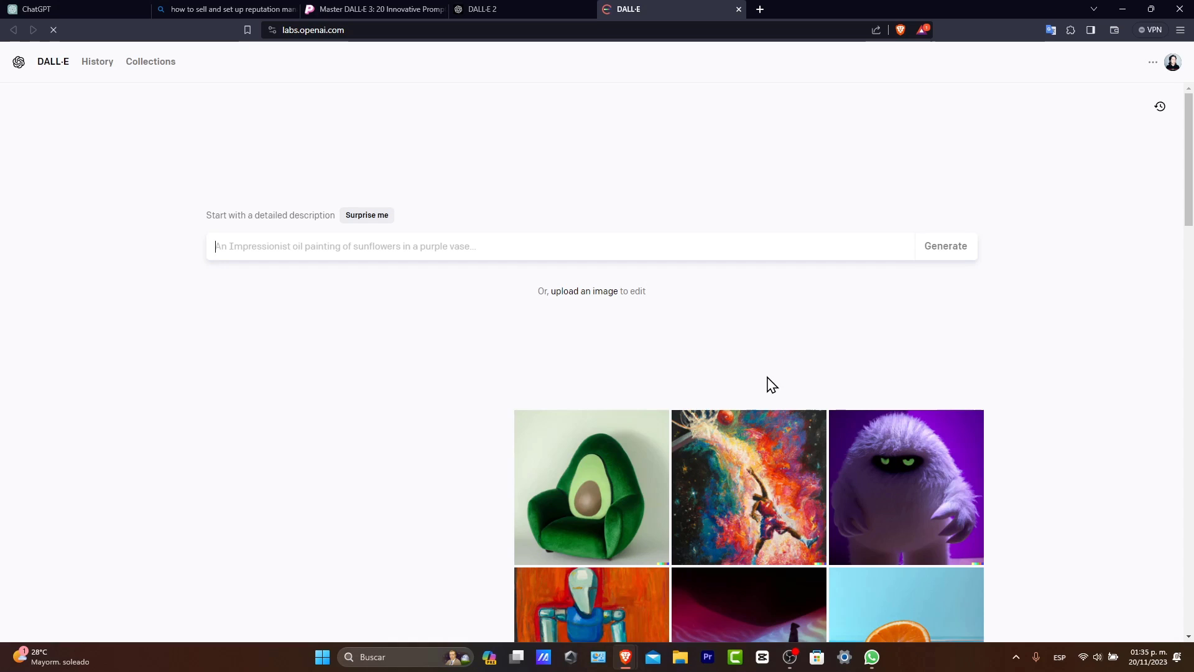
# Step: Cycle through the open tabs and return to the ChatGPT conversation
pyautogui.click(492, 9)
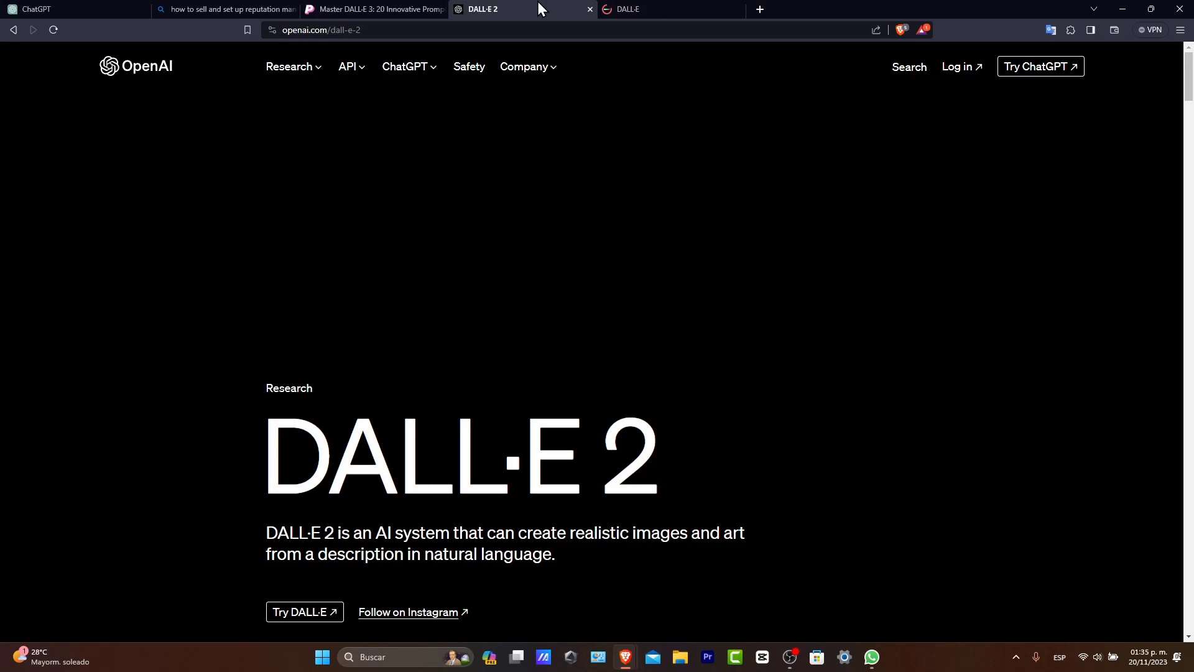
pyautogui.click(386, 8)
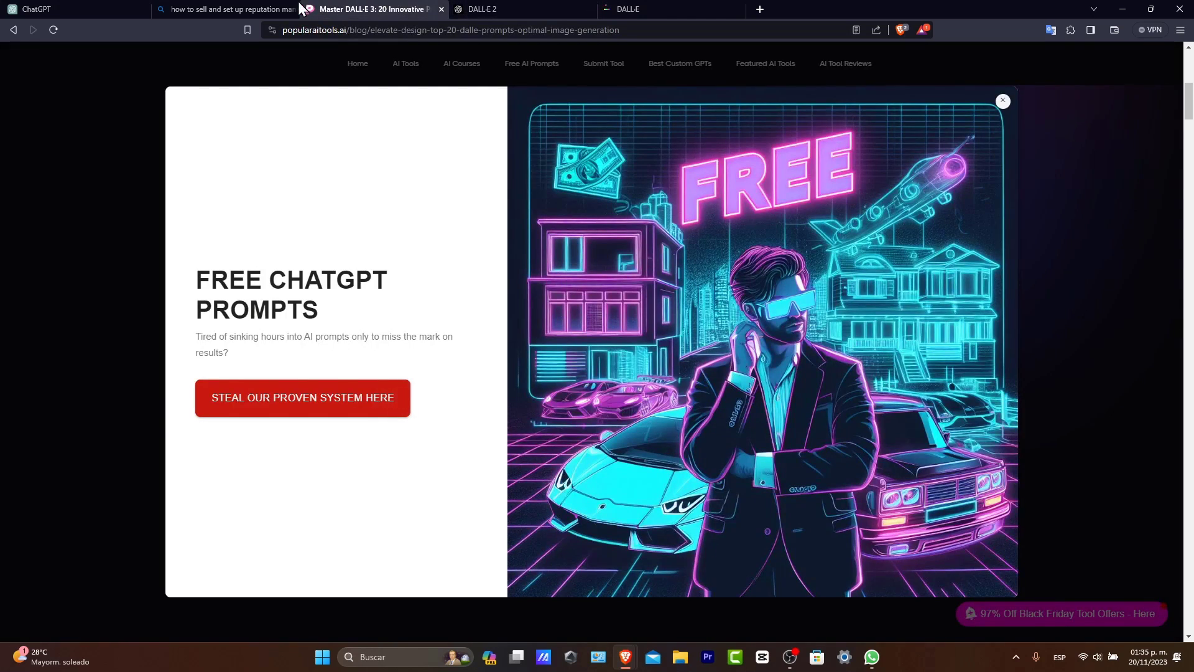
pyautogui.click(225, 9)
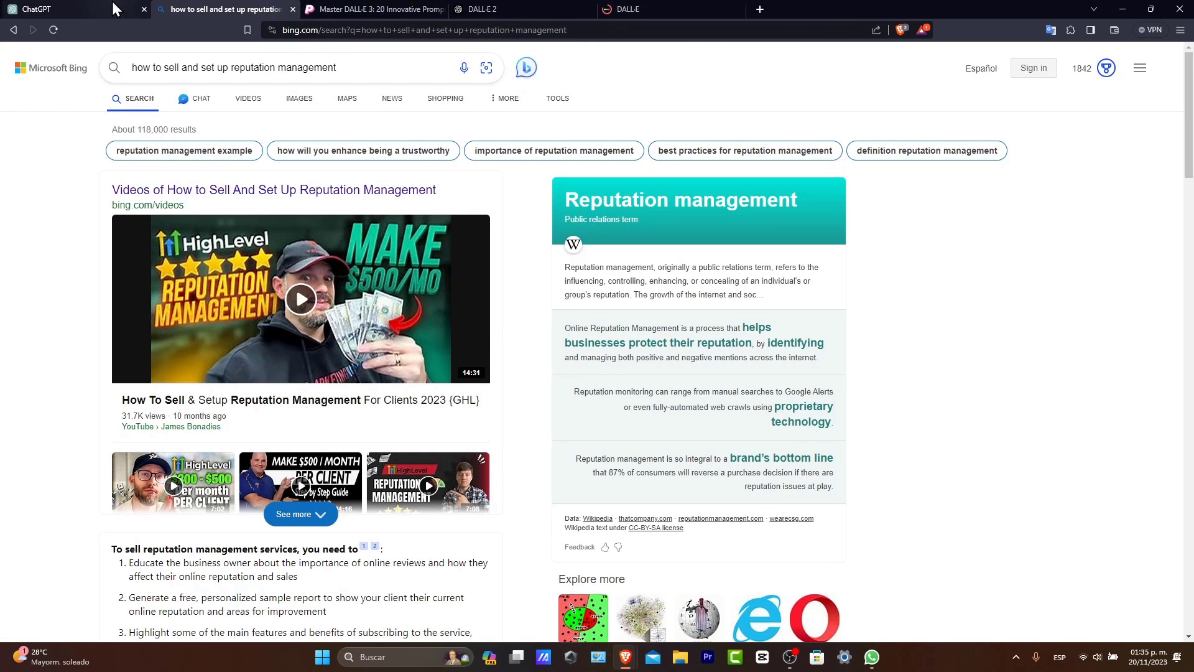
pyautogui.click(47, 8)
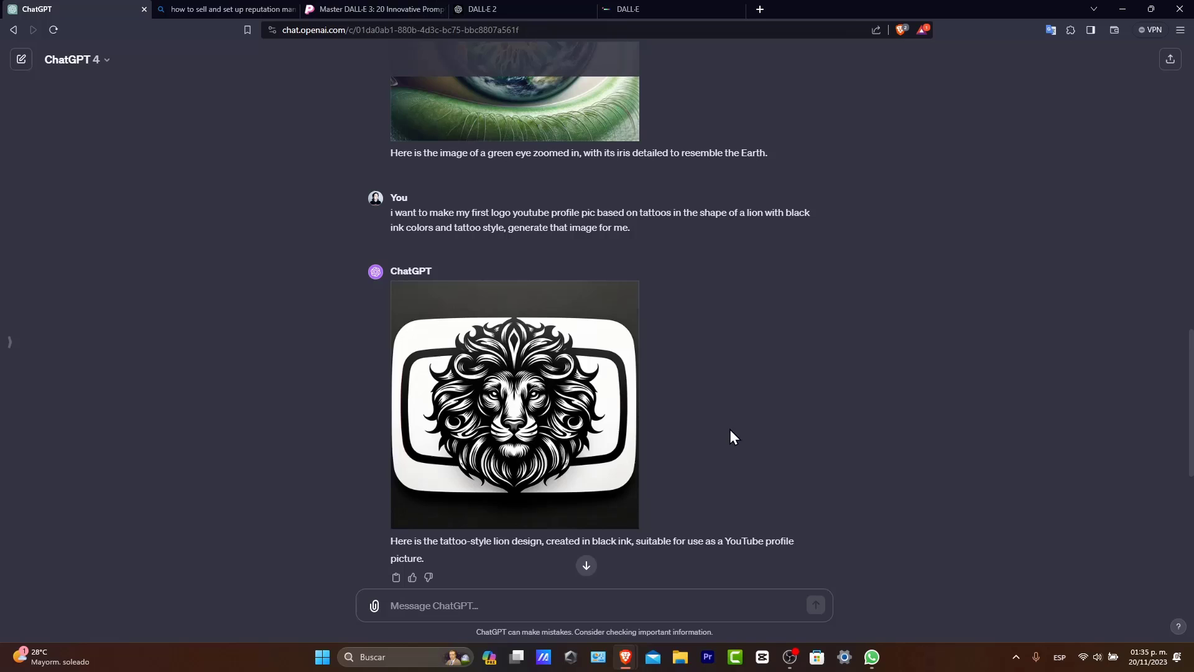
pyautogui.moveTo(730, 407)
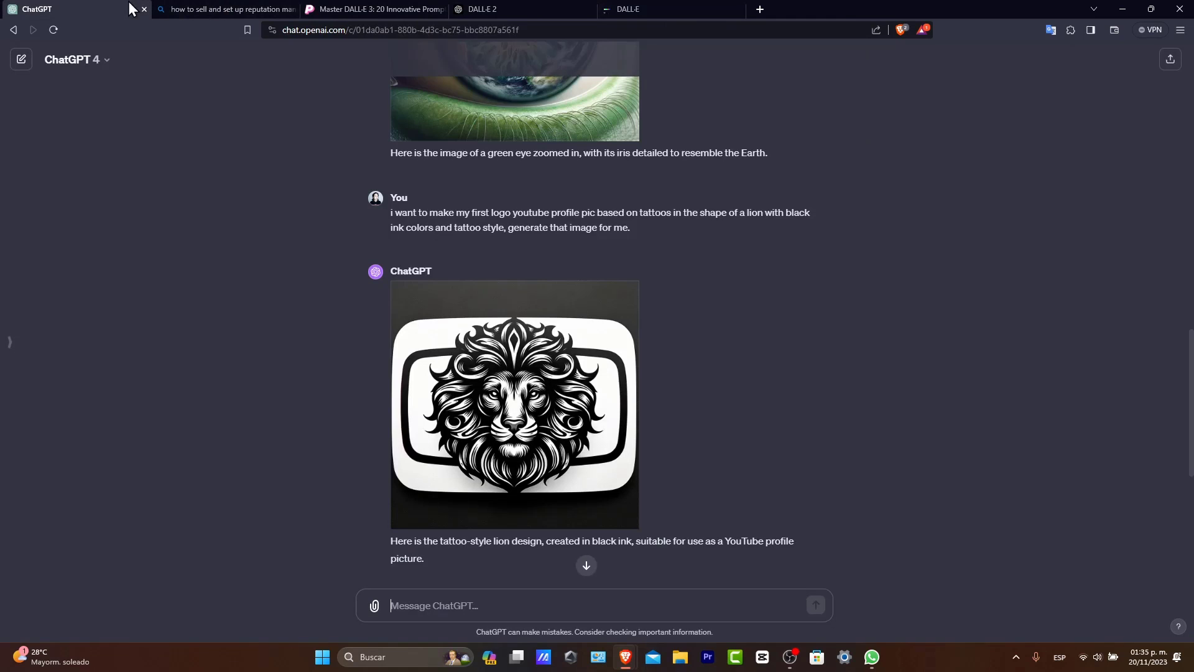
# Step: Use ChatGPT's lion description in DALL·E 2 and view the four generated lion head images
pyautogui.moveTo(591, 211); pyautogui.dragTo(628, 227)
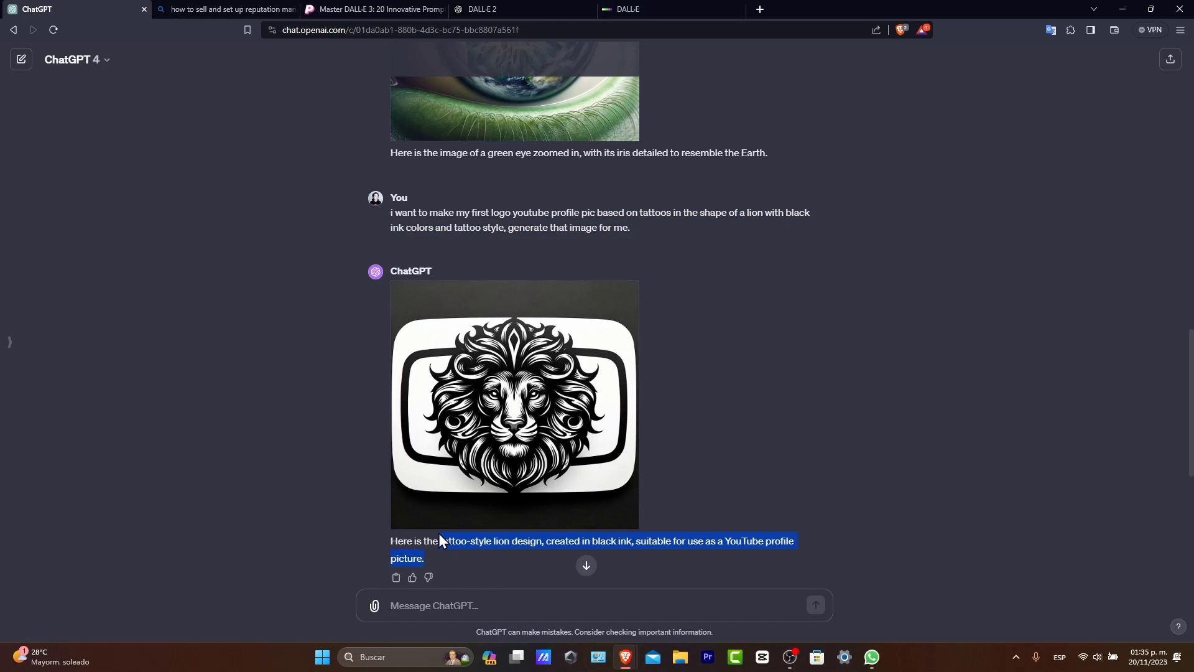
pyautogui.click(633, 9)
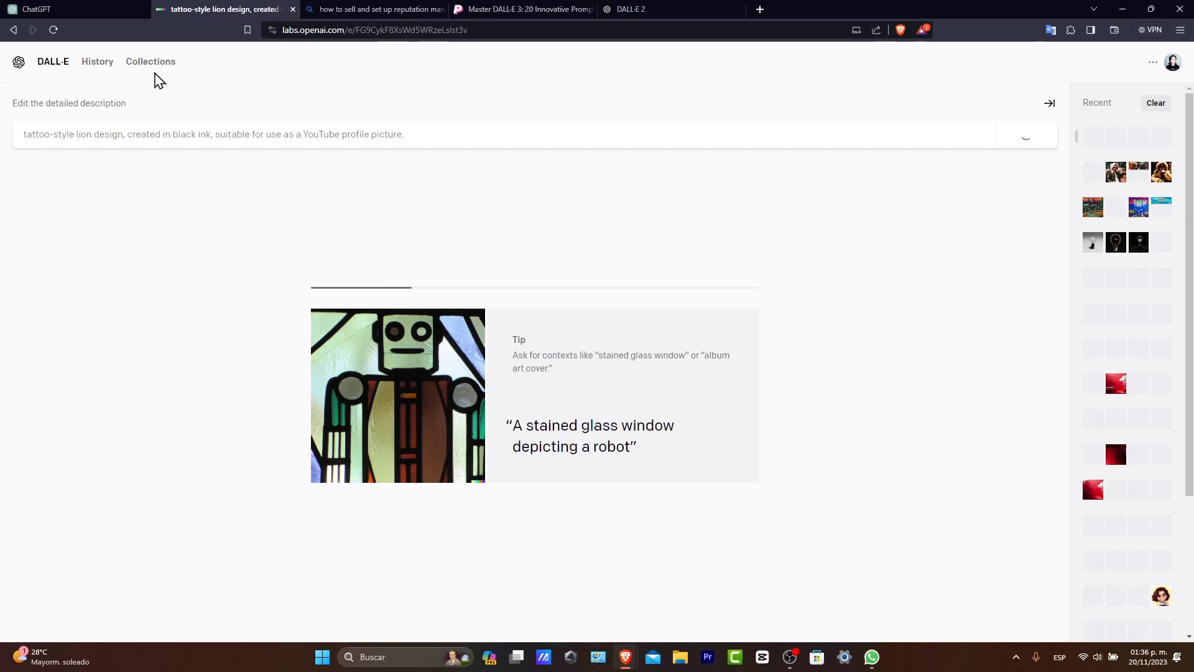
pyautogui.click(44, 8)
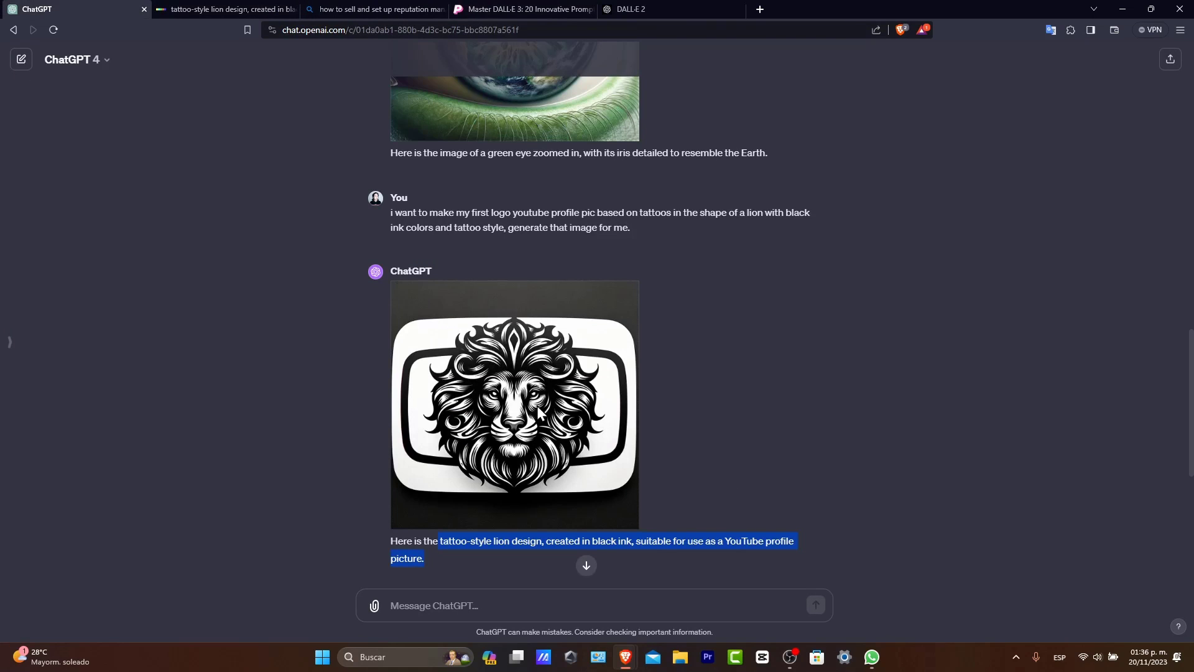
pyautogui.click(514, 404)
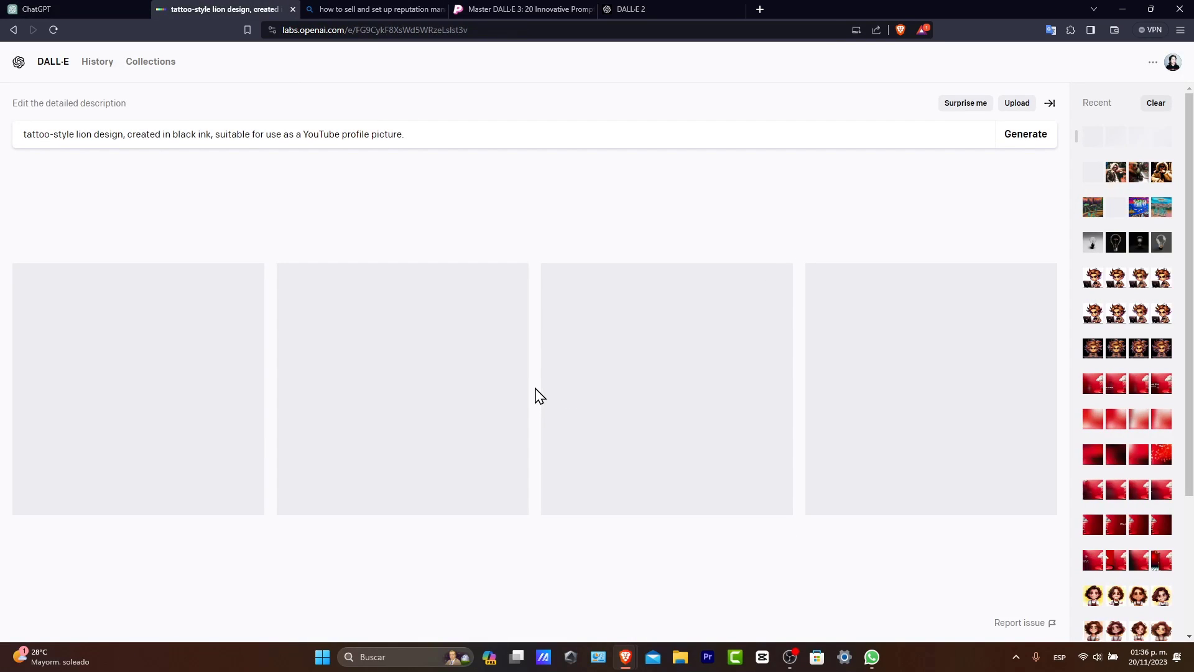
pyautogui.moveTo(560, 450)
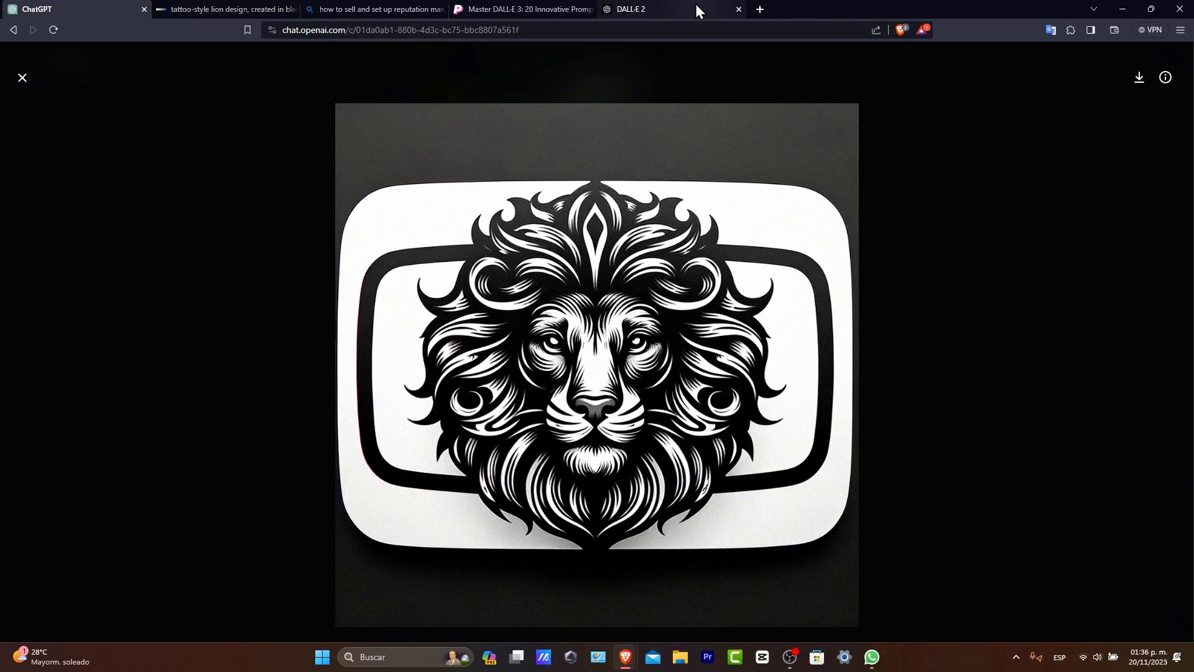
pyautogui.click(225, 9)
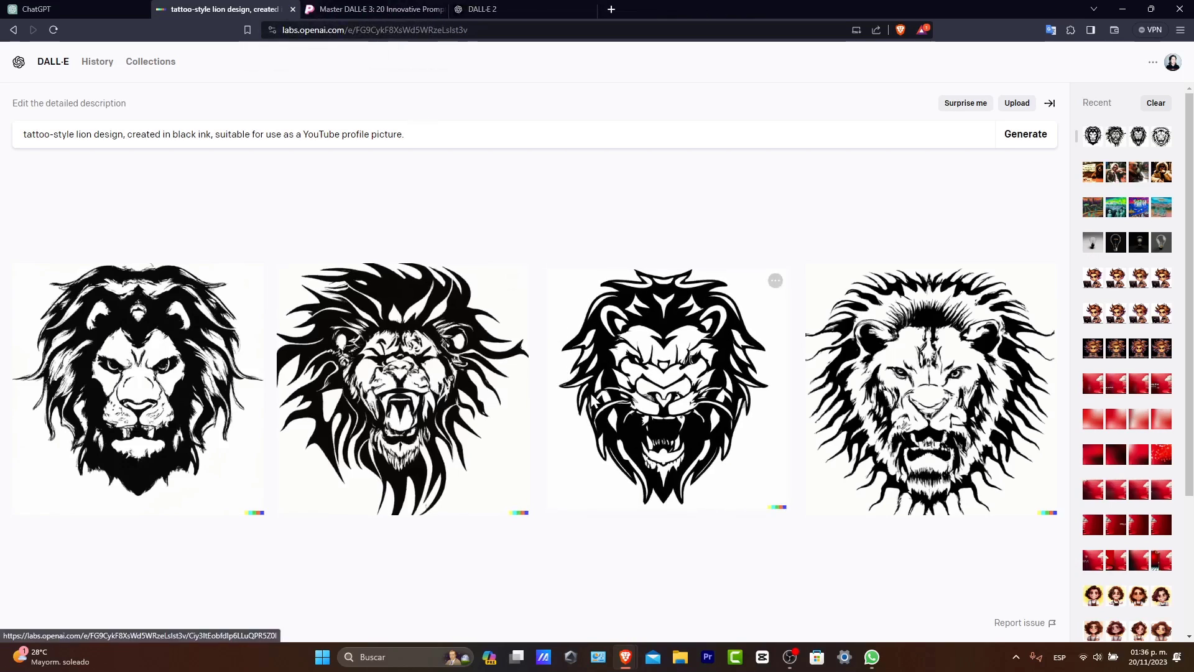
pyautogui.moveTo(590, 330)
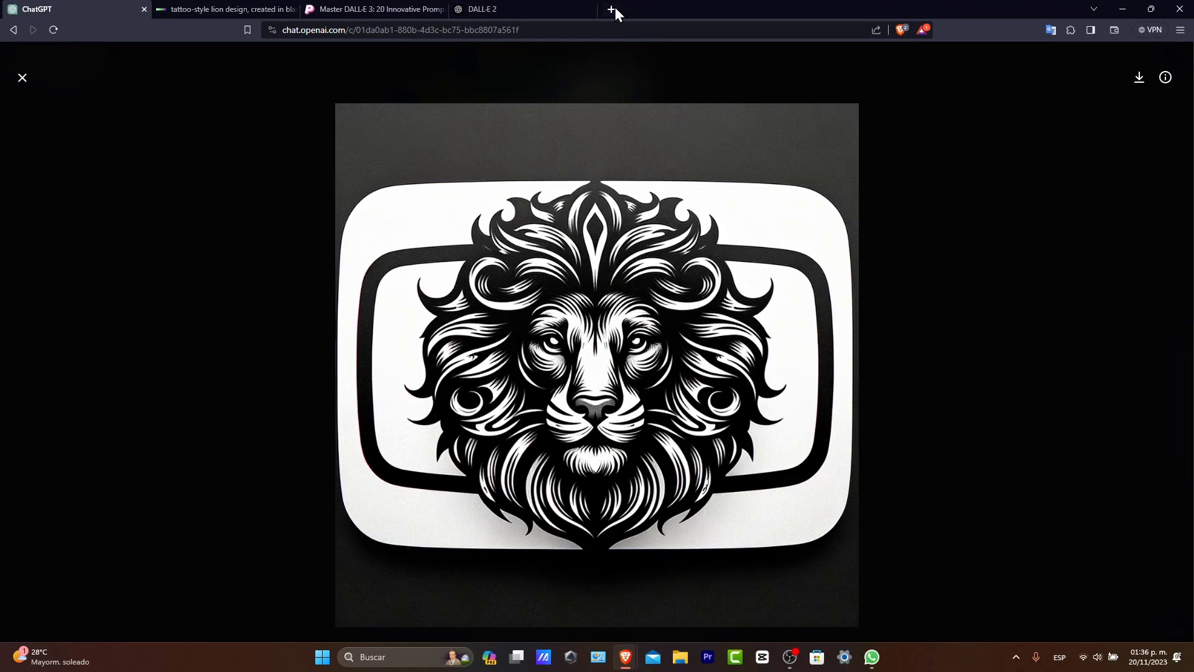
# Step: Open Bing's AI chat from bing.com in a new browser tab
pyautogui.click(612, 9)
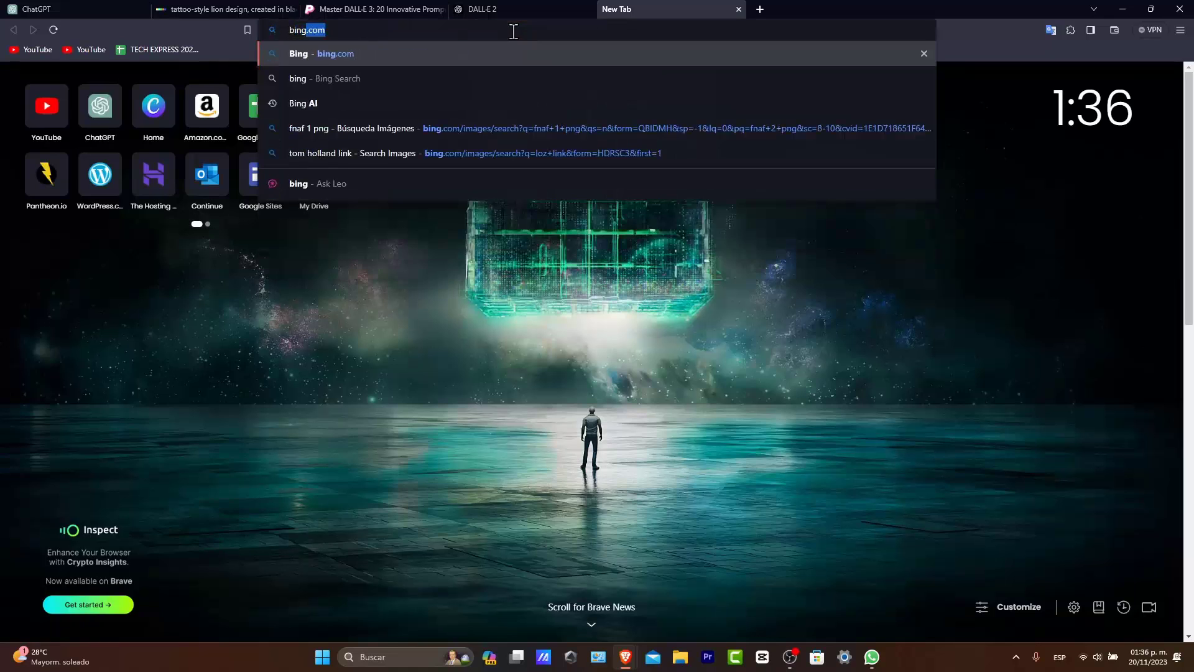
pyautogui.press('Enter')
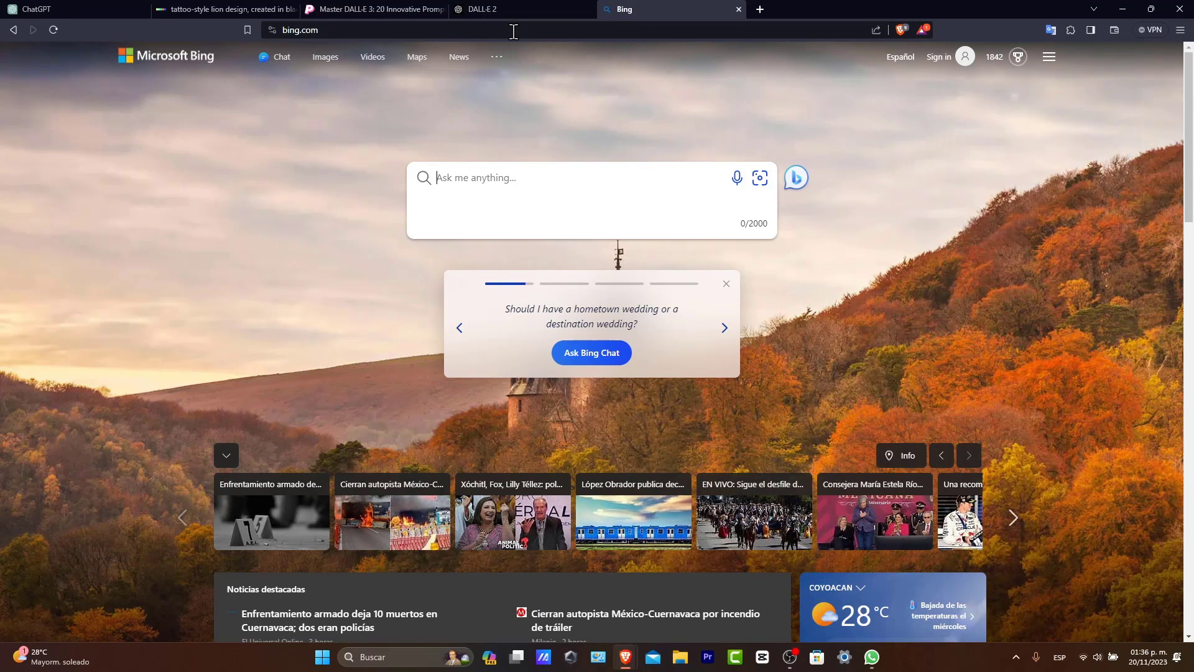
pyautogui.click(723, 327)
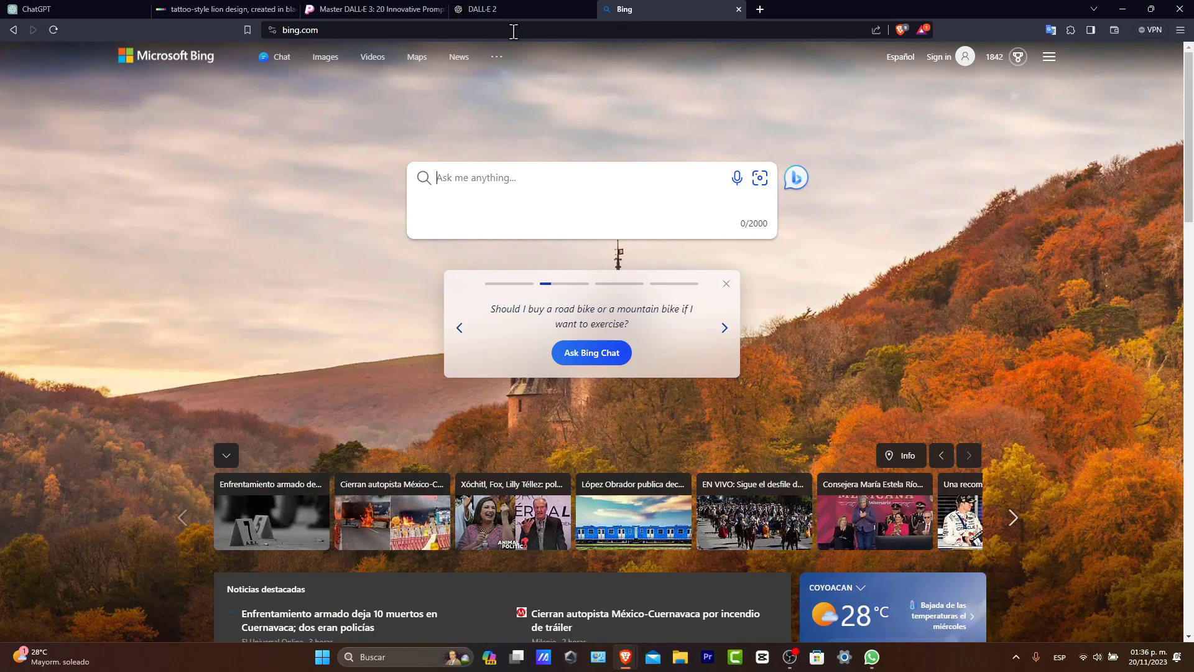
pyautogui.click(591, 353)
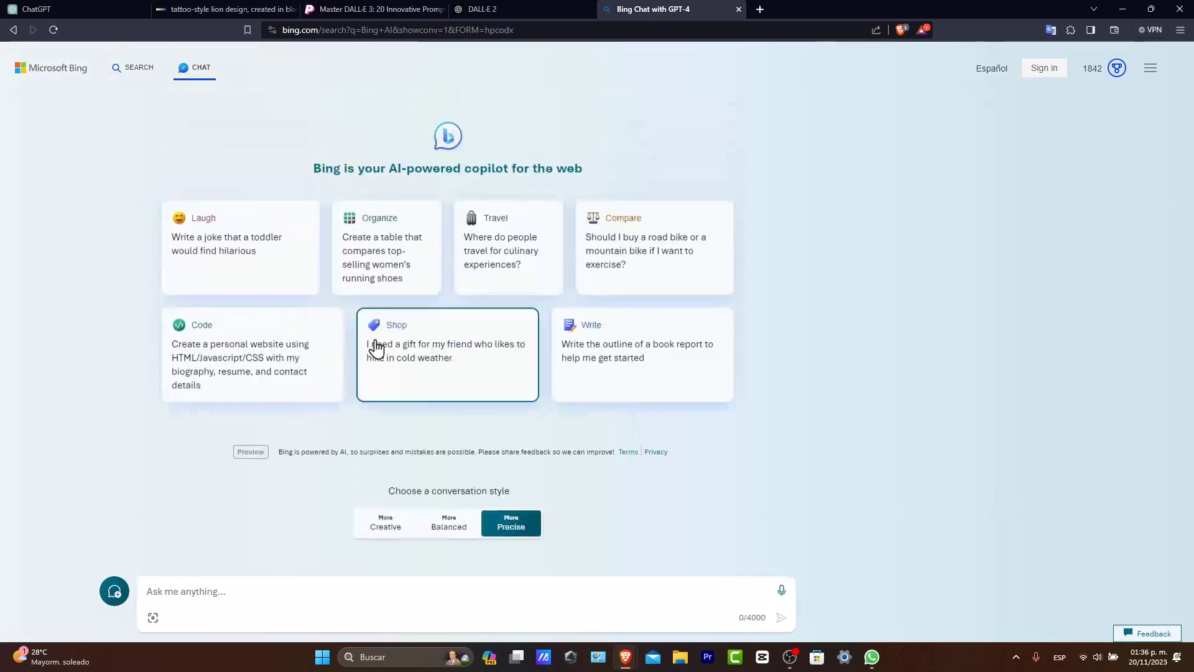
# Step: Set Bing Chat to More Creative, then close the full-size lion image in ChatGPT
pyautogui.doubleClick(419, 168)
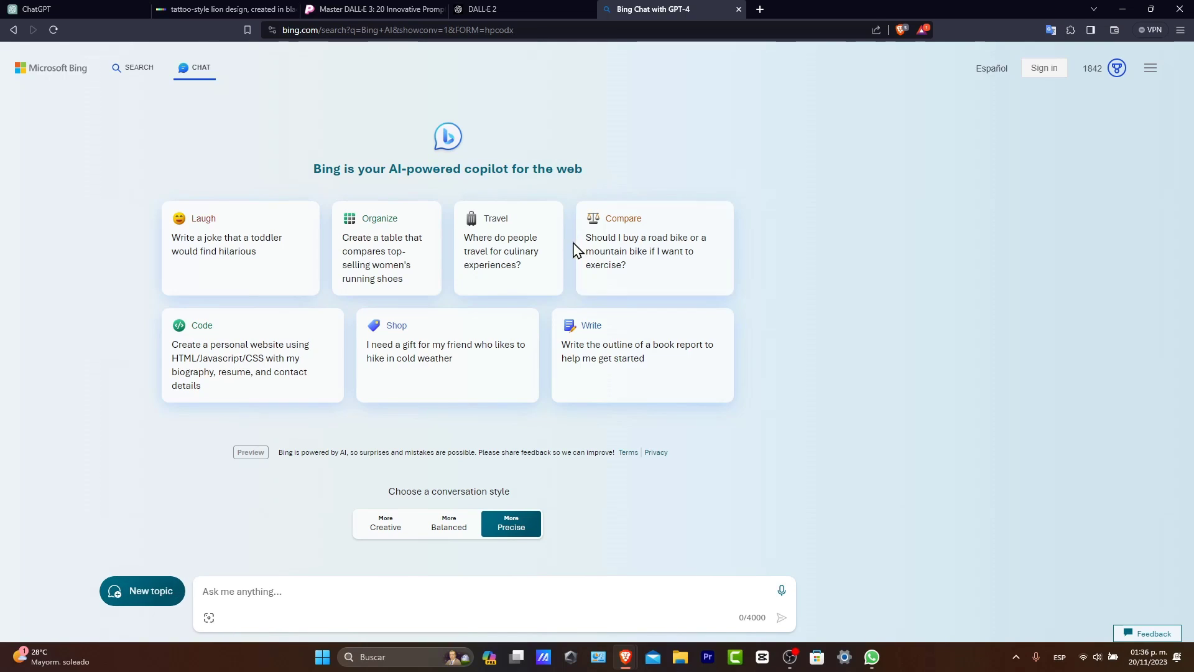
pyautogui.moveTo(605, 443)
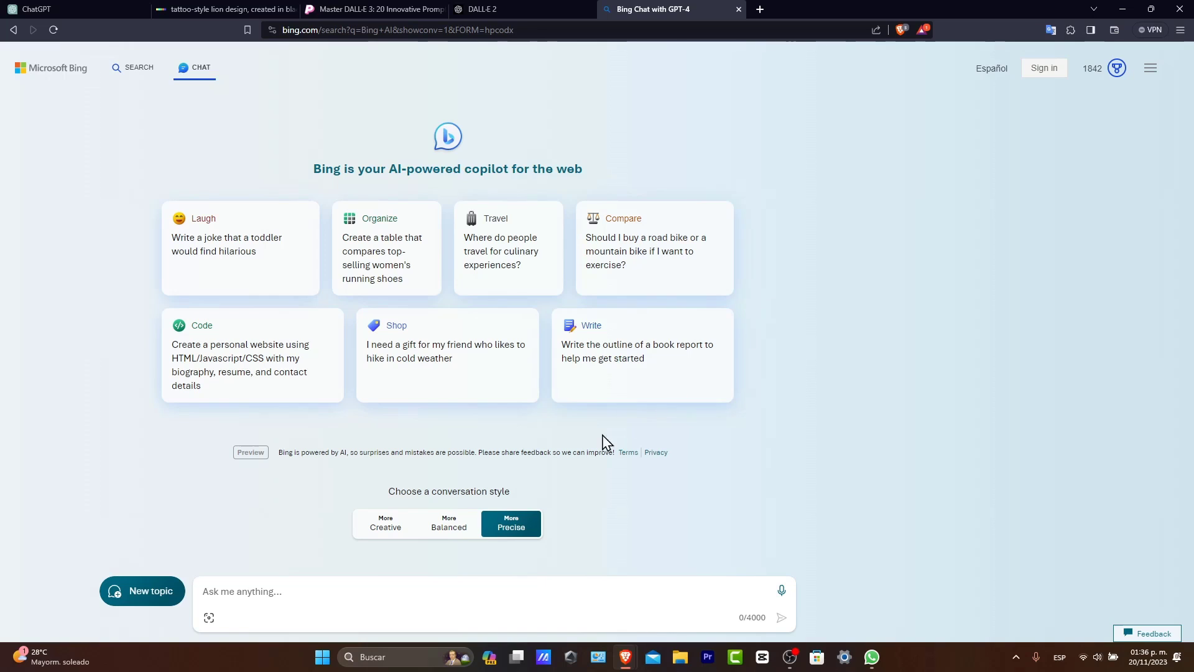
pyautogui.click(385, 523)
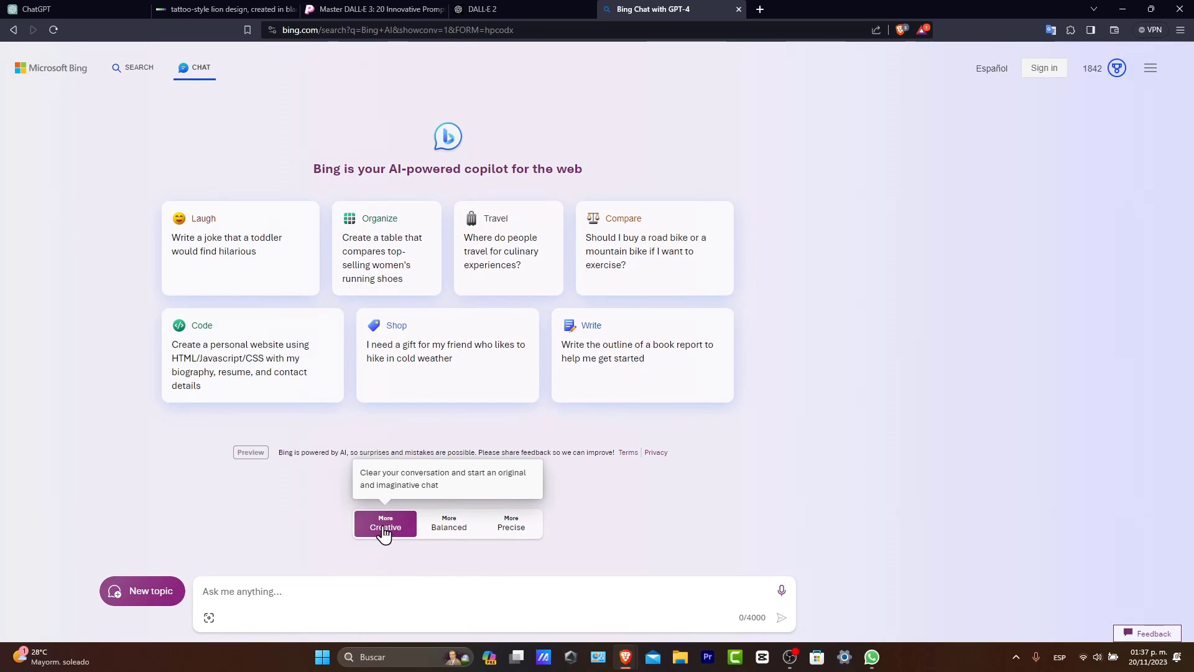
pyautogui.click(49, 7)
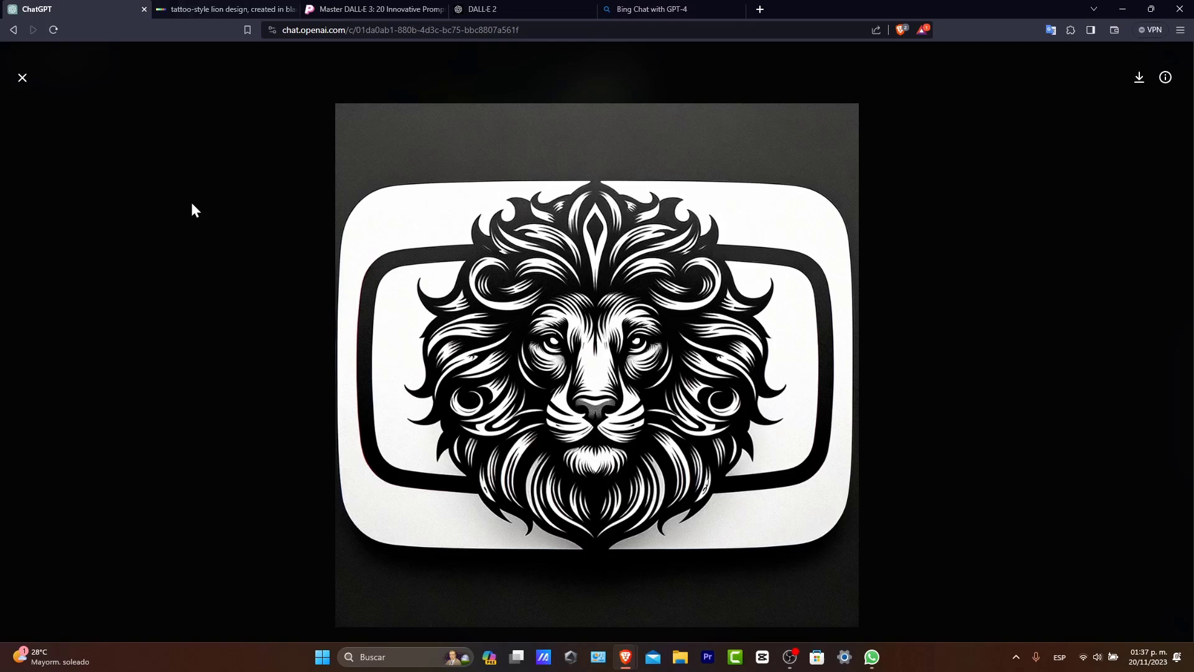
pyautogui.moveTo(22, 77)
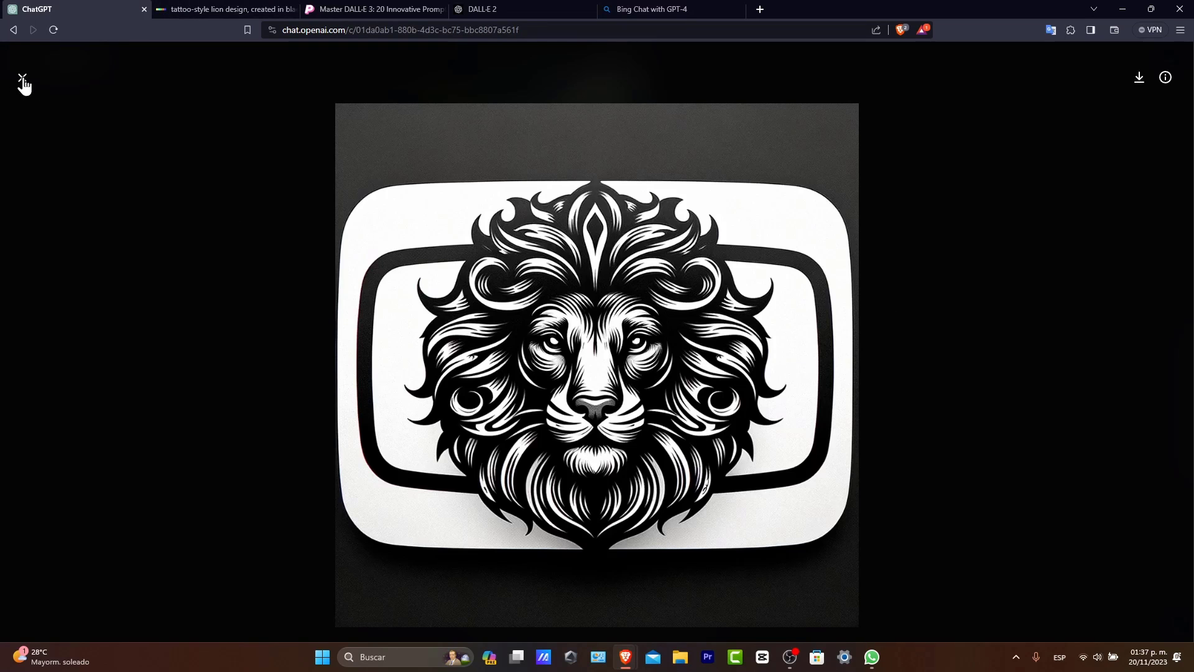
pyautogui.click(22, 77)
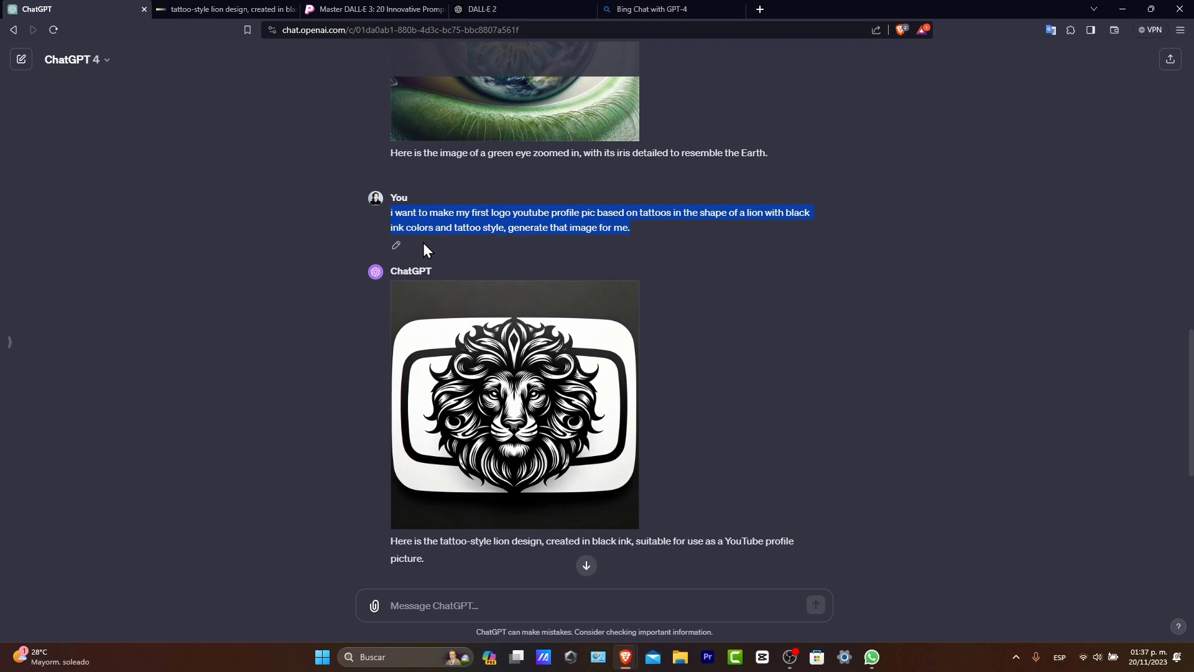
# Step: Send the tattoo-style lion YouTube profile pic prompt to Bing Chat and preview a result
pyautogui.click(671, 9)
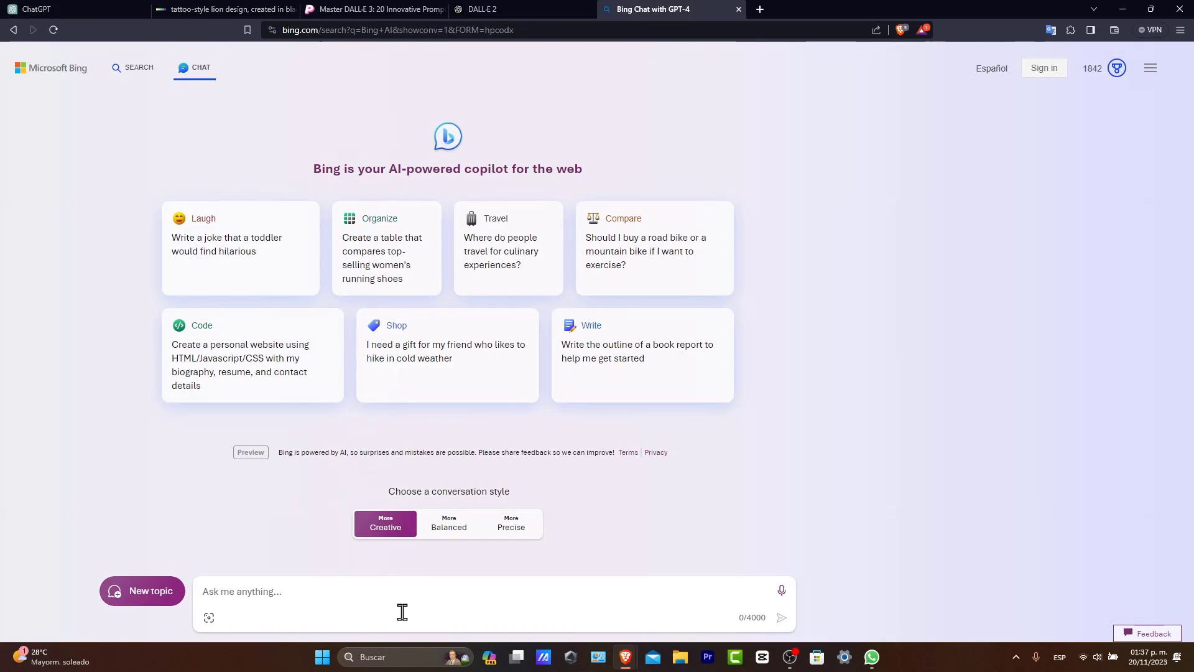
pyautogui.write('i want to make my first logo youtube profile pic based on tattoos in the shape of a lion with black ink colors and tattoo style, generate that image for me.')
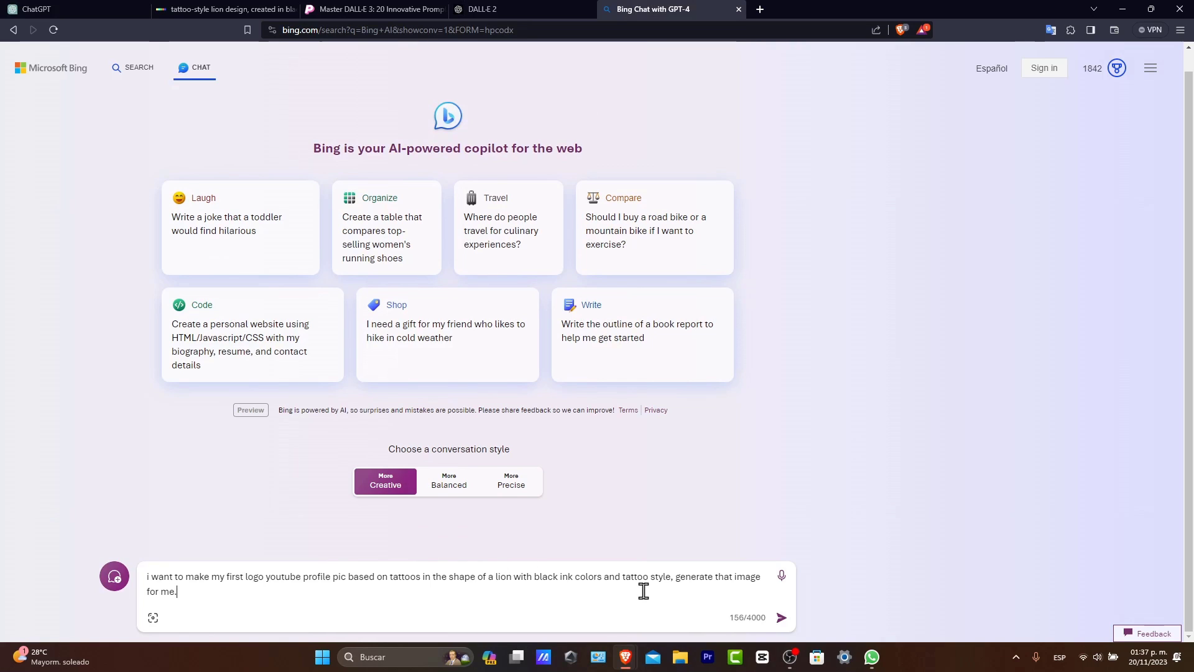
pyautogui.click(781, 617)
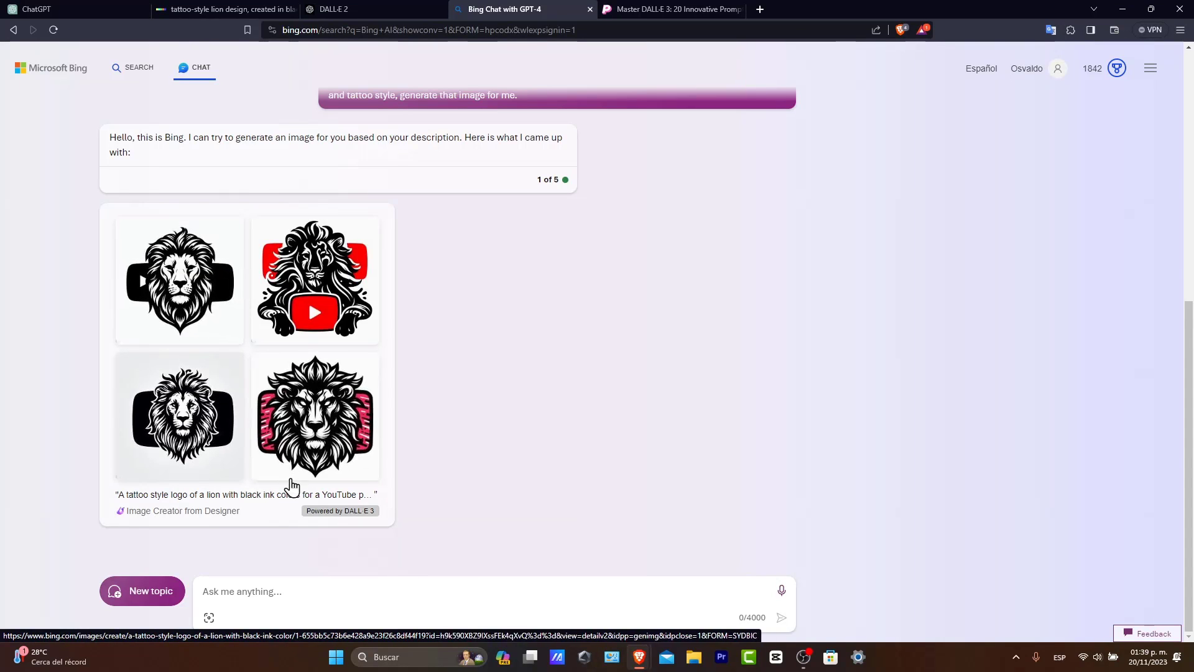
pyautogui.moveTo(394, 527)
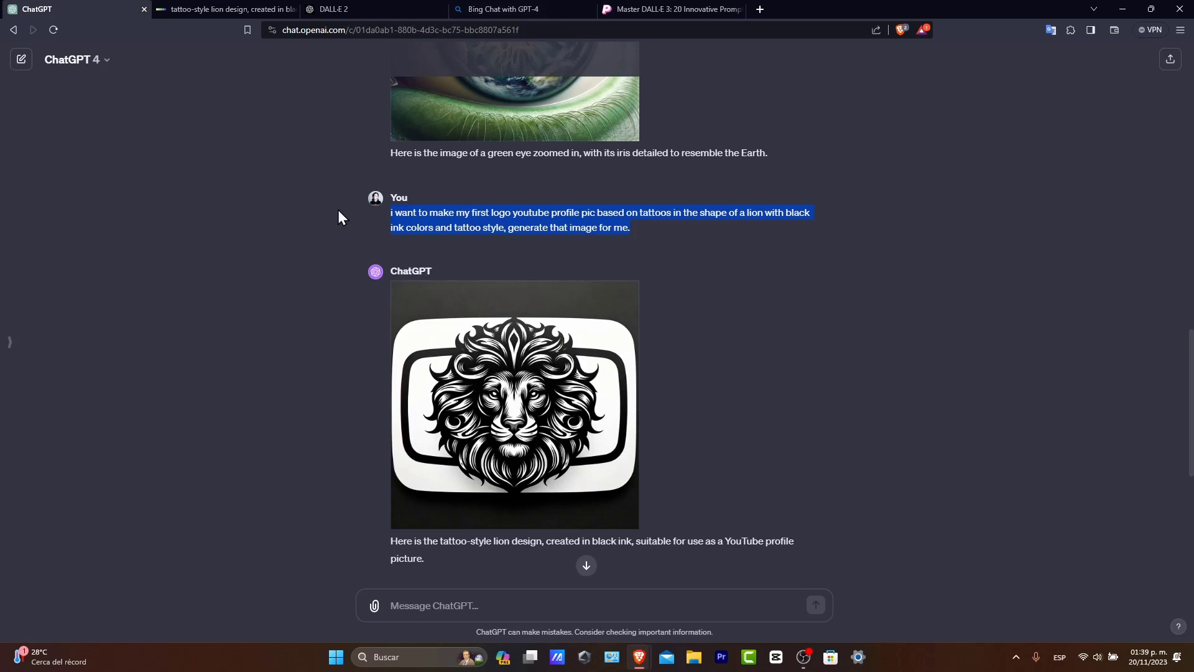
pyautogui.moveTo(633, 15)
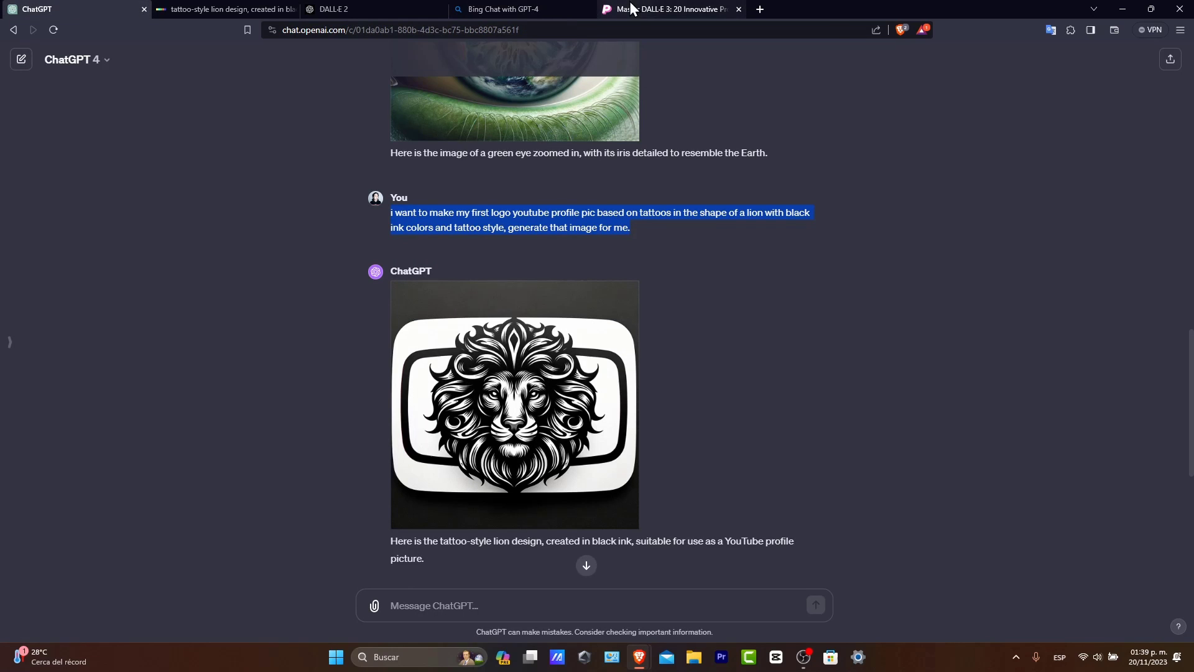
pyautogui.click(662, 8)
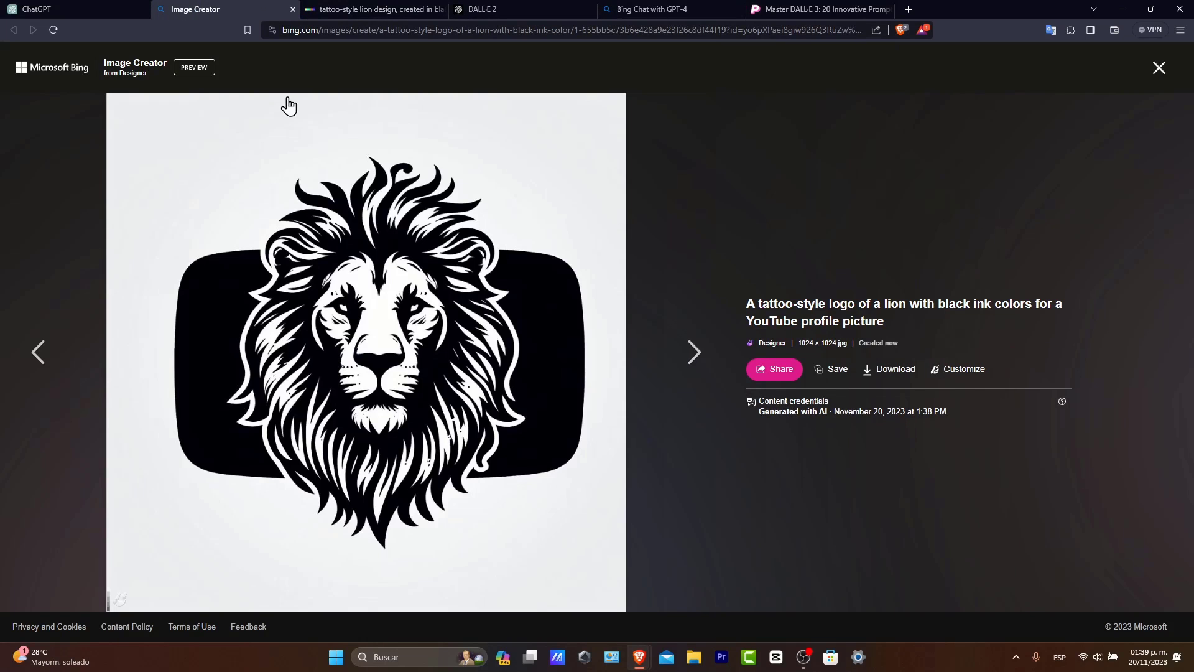
pyautogui.moveTo(1158, 67)
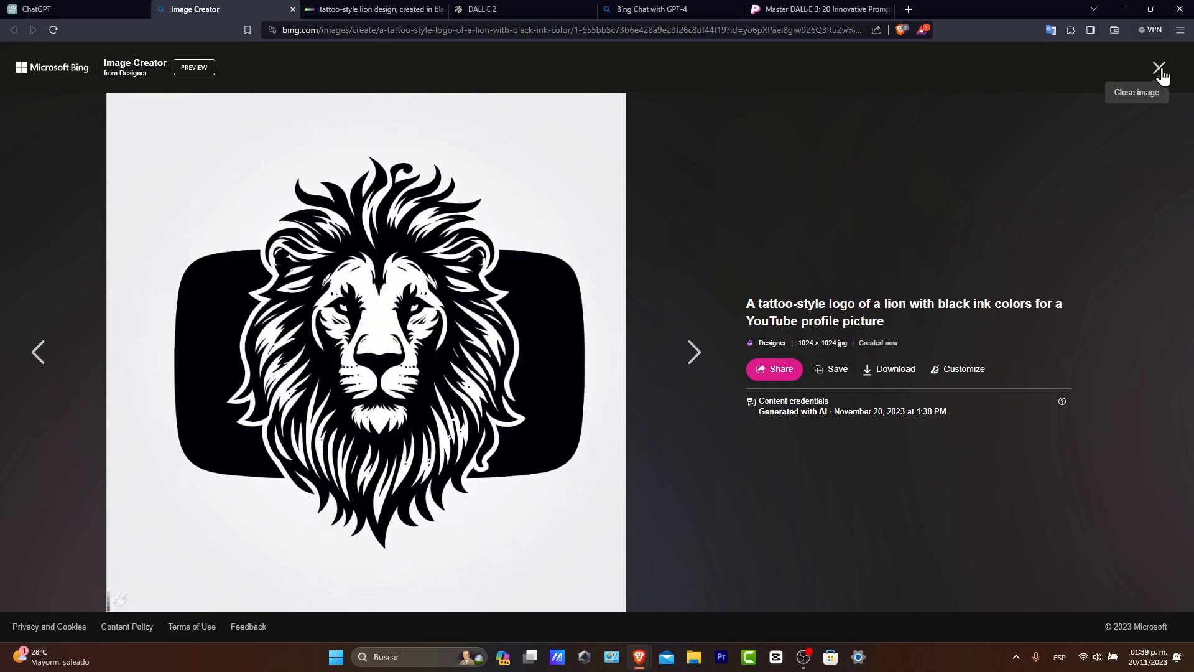
pyautogui.click(1159, 67)
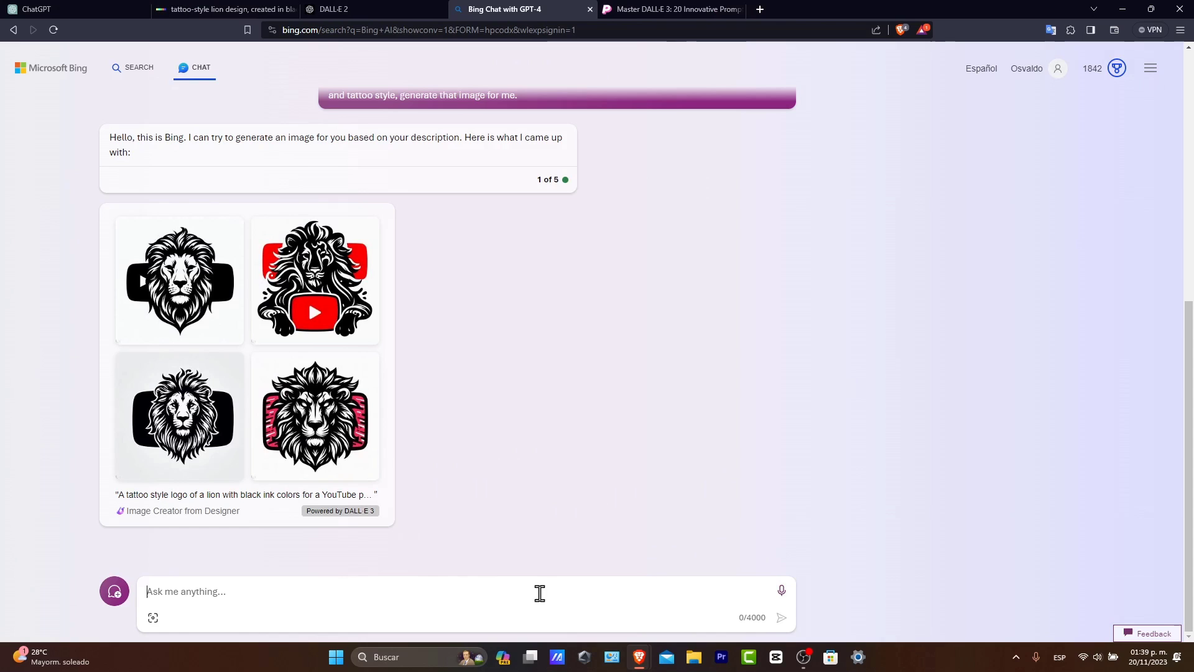
pyautogui.moveTo(594, 462)
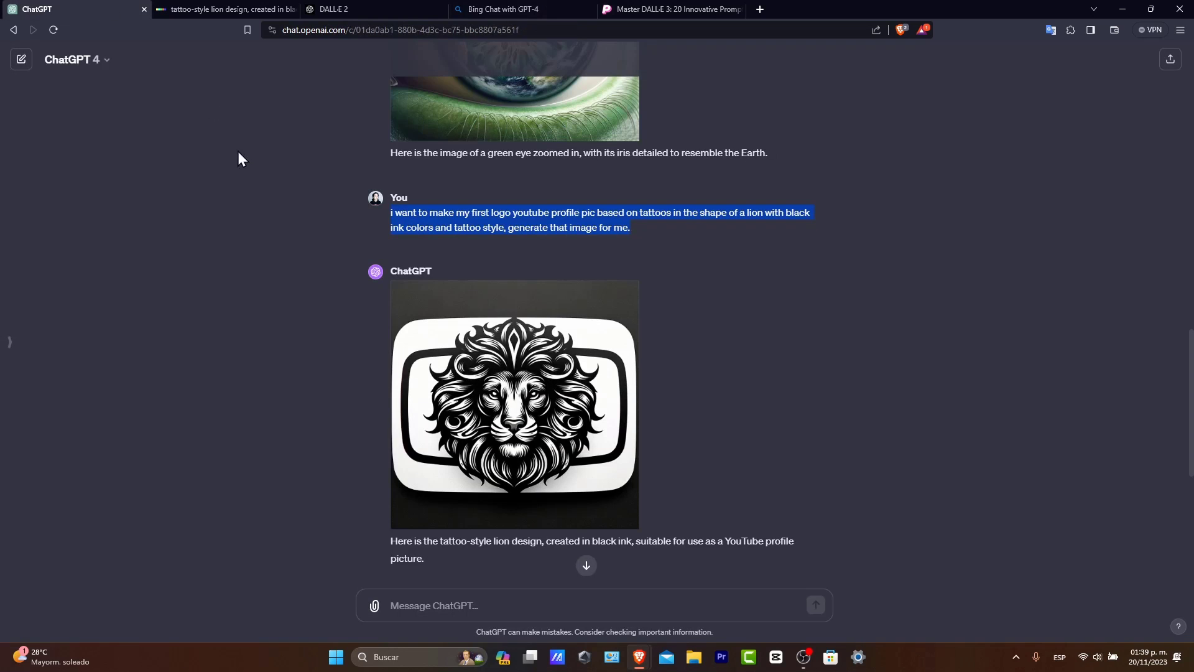
# Step: Confirm GPT-4 with DALL·E is the selected model and view DALL·E 2's lions
pyautogui.click(74, 60)
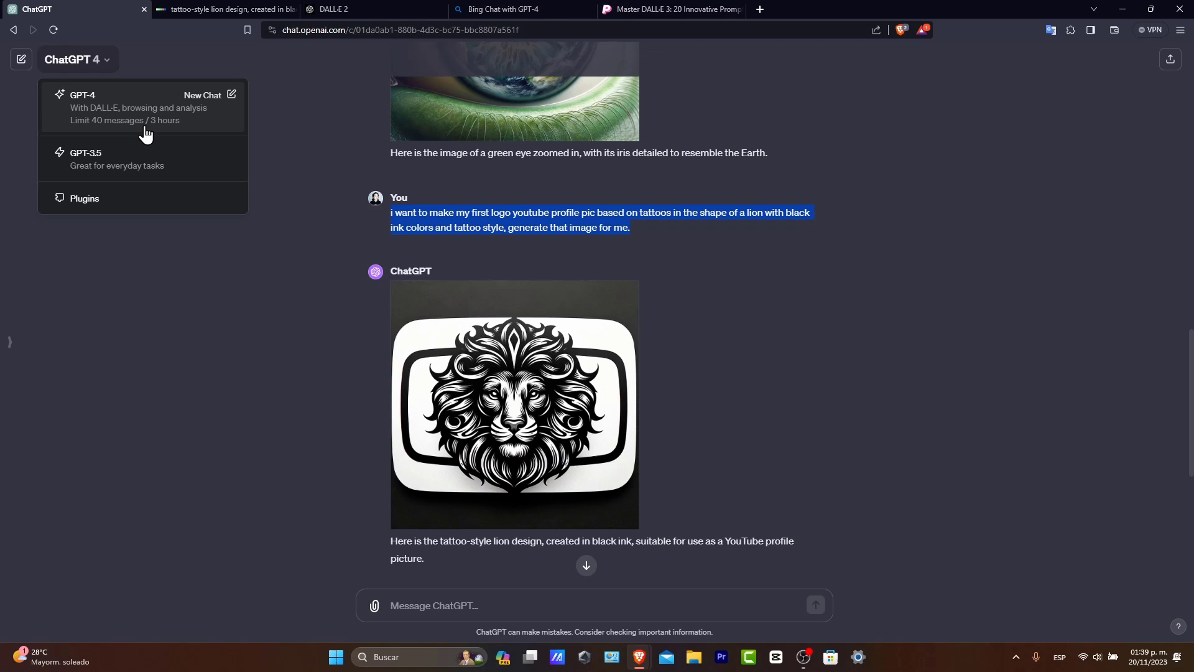
pyautogui.click(811, 496)
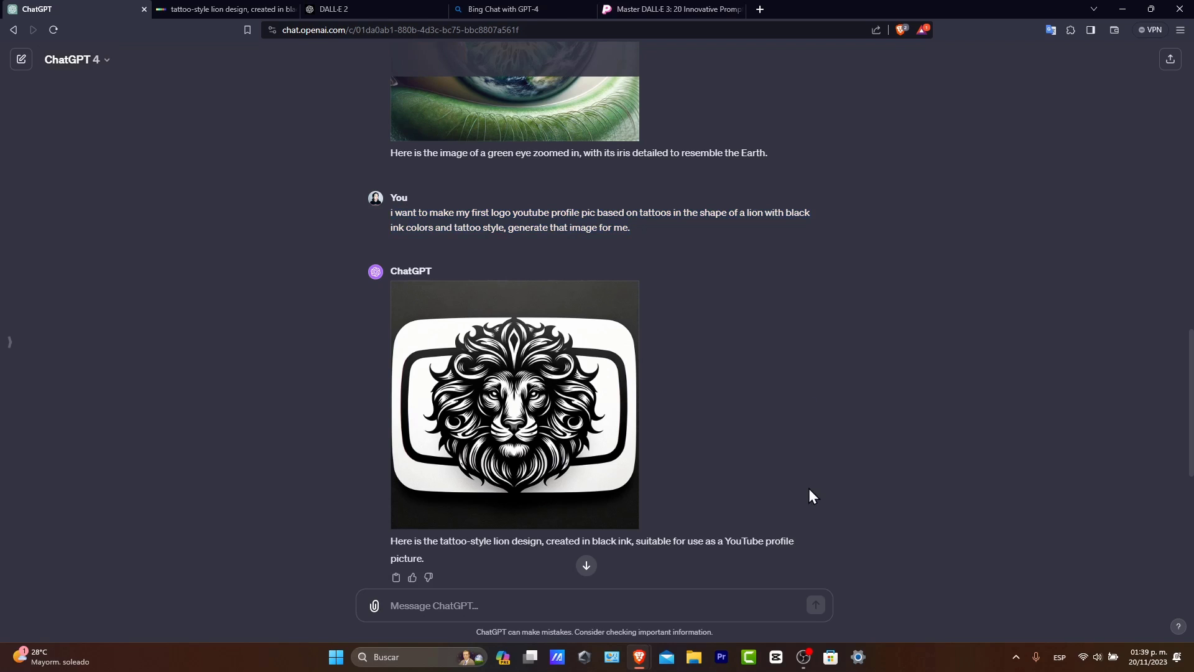
pyautogui.moveTo(542, 442)
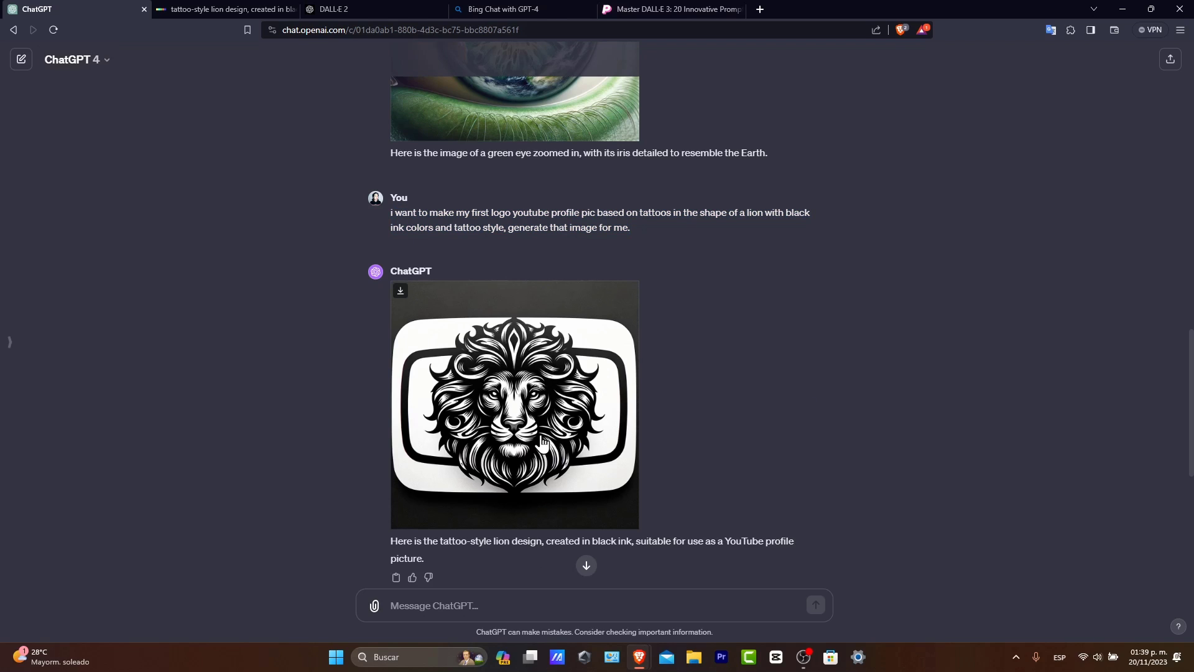
pyautogui.moveTo(628, 475)
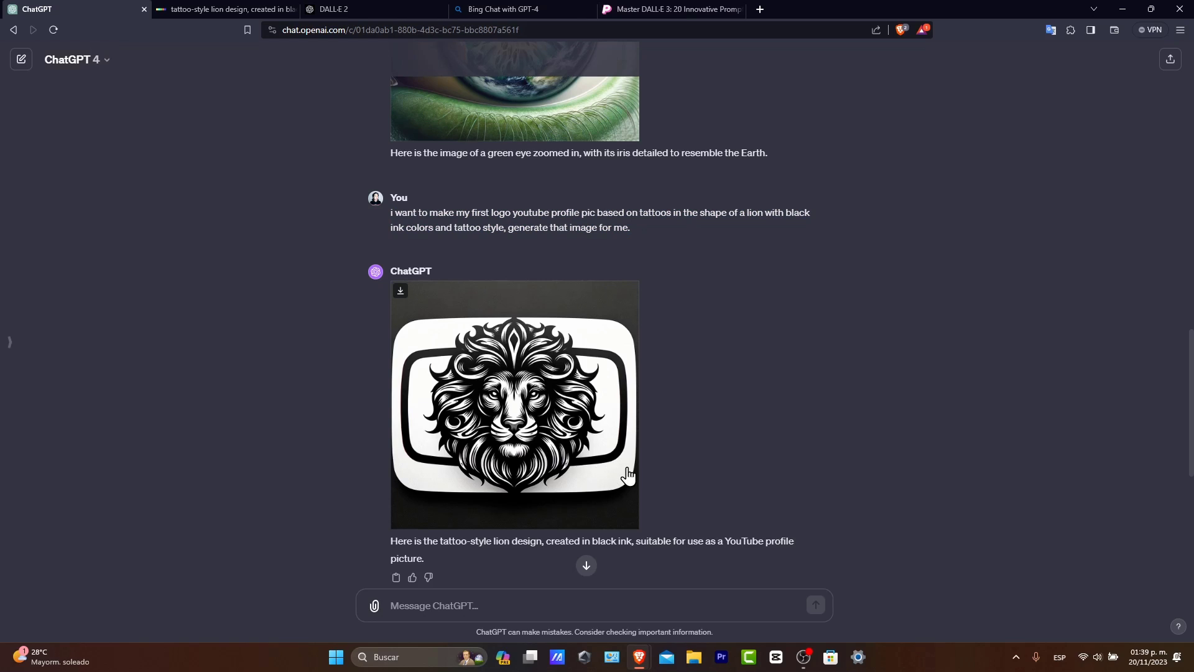
pyautogui.moveTo(199, 8)
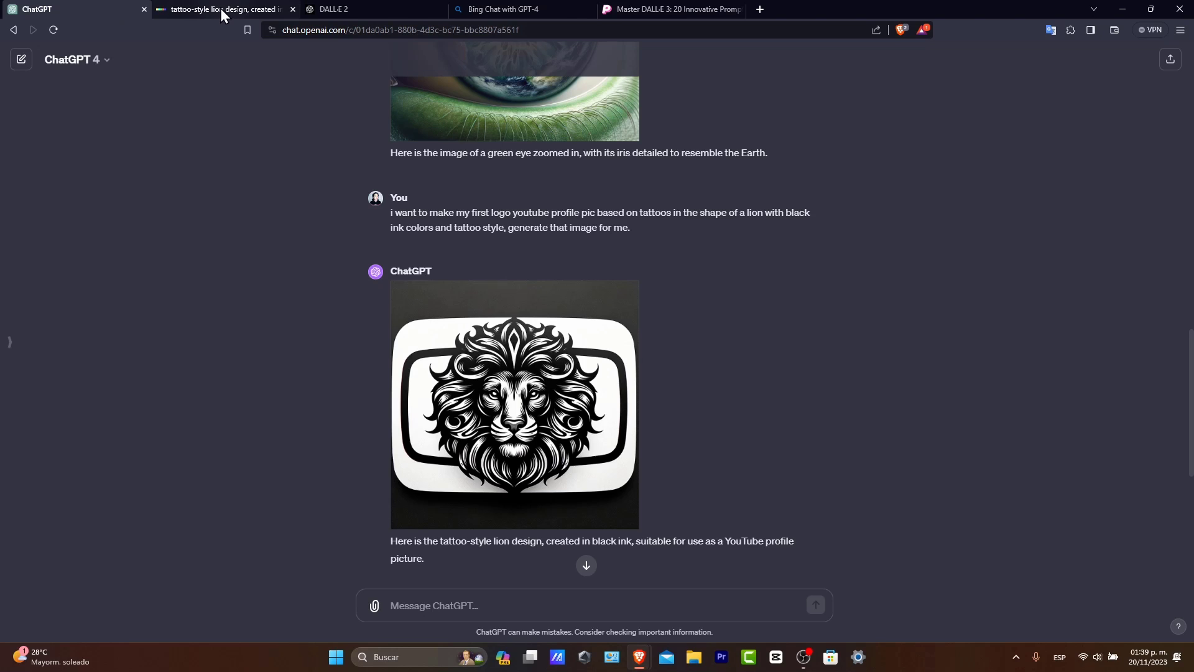
pyautogui.click(354, 8)
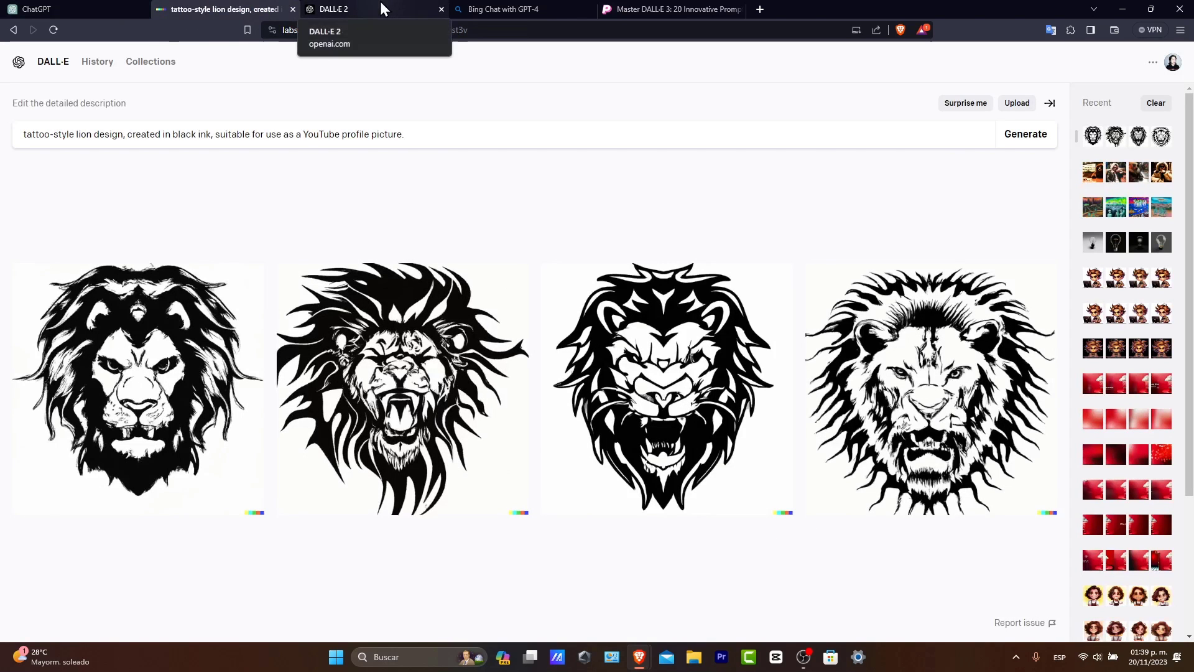
# Step: Compare the lion logos across tabs, ending on Bing Chat's four results
pyautogui.click(503, 8)
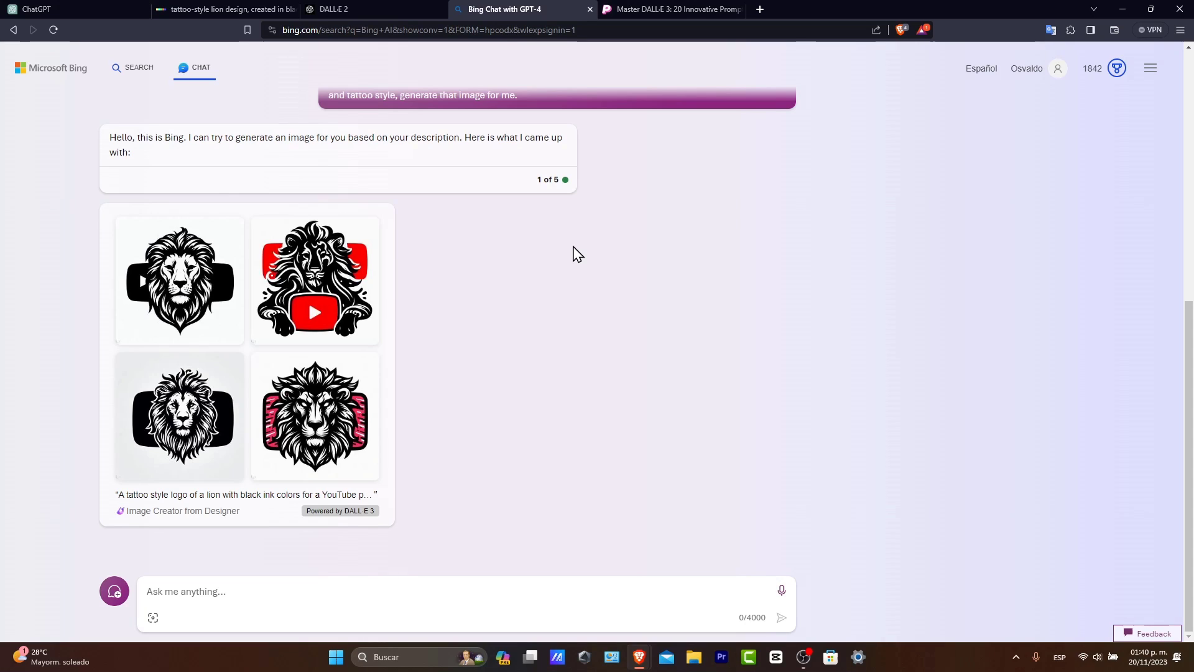
pyautogui.click(224, 8)
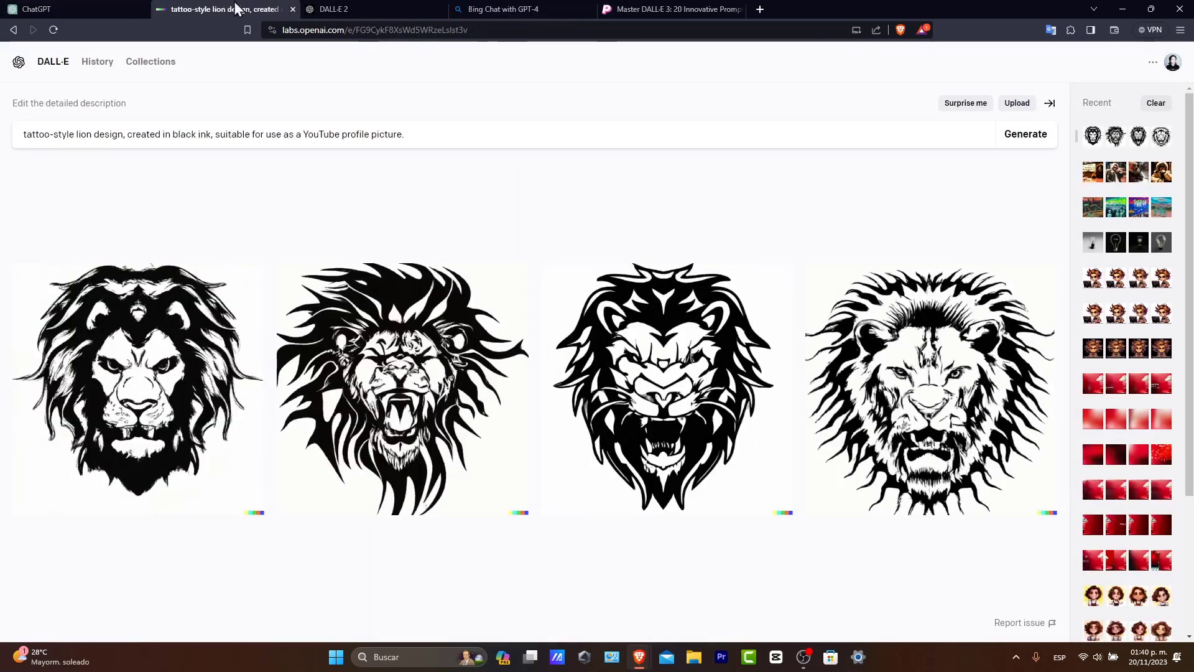
pyautogui.click(509, 9)
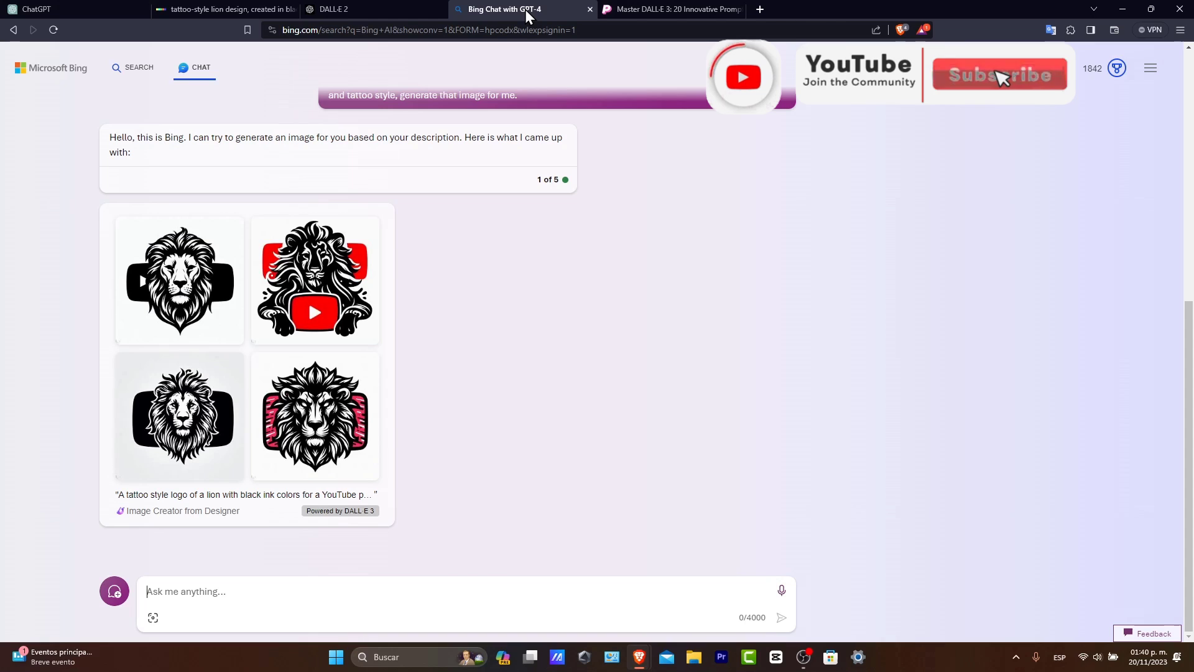
pyautogui.click(999, 74)
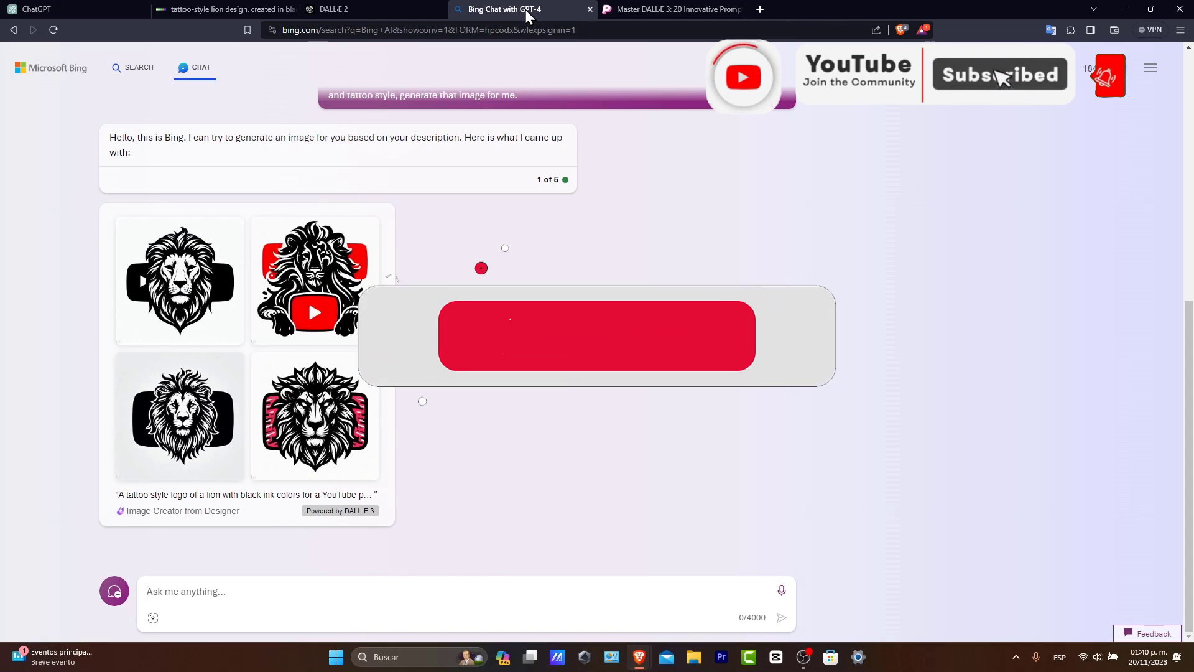